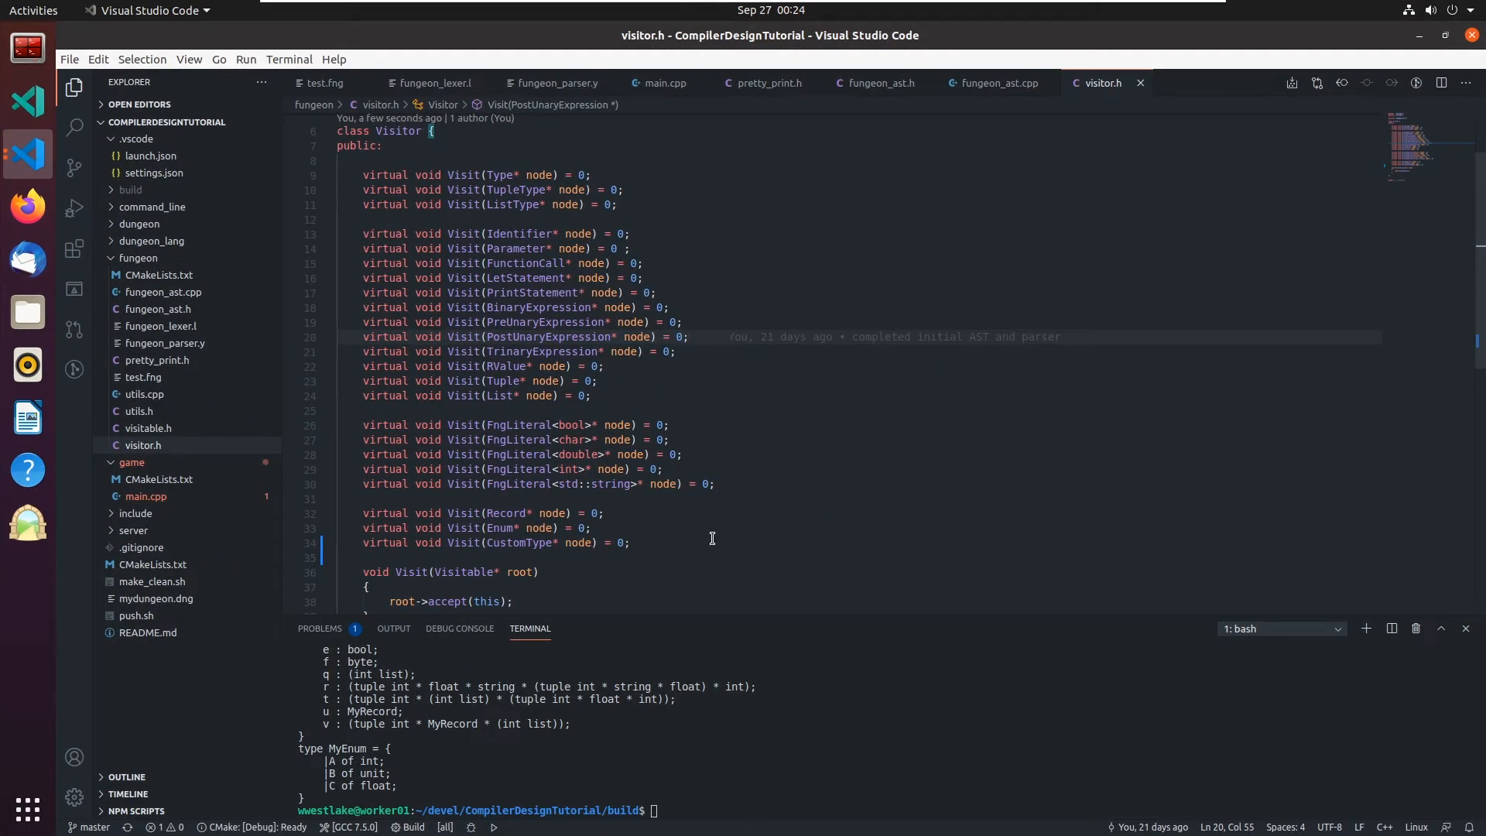
Bring up pretty_print.h at the TupleType and ListType Visit overrides via the fungeon_ast.cpp tab
scroll(down, 3)
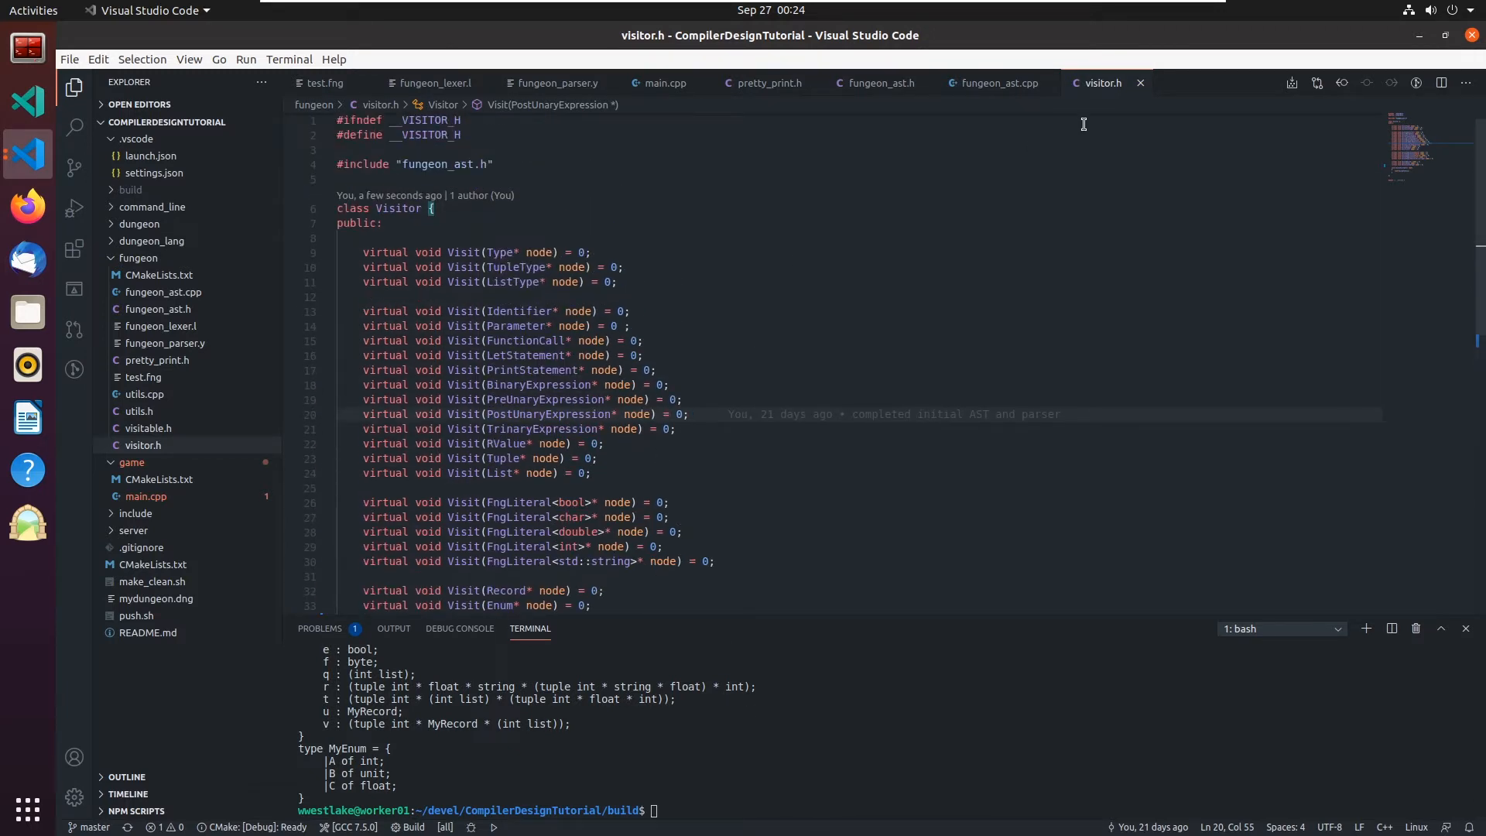
mouse_move(808, 304)
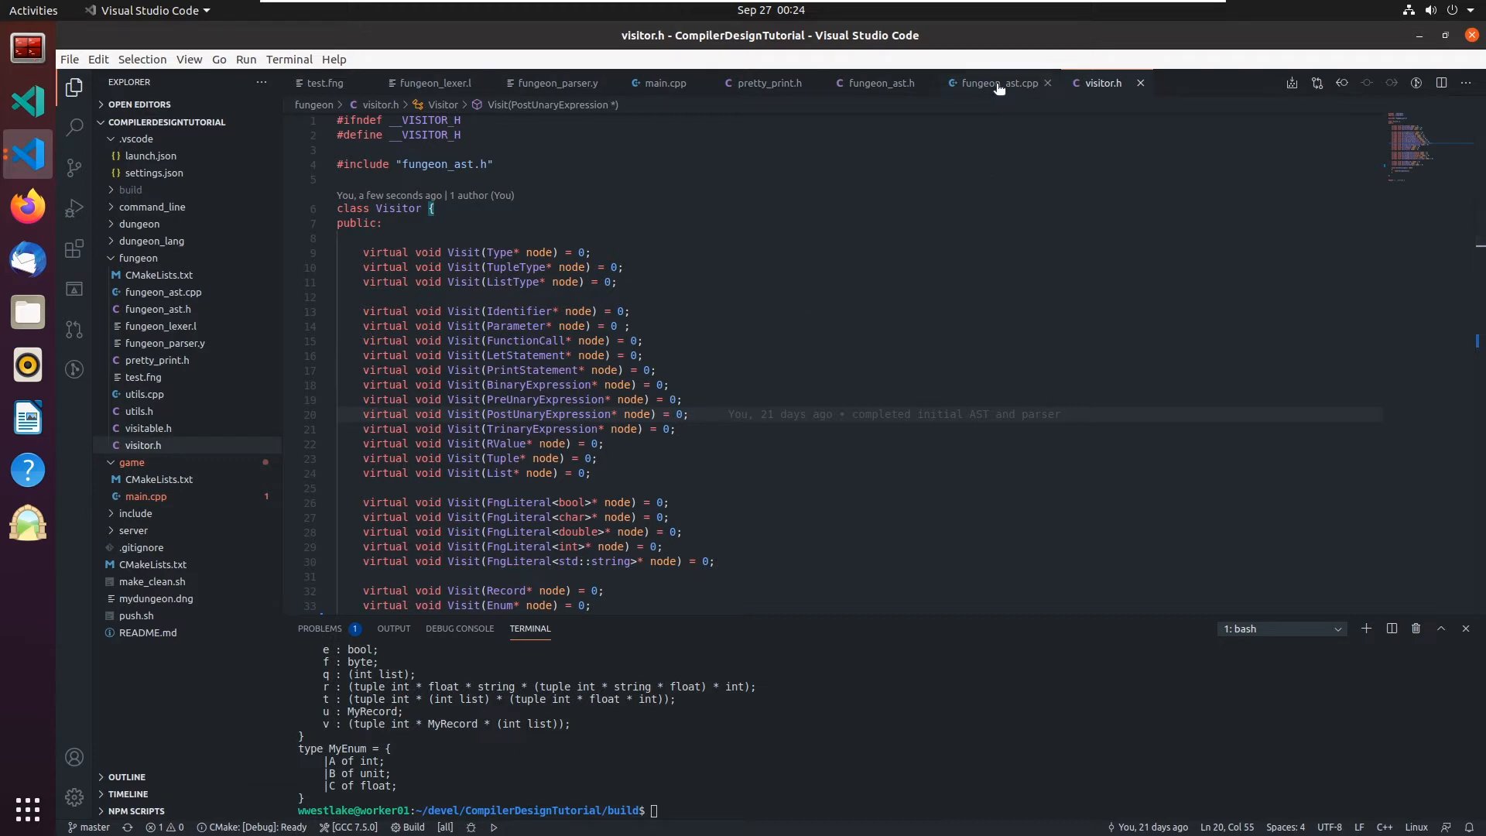
click(994, 82)
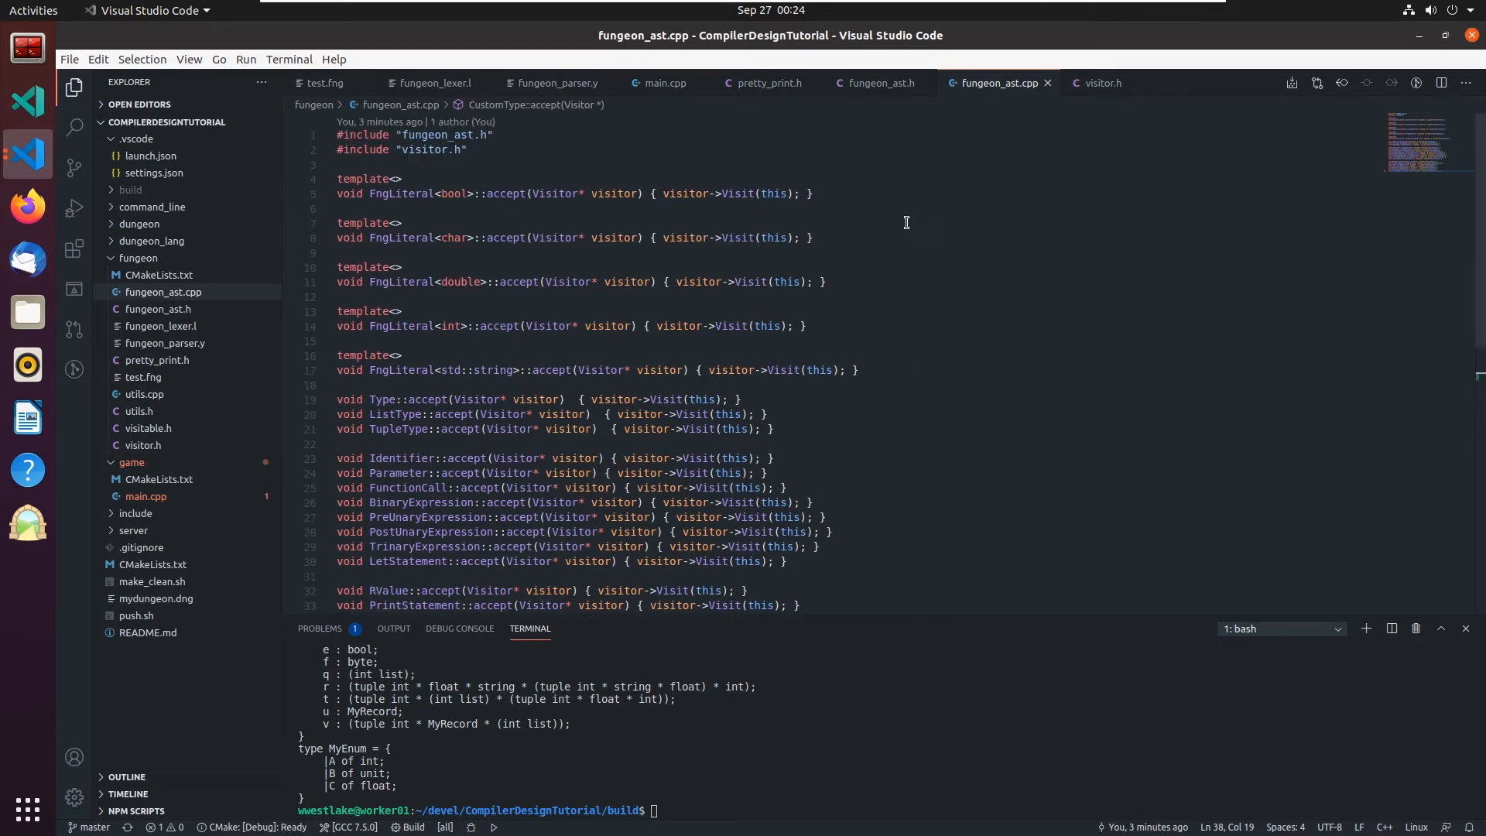
click(763, 84)
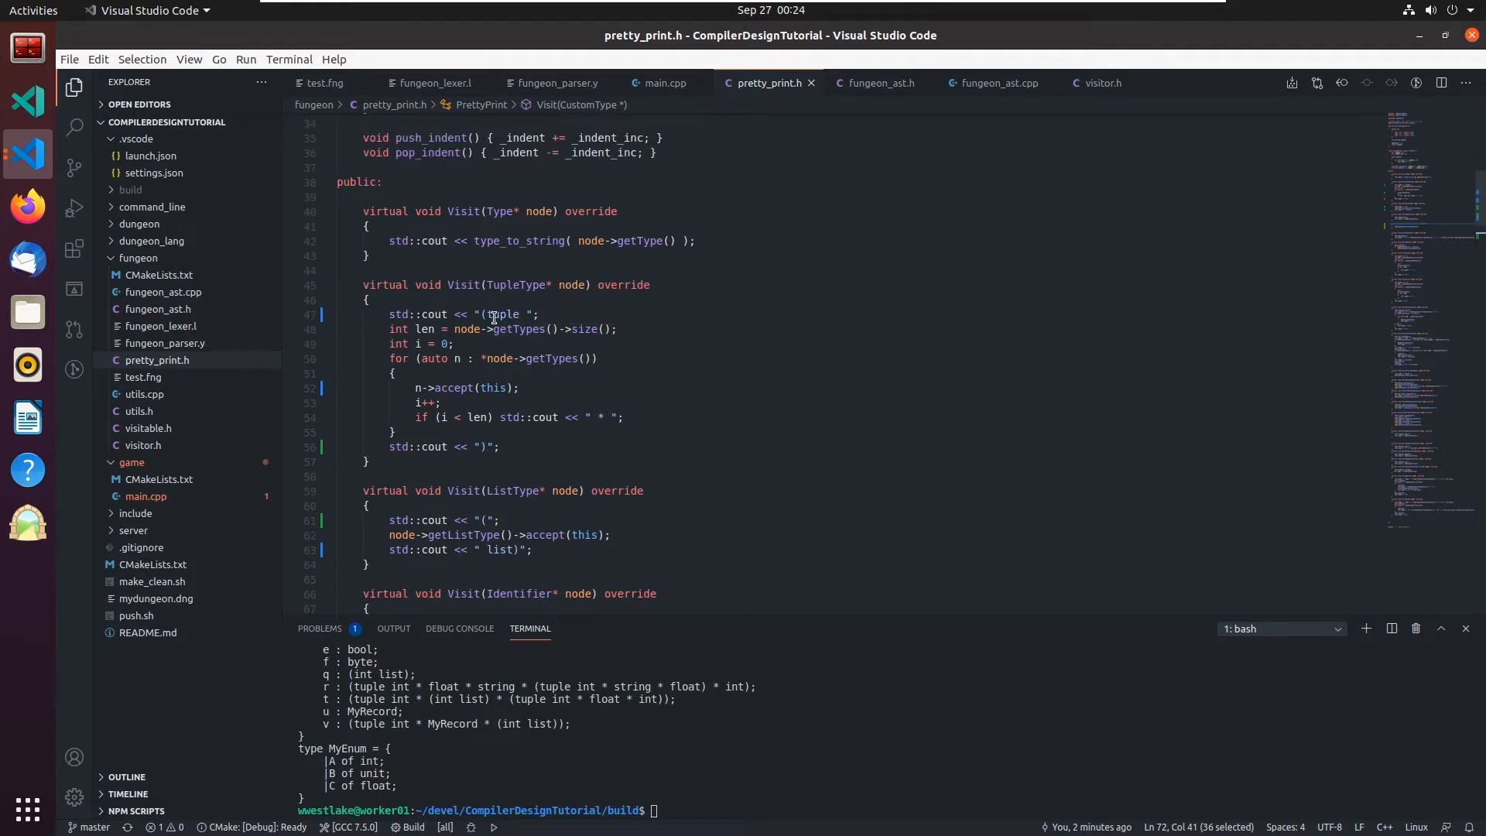
mouse_move(583, 325)
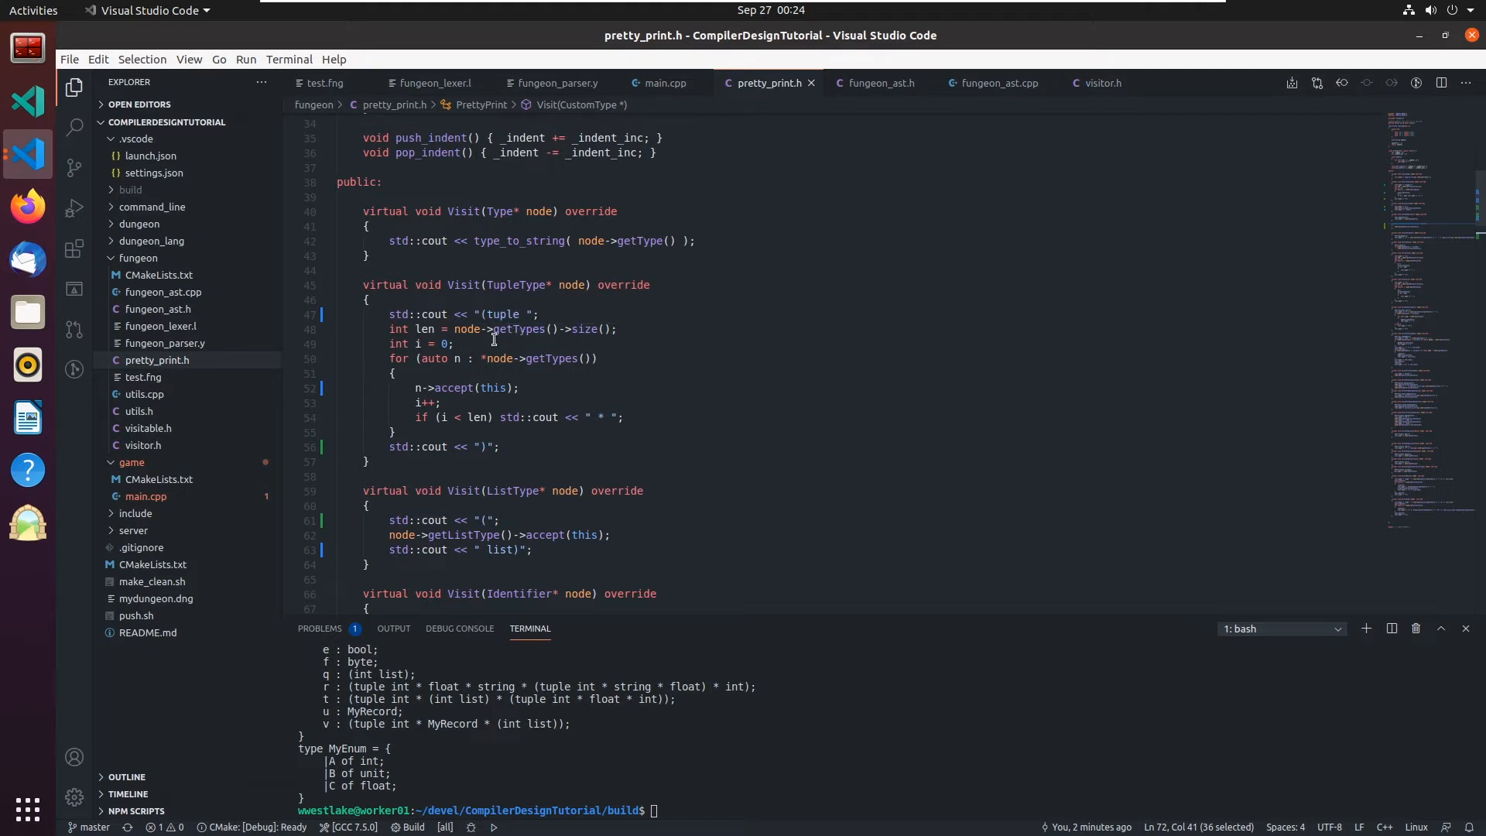
mouse_move(446, 345)
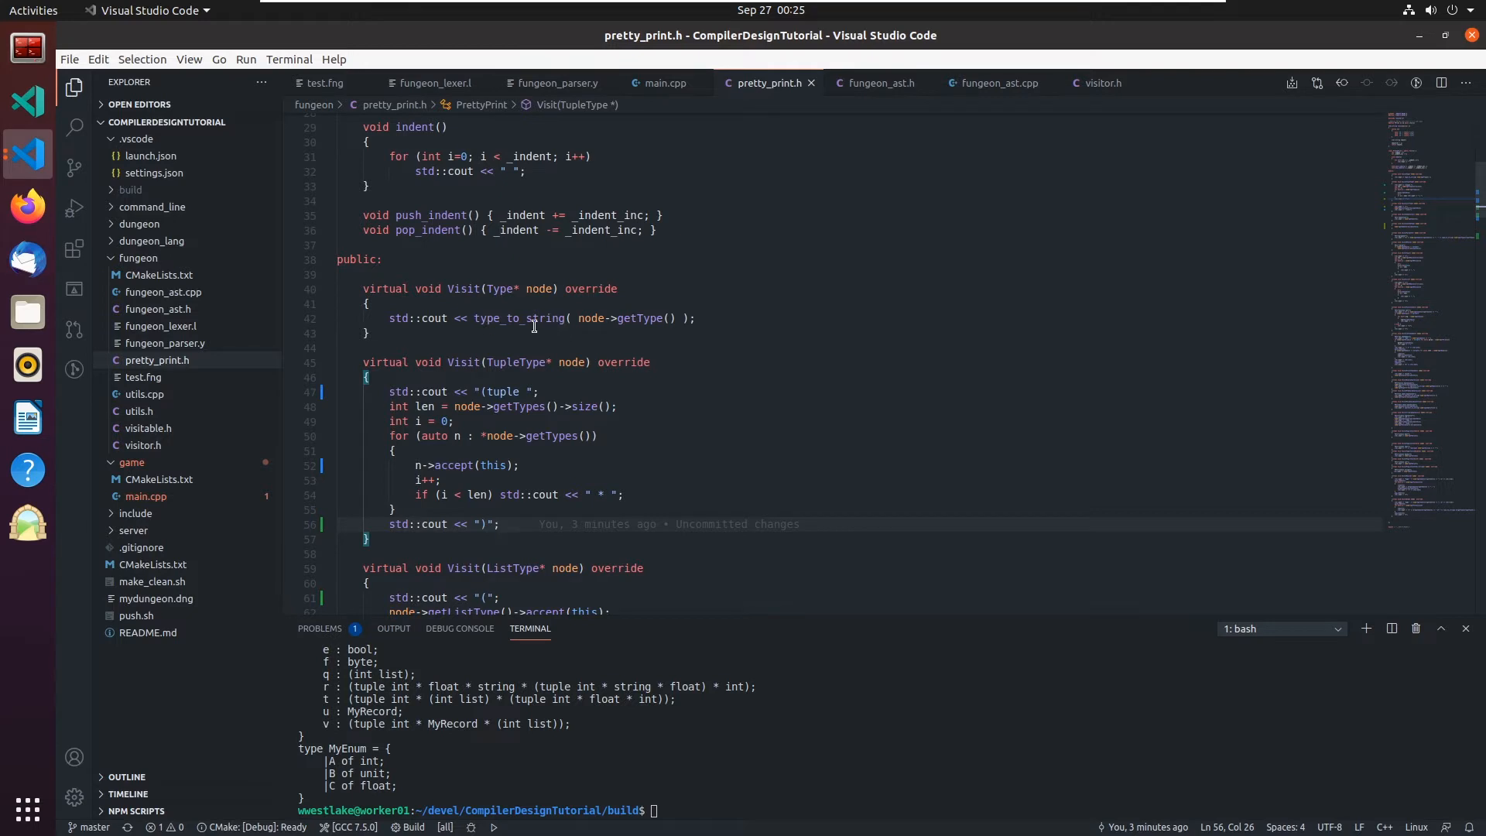
scroll(down, 3)
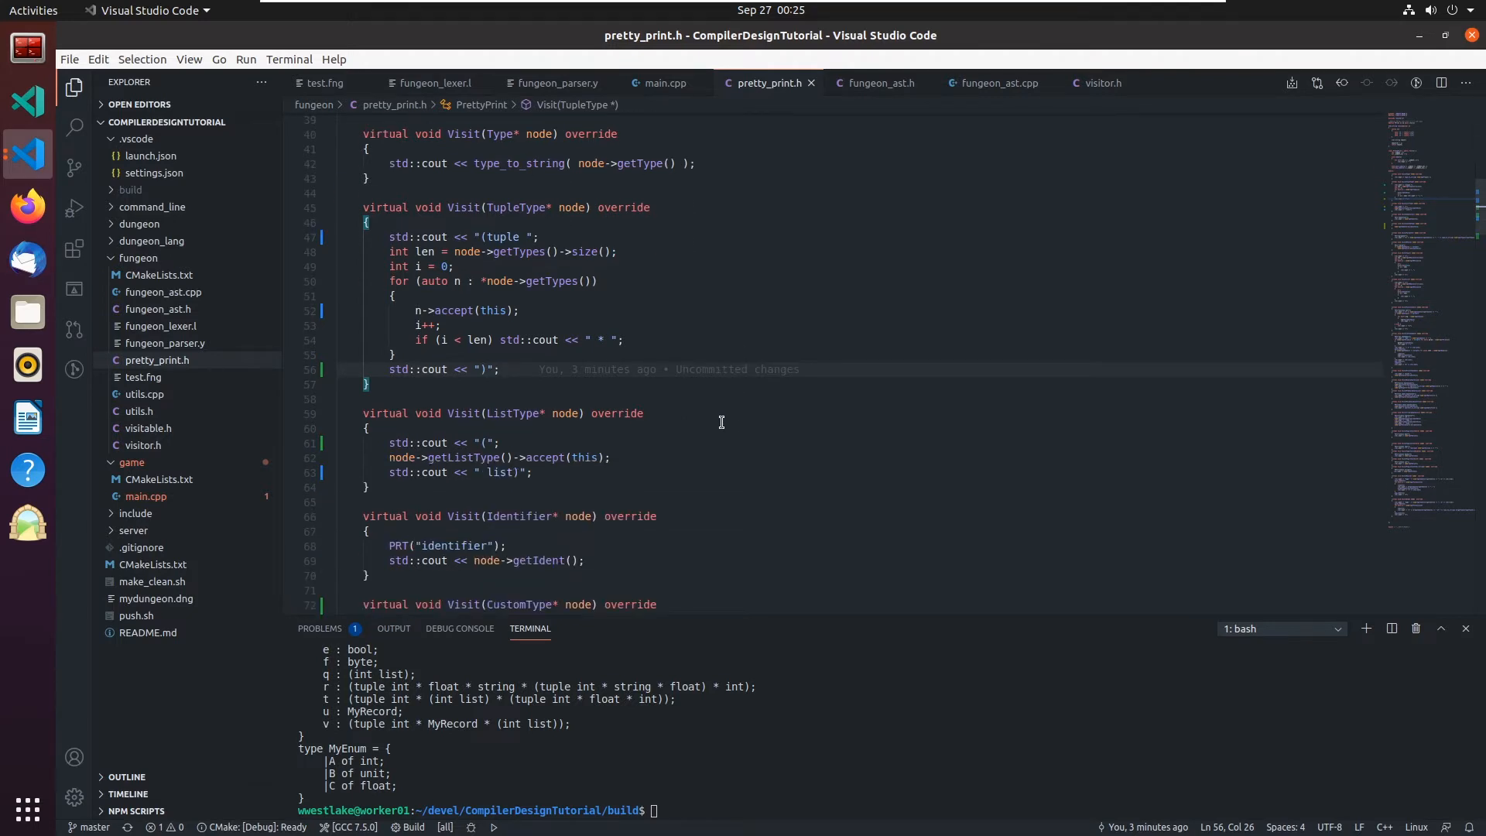
scroll(down, 3)
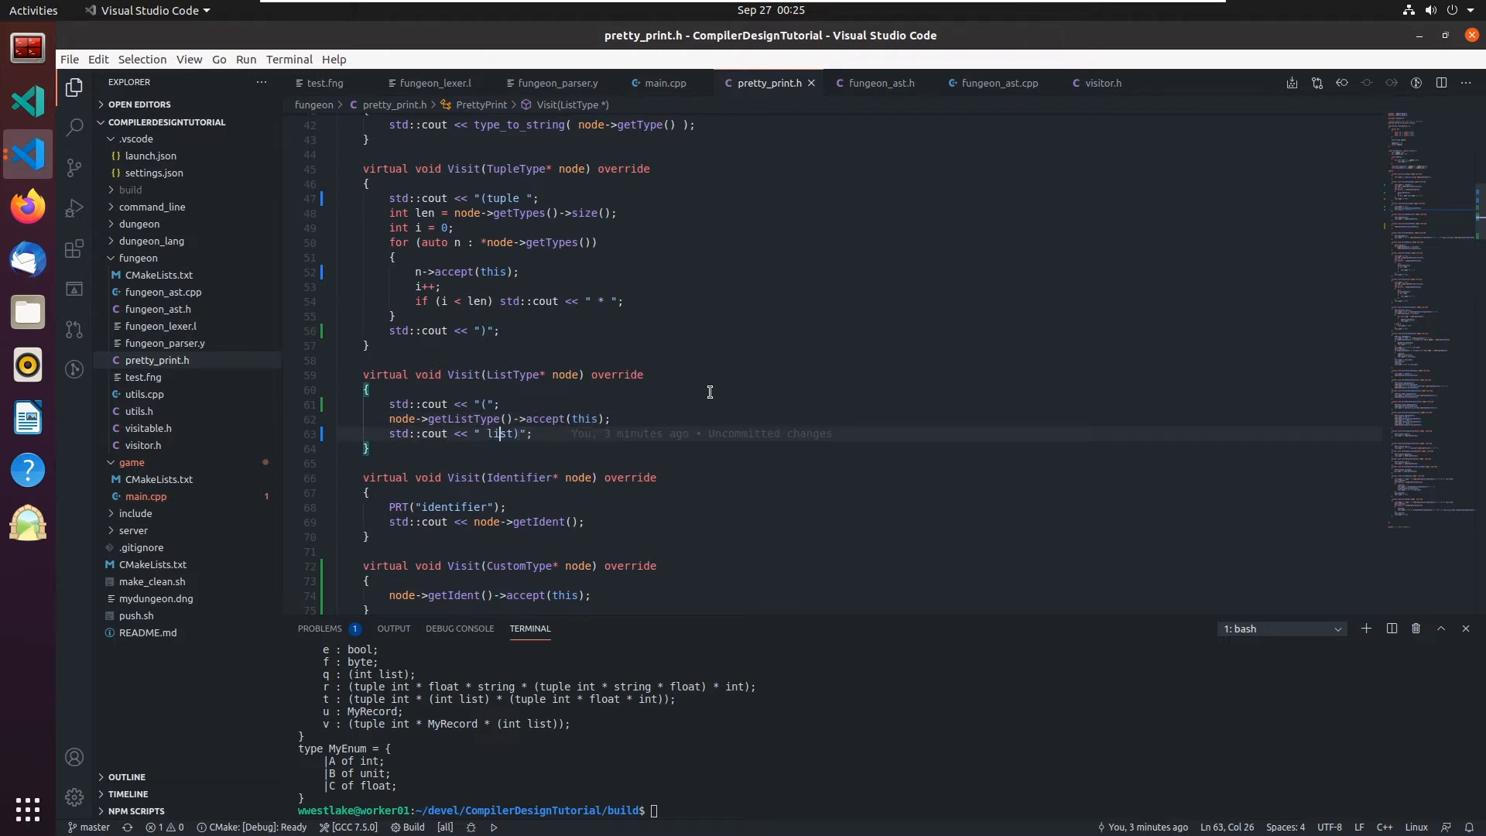
Show fungeon_parser.y at the tuple_decl and list_decl grammar rules
click(555, 82)
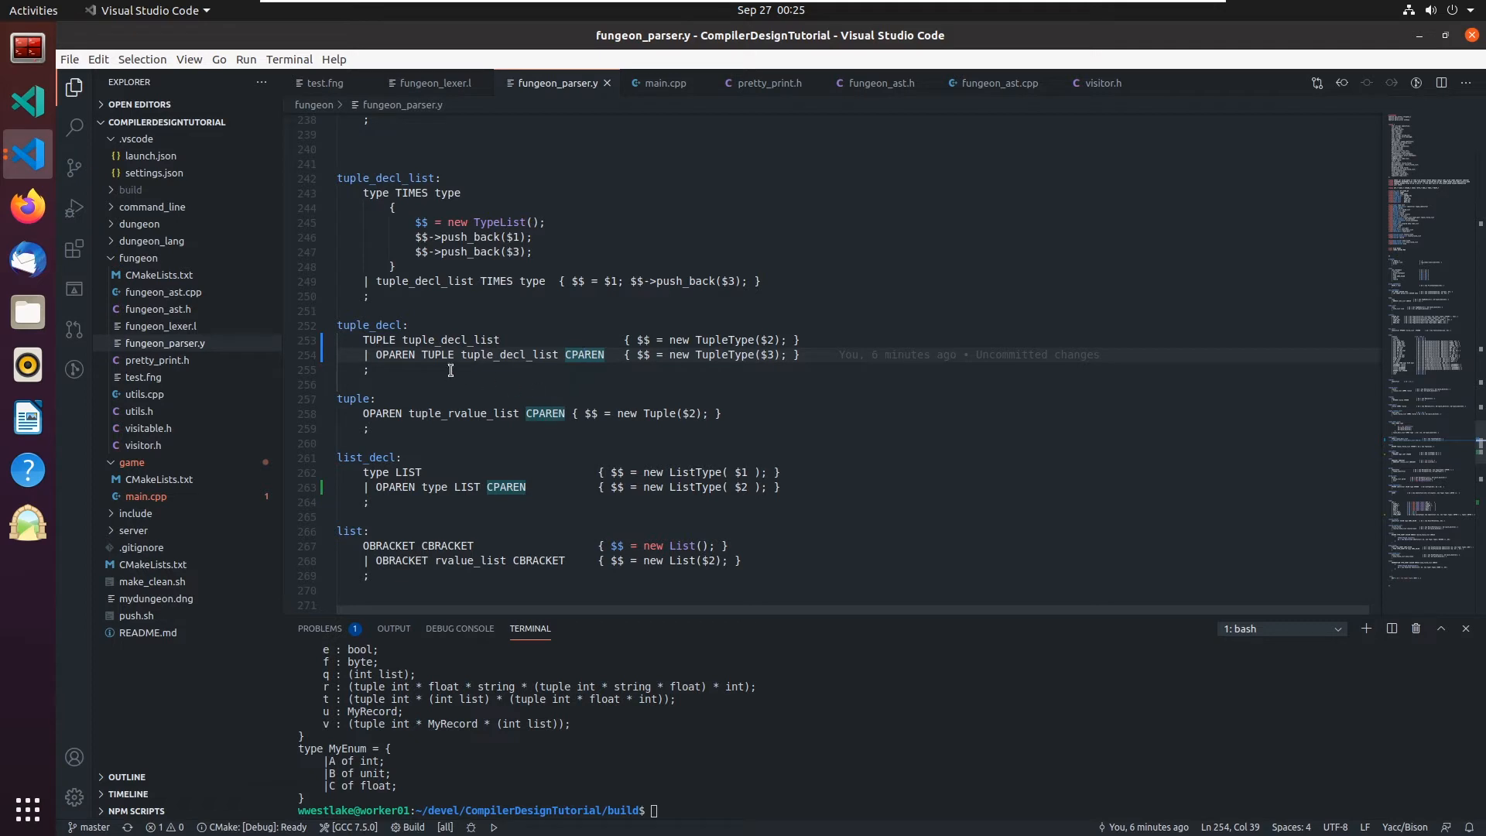
mouse_move(559, 391)
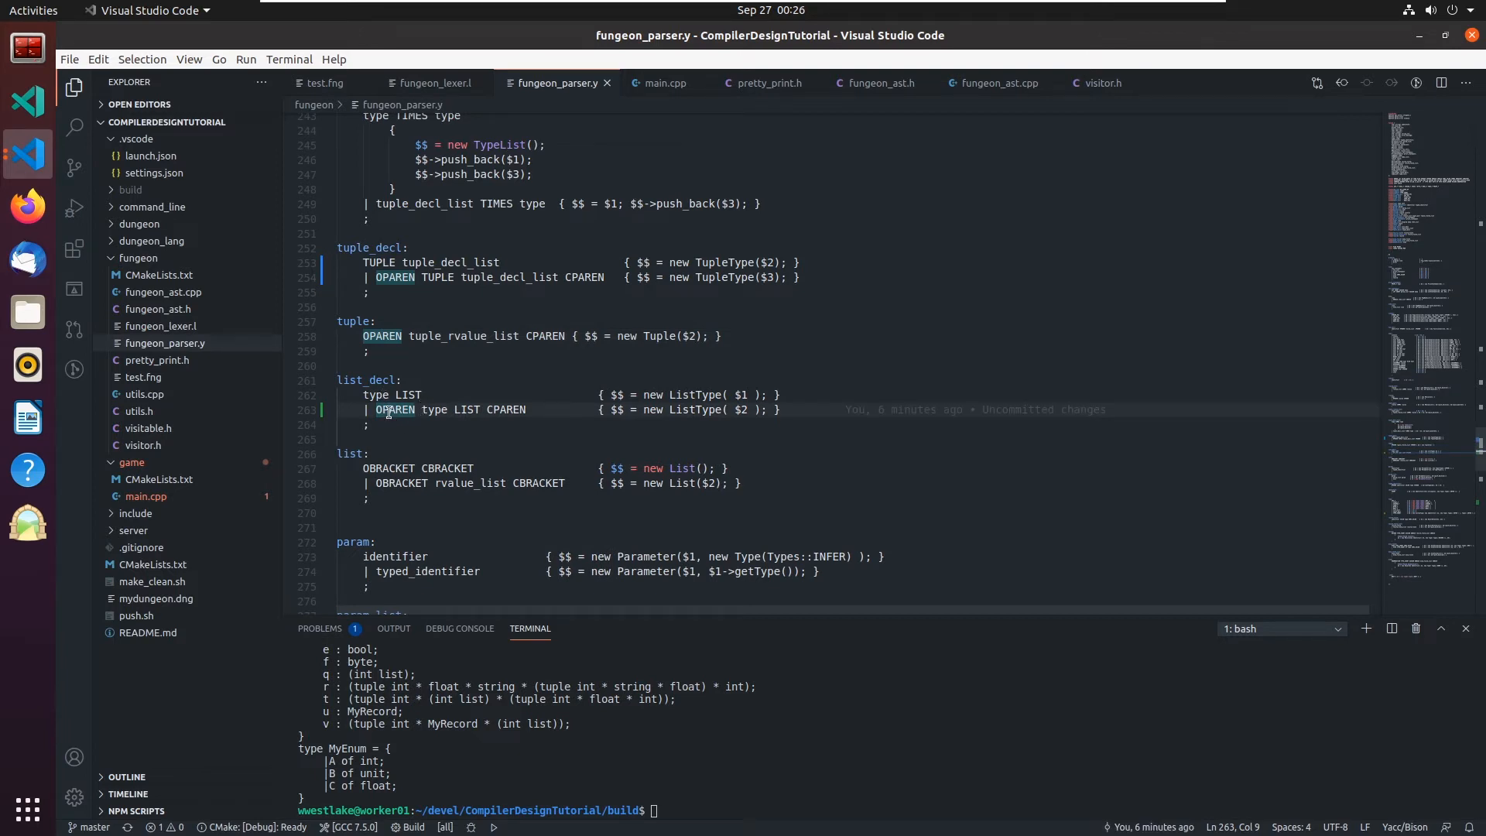
mouse_move(585, 449)
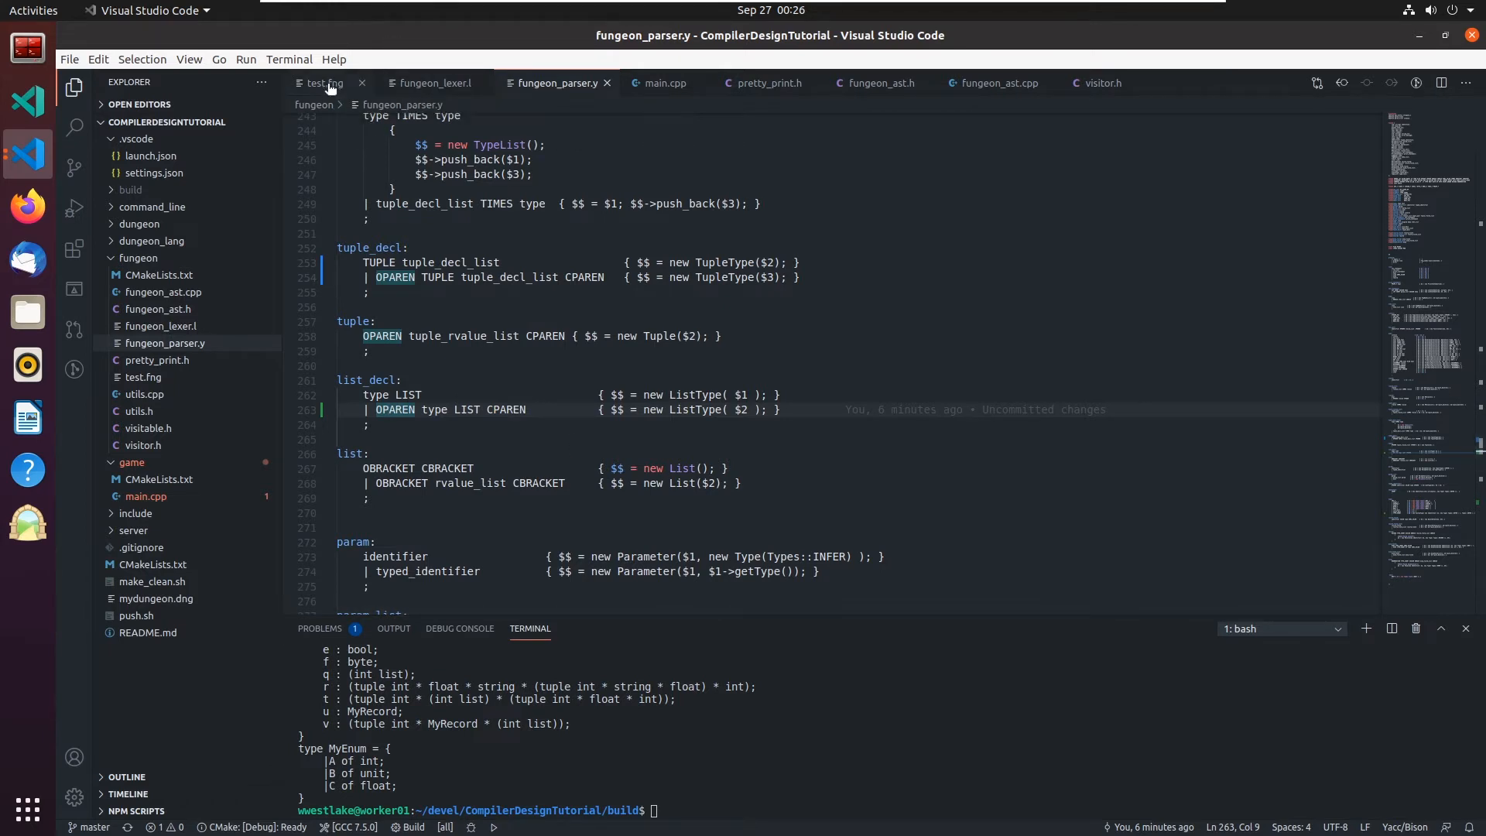
Show test.fng with the MyRecord and MyEnum declarations
click(320, 82)
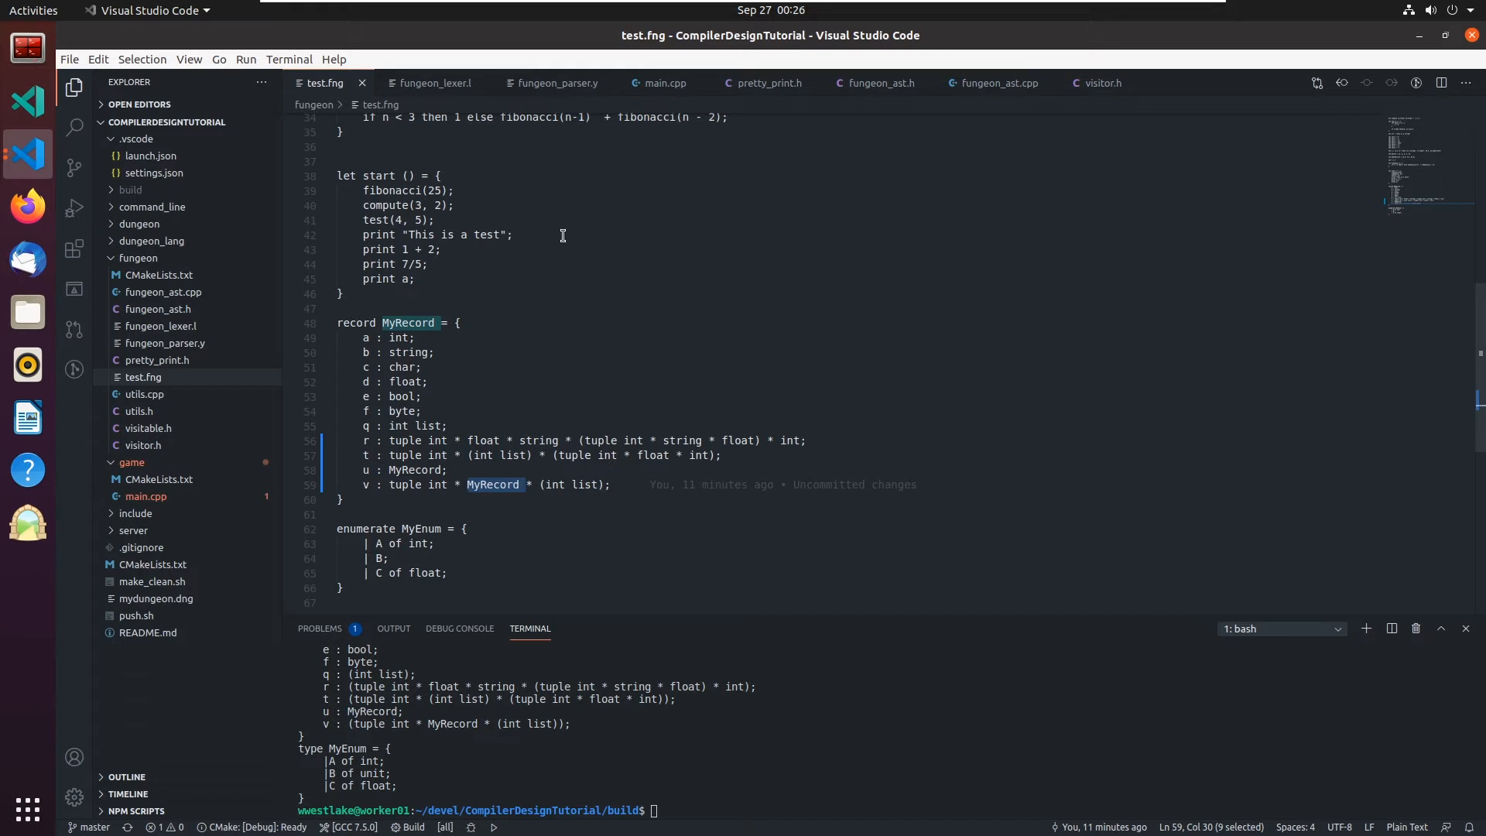
mouse_move(903, 124)
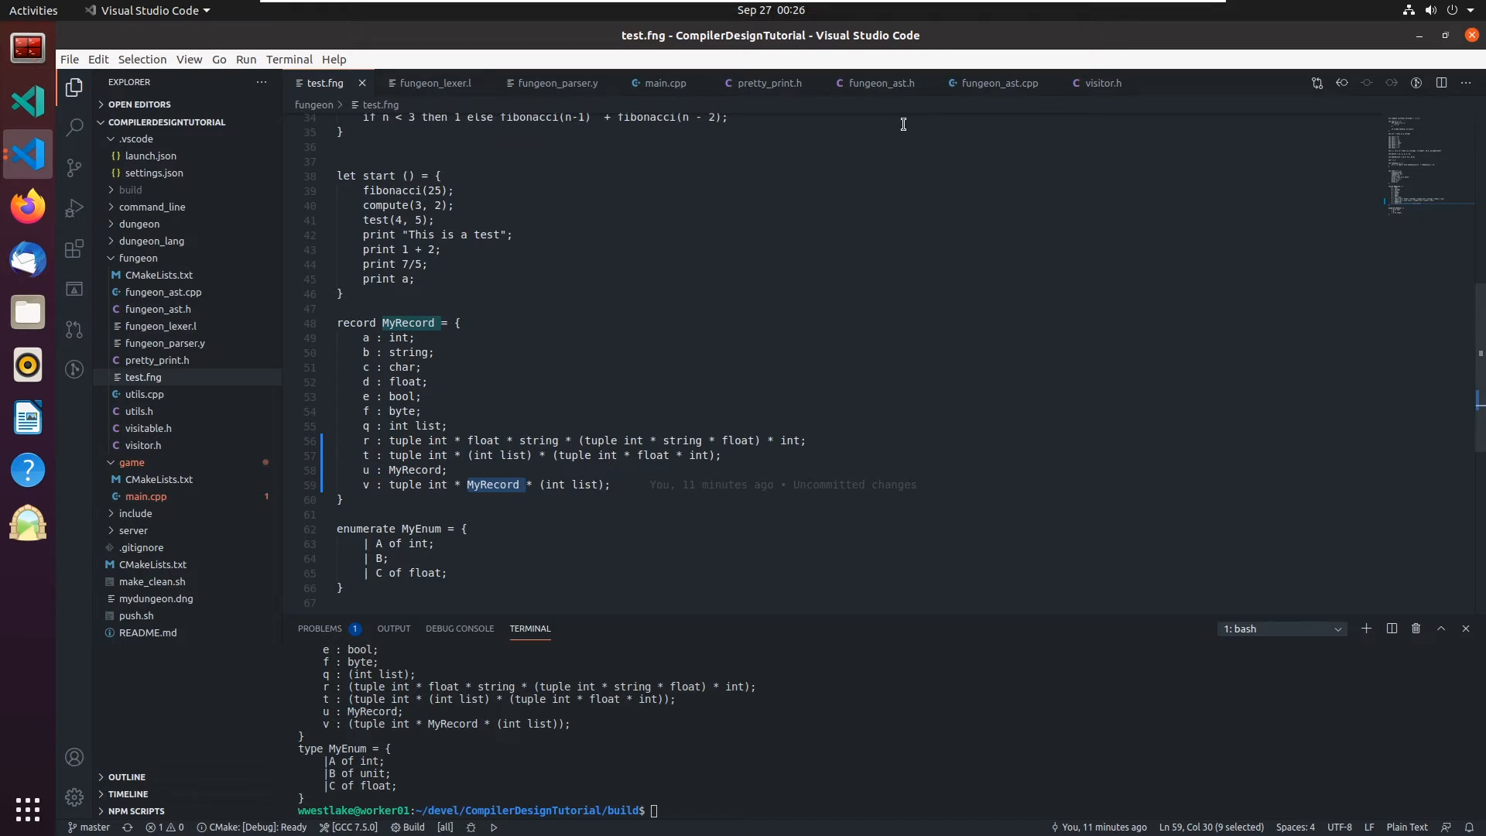
Show fungeon_ast.h at the CustomType class and Parameter class below it
click(876, 82)
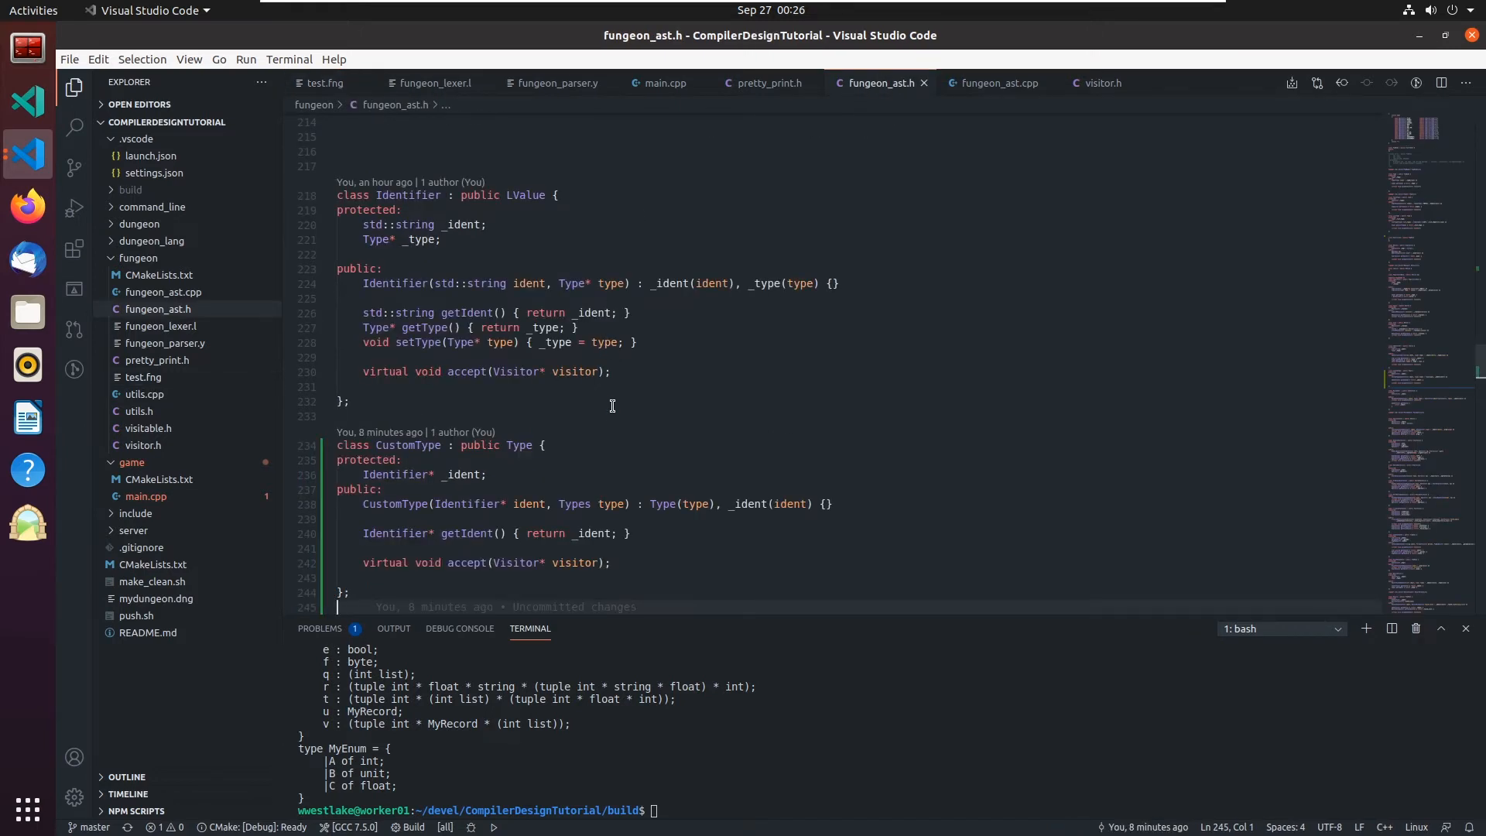
scroll(down, 3)
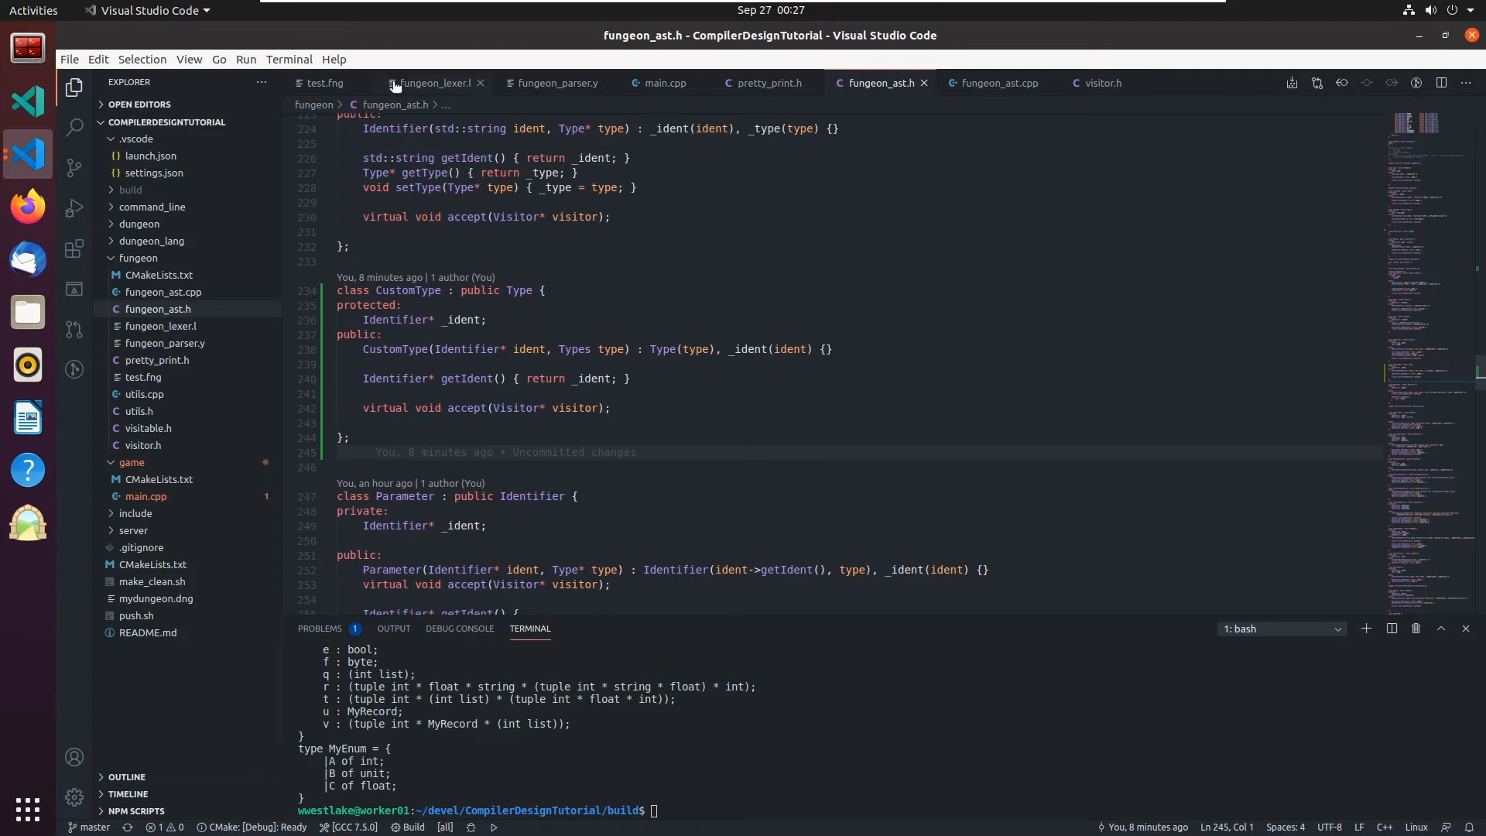
Highlight TYPE_IDENT in fungeon_parser.y, then rebuild all targets with make in the terminal
click(555, 82)
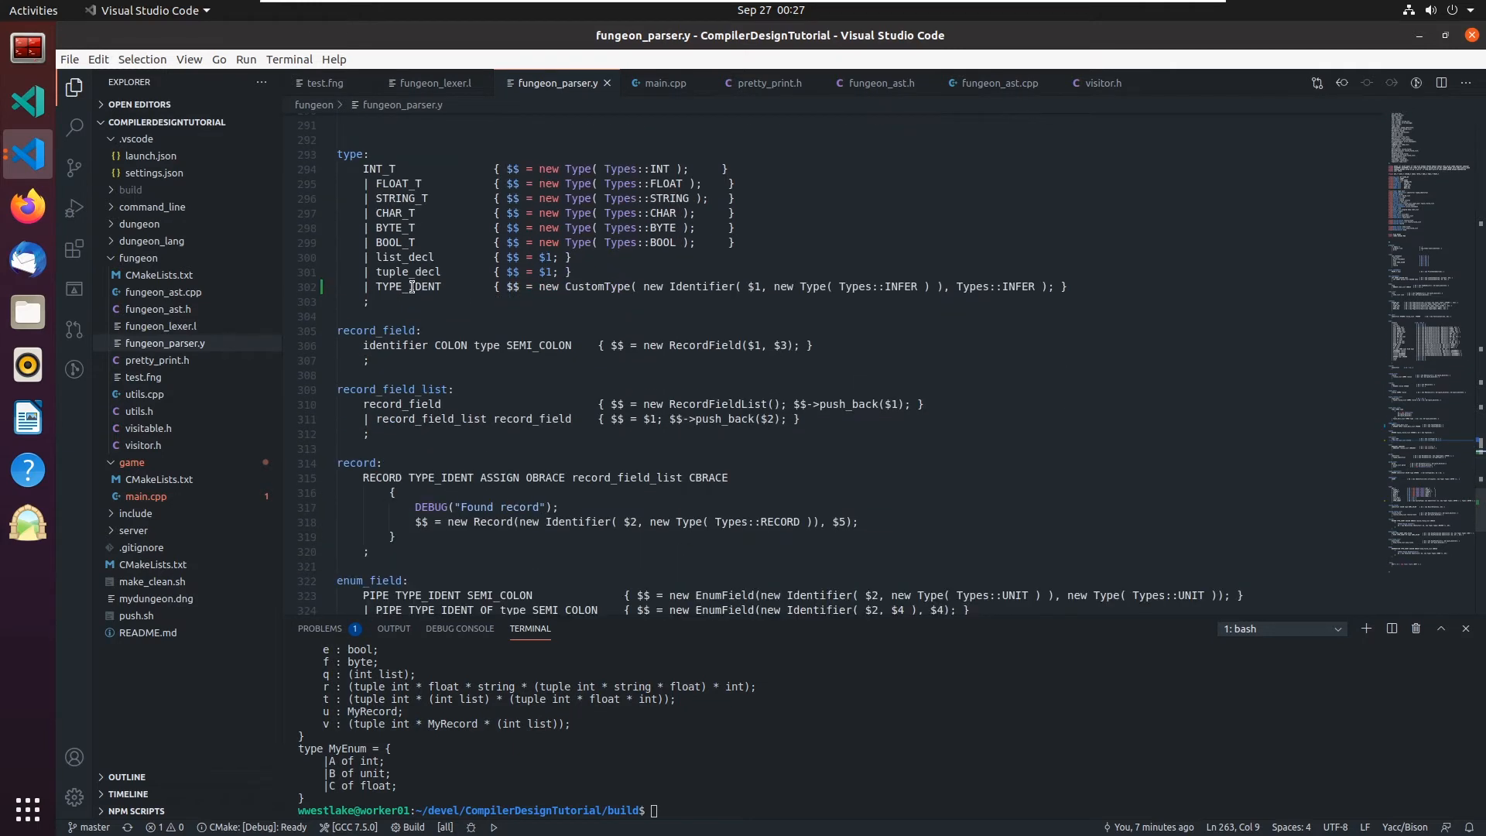
double_click(407, 286)
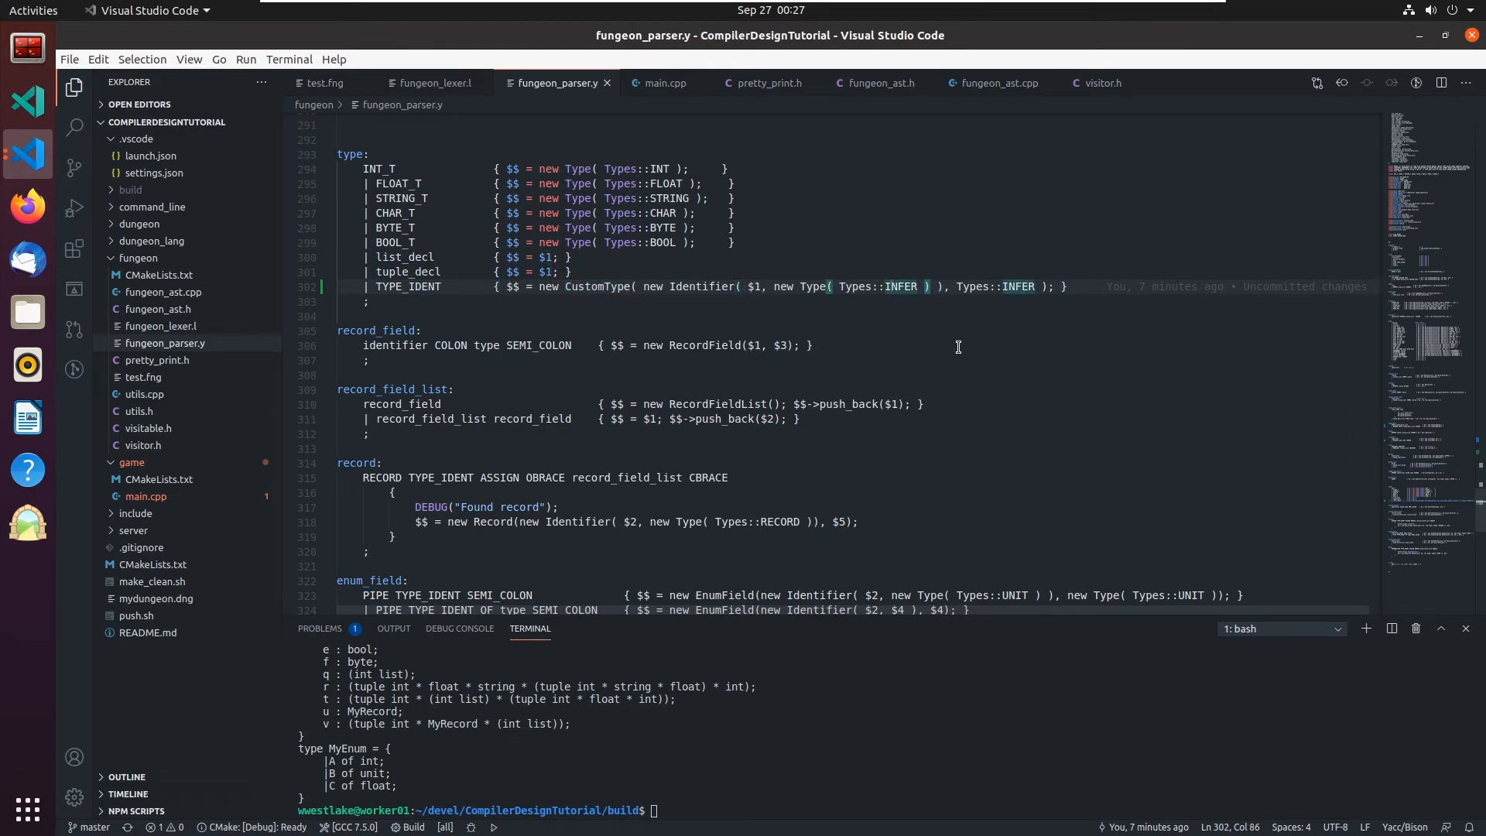
mouse_move(1041, 383)
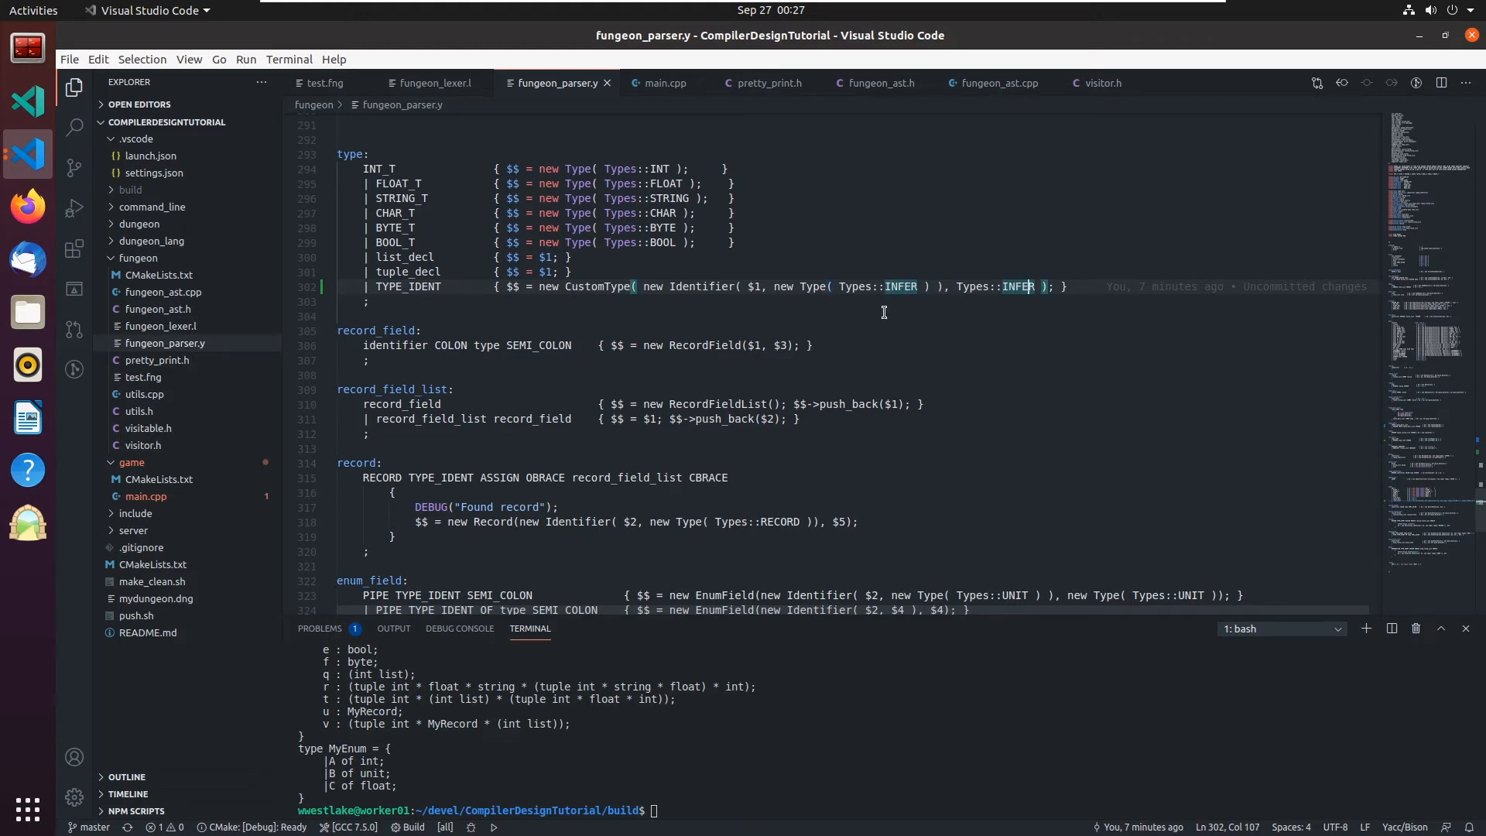
mouse_move(820, 248)
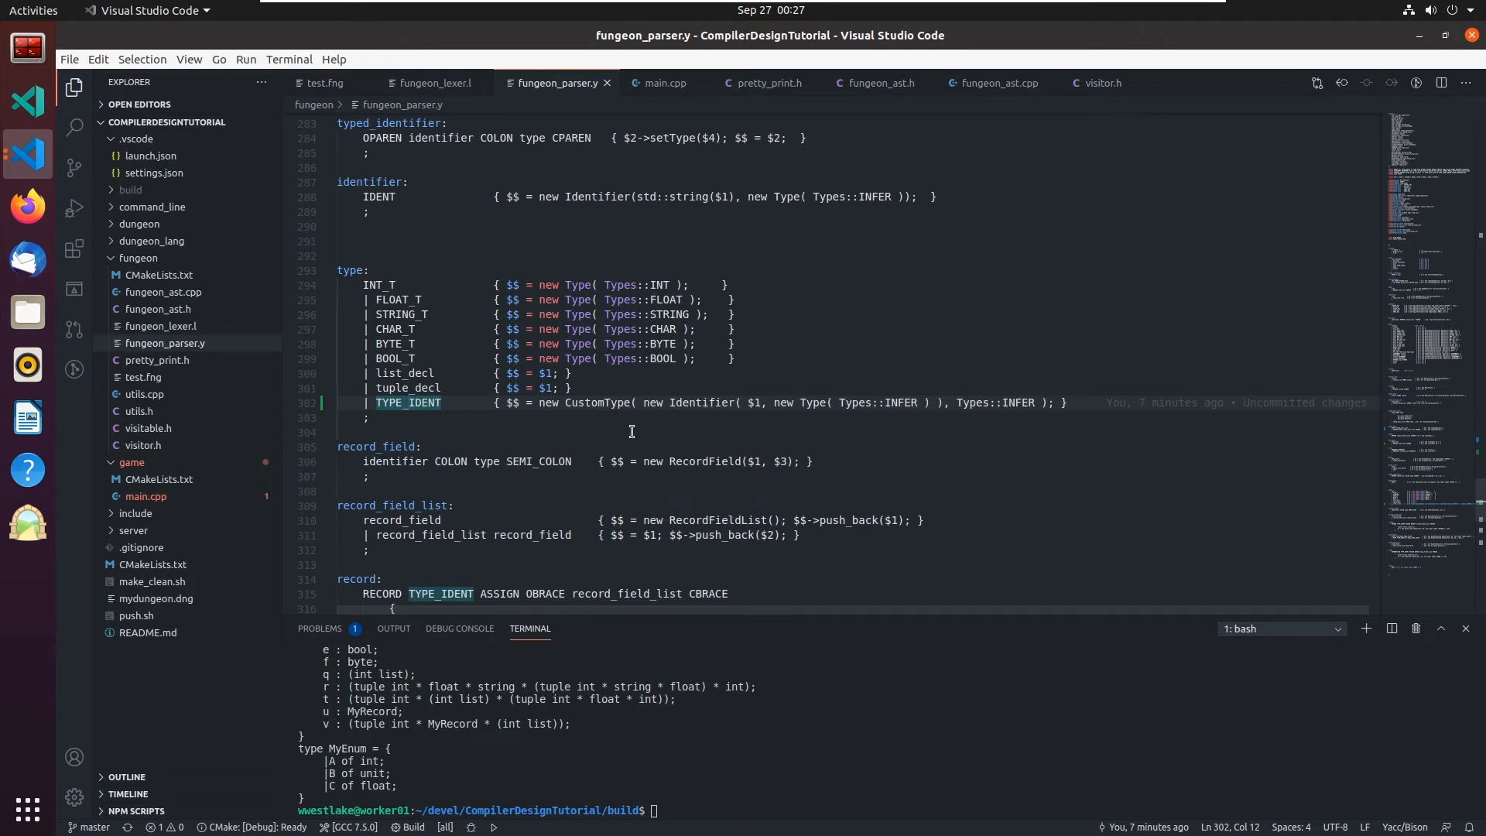
scroll(down, 3)
text(make)
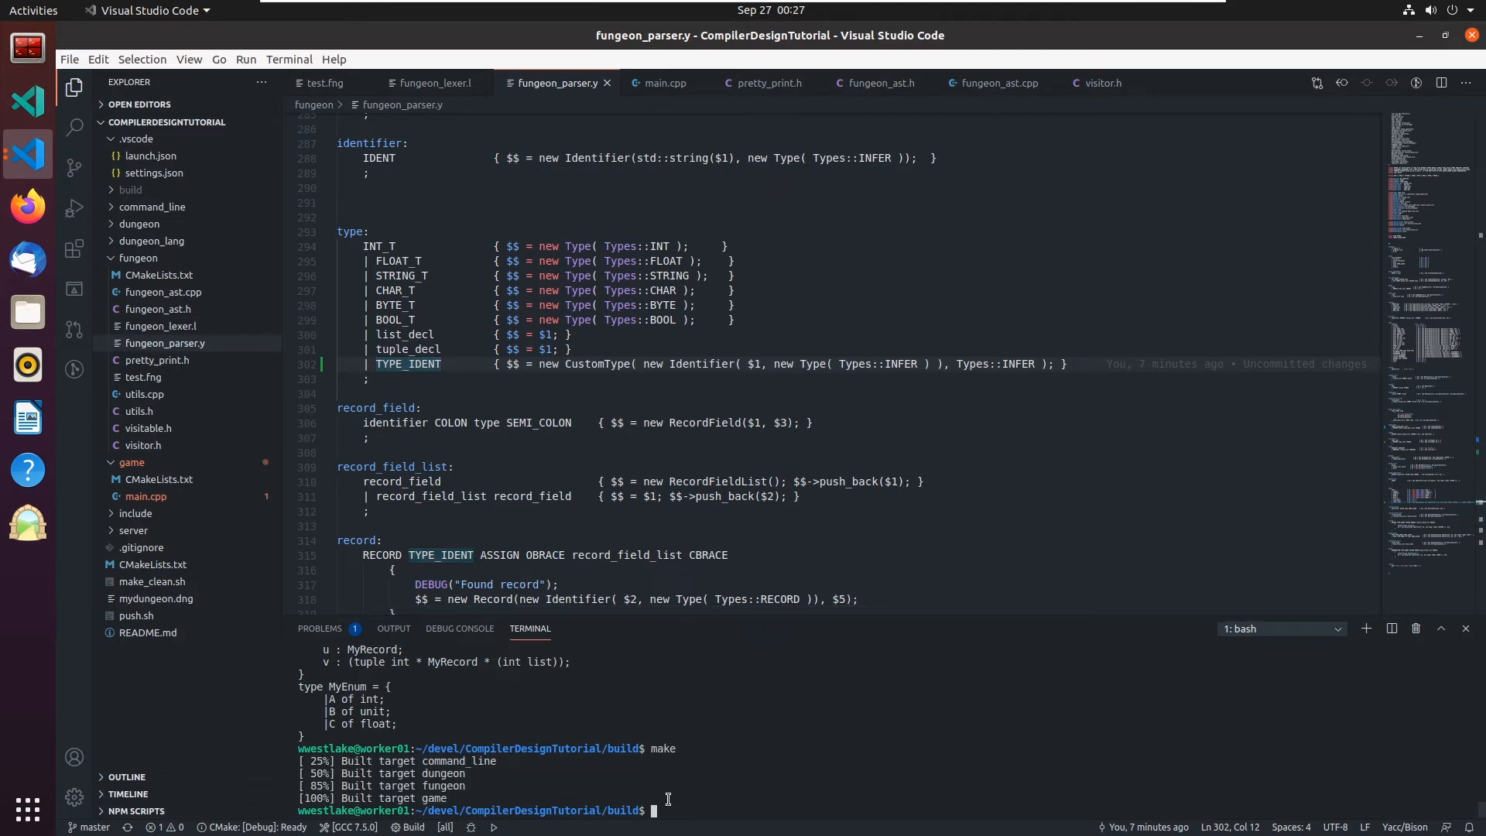
Run ./game/game ../fungeon/test.fng and scroll through the printed MyRecord and MyEnum definitions
text(./game/game ../fungeon/test.fng)
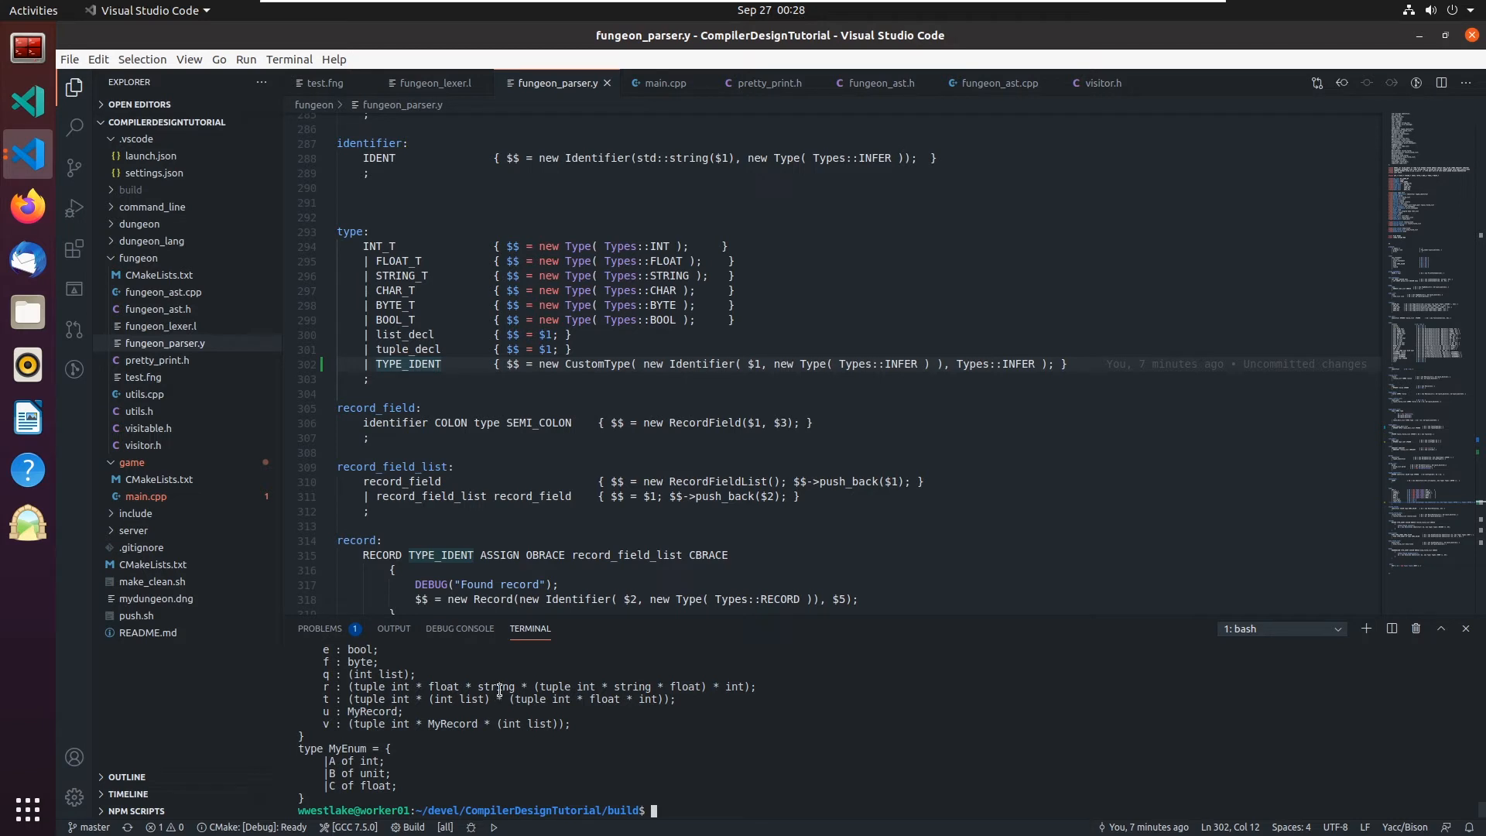
double_click(458, 699)
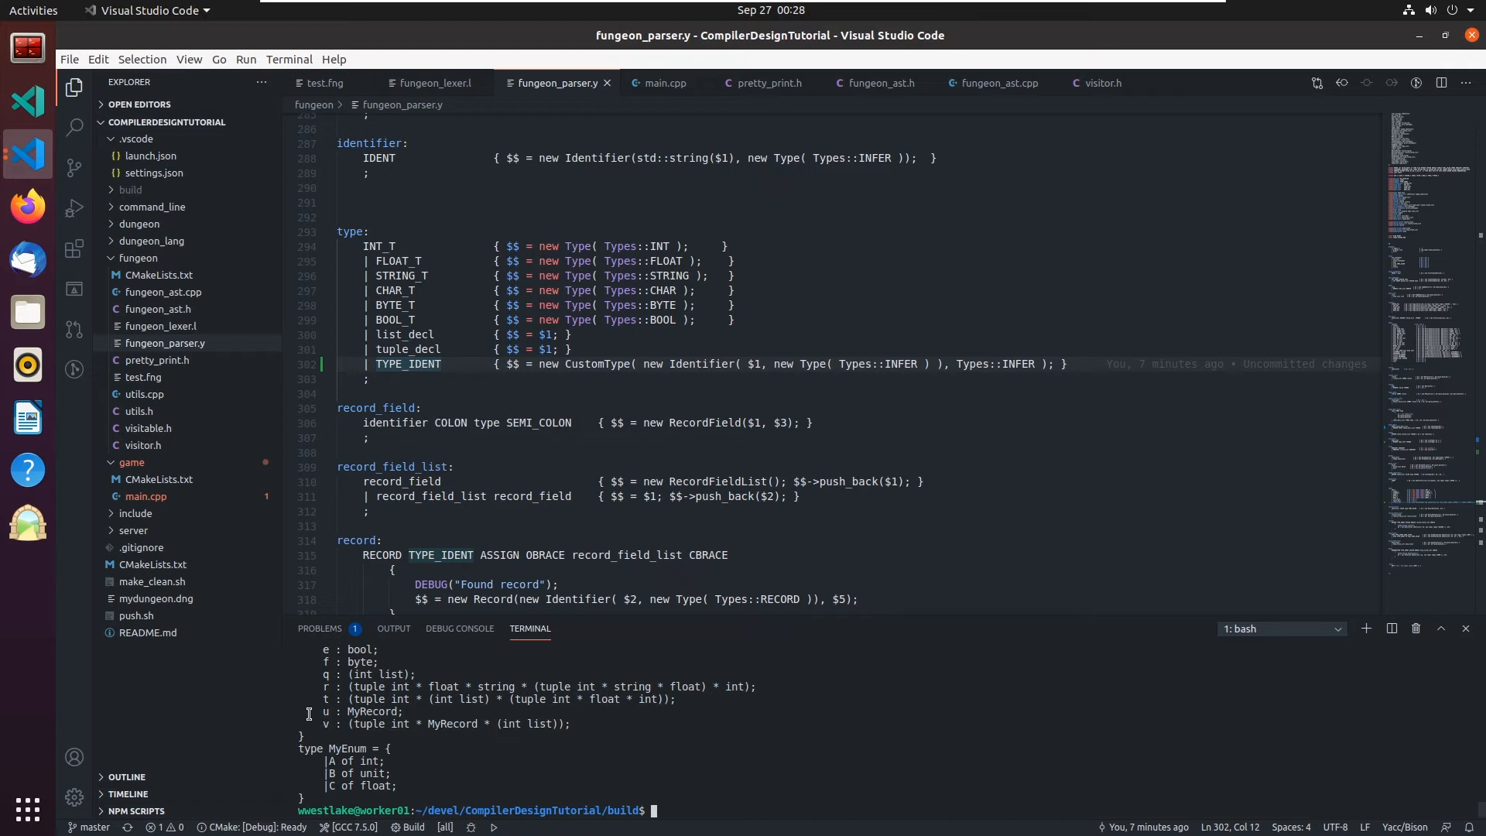
mouse_move(421, 724)
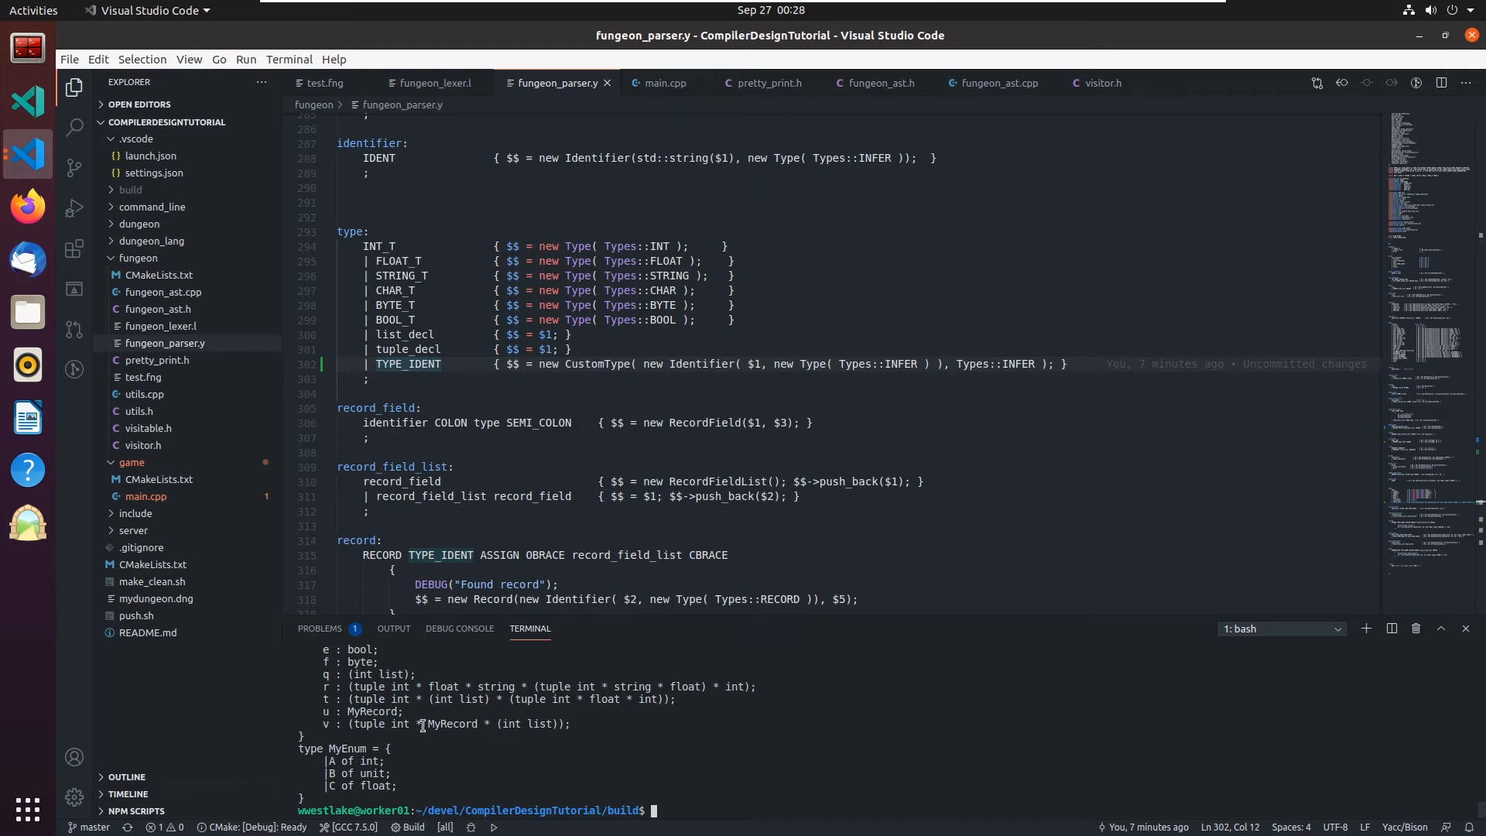
scroll(down, 3)
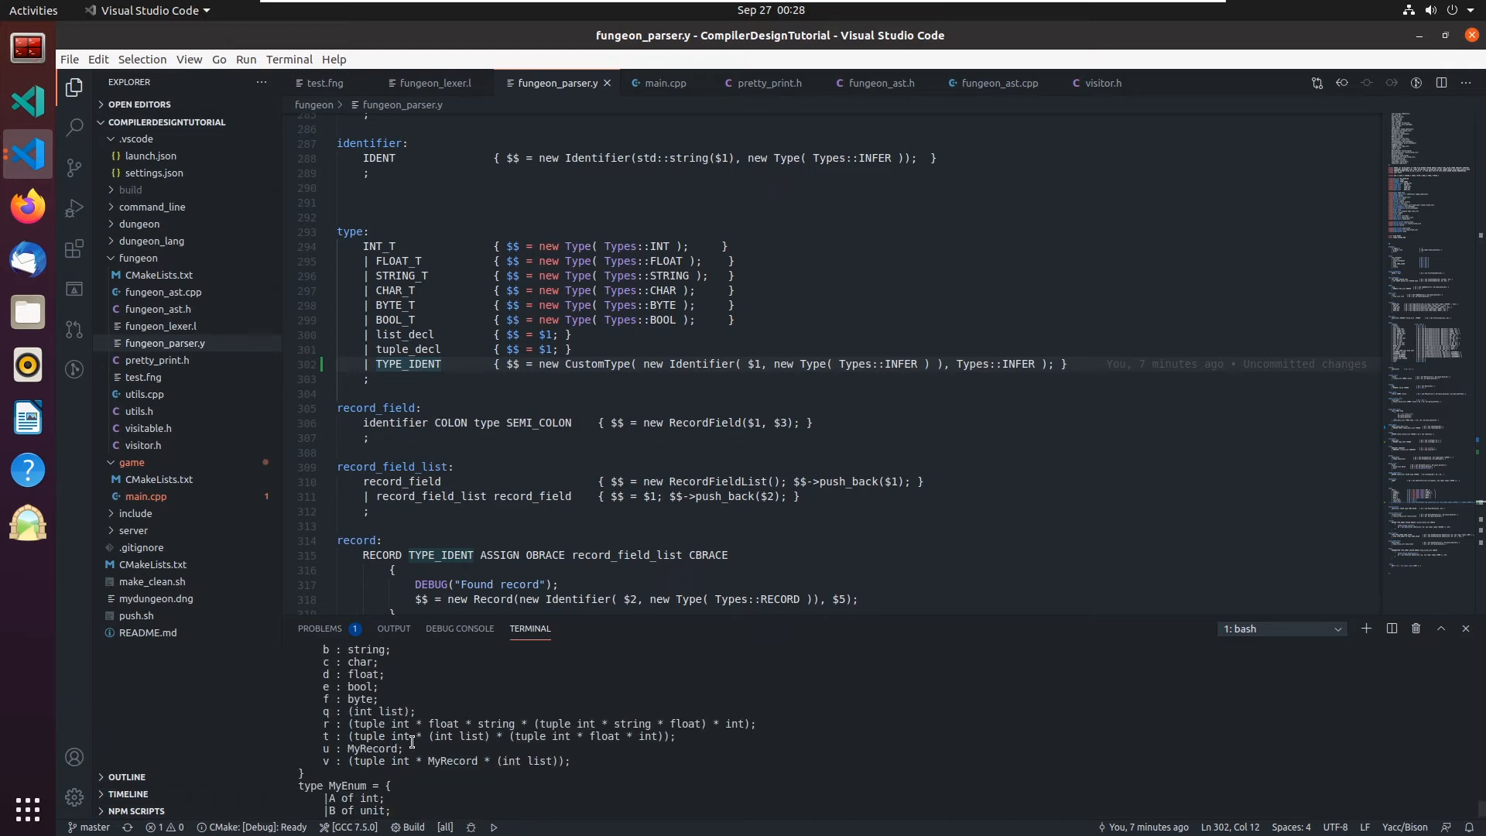
scroll(down, 3)
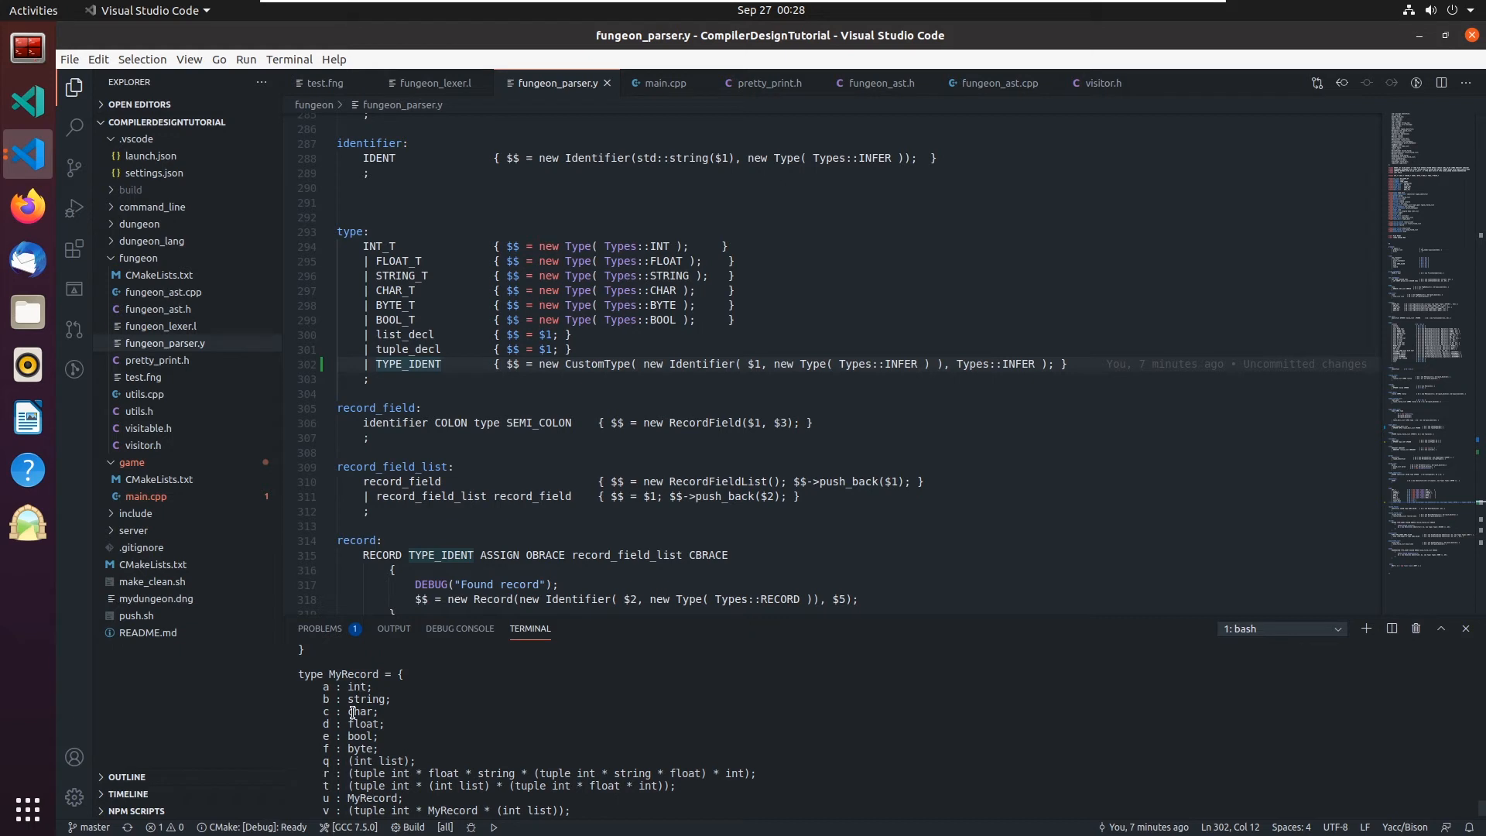
mouse_move(416, 688)
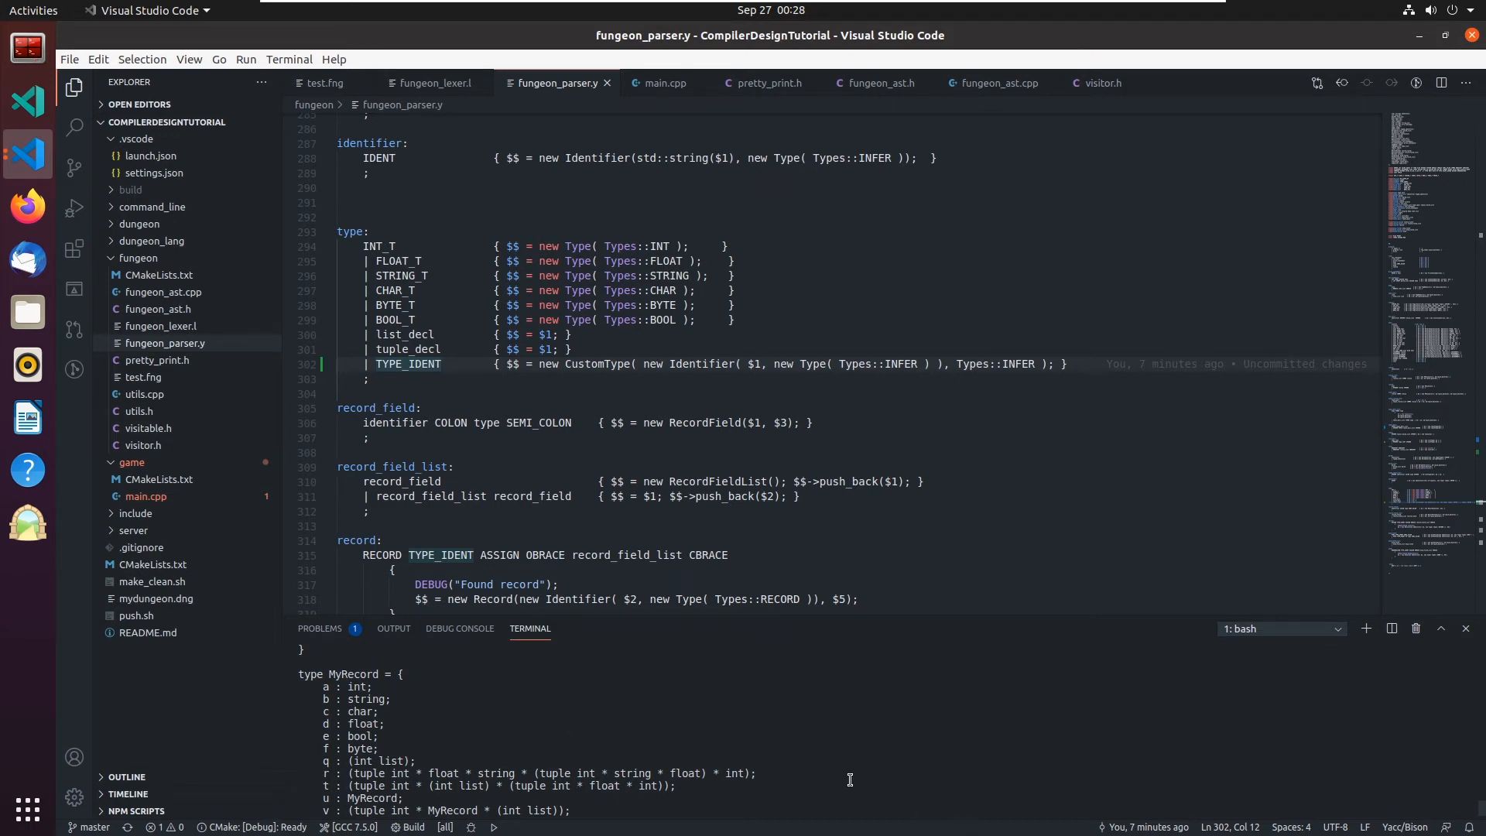
scroll(down, 3)
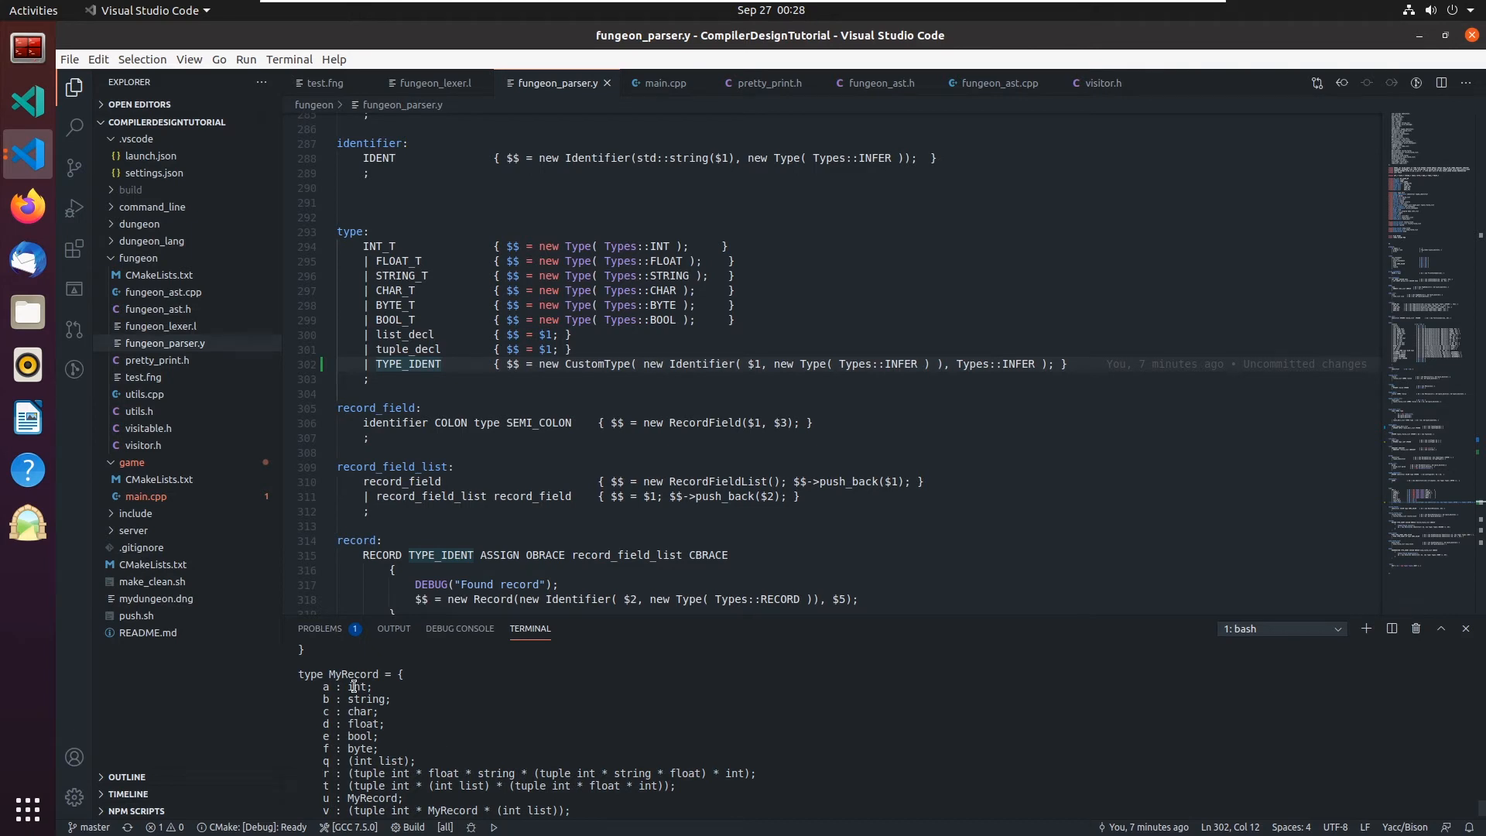
mouse_move(446, 737)
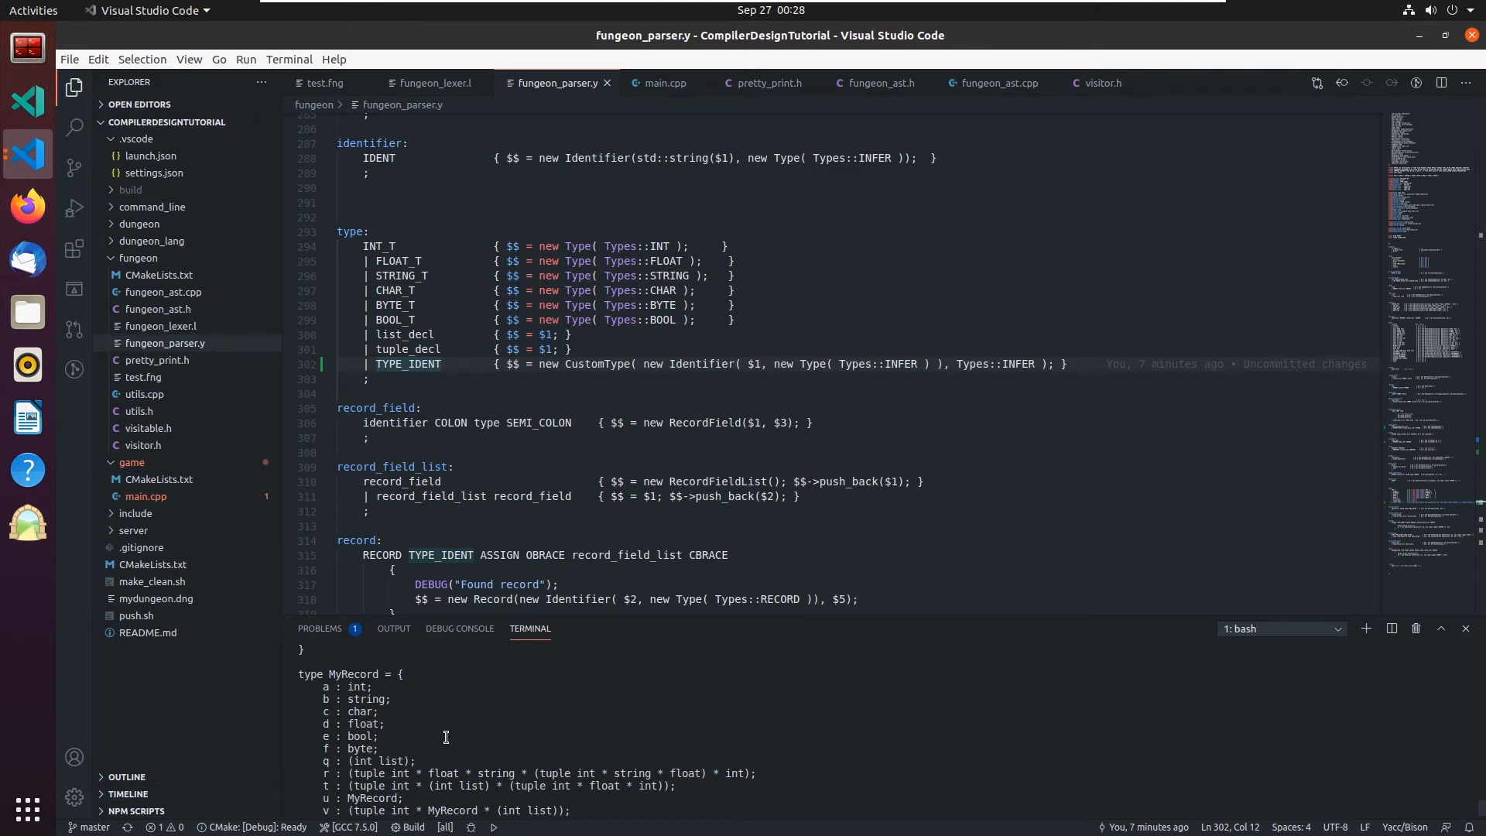
scroll(down, 3)
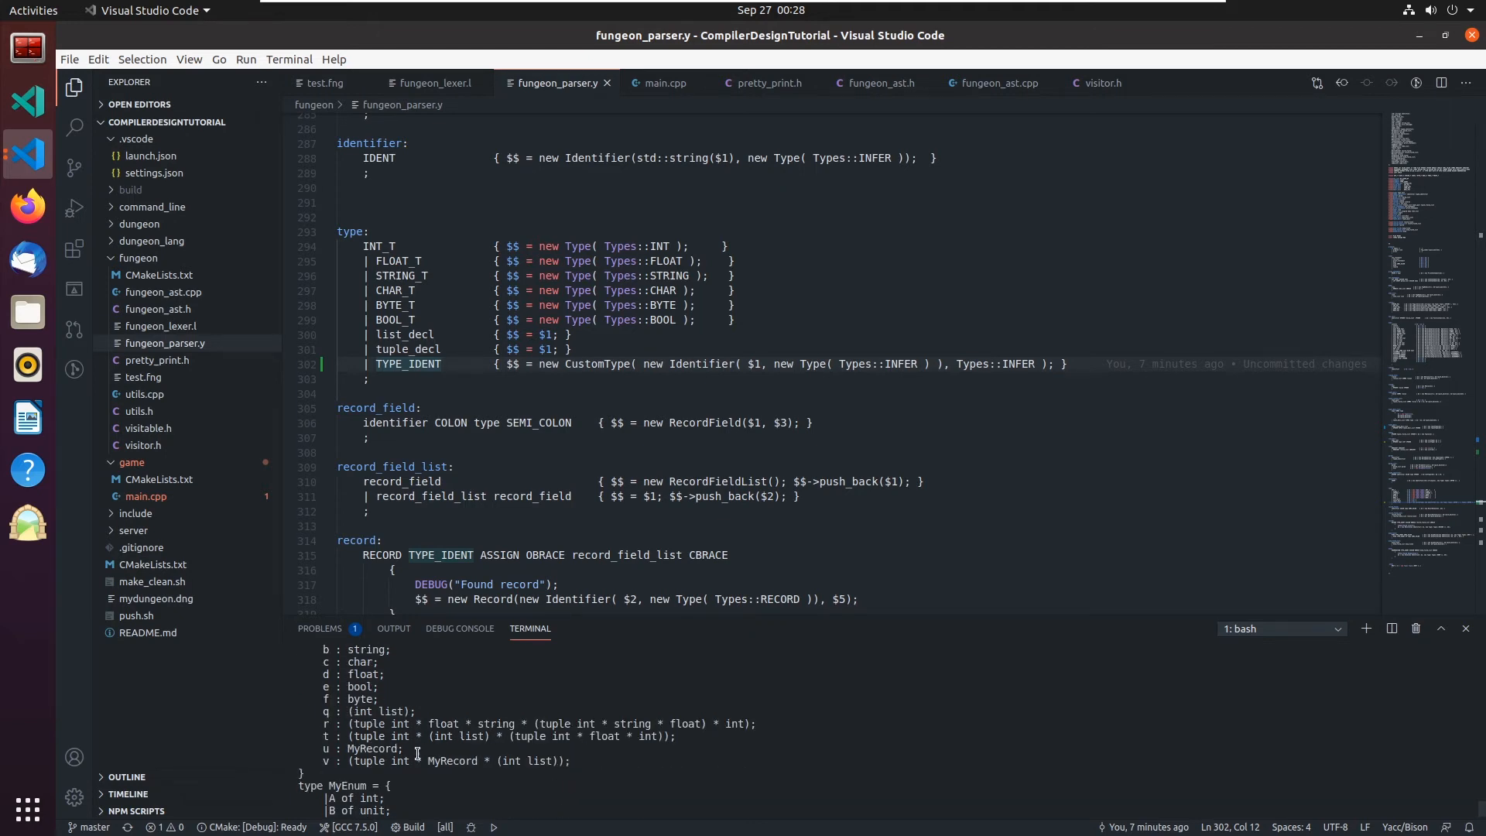
mouse_move(433, 759)
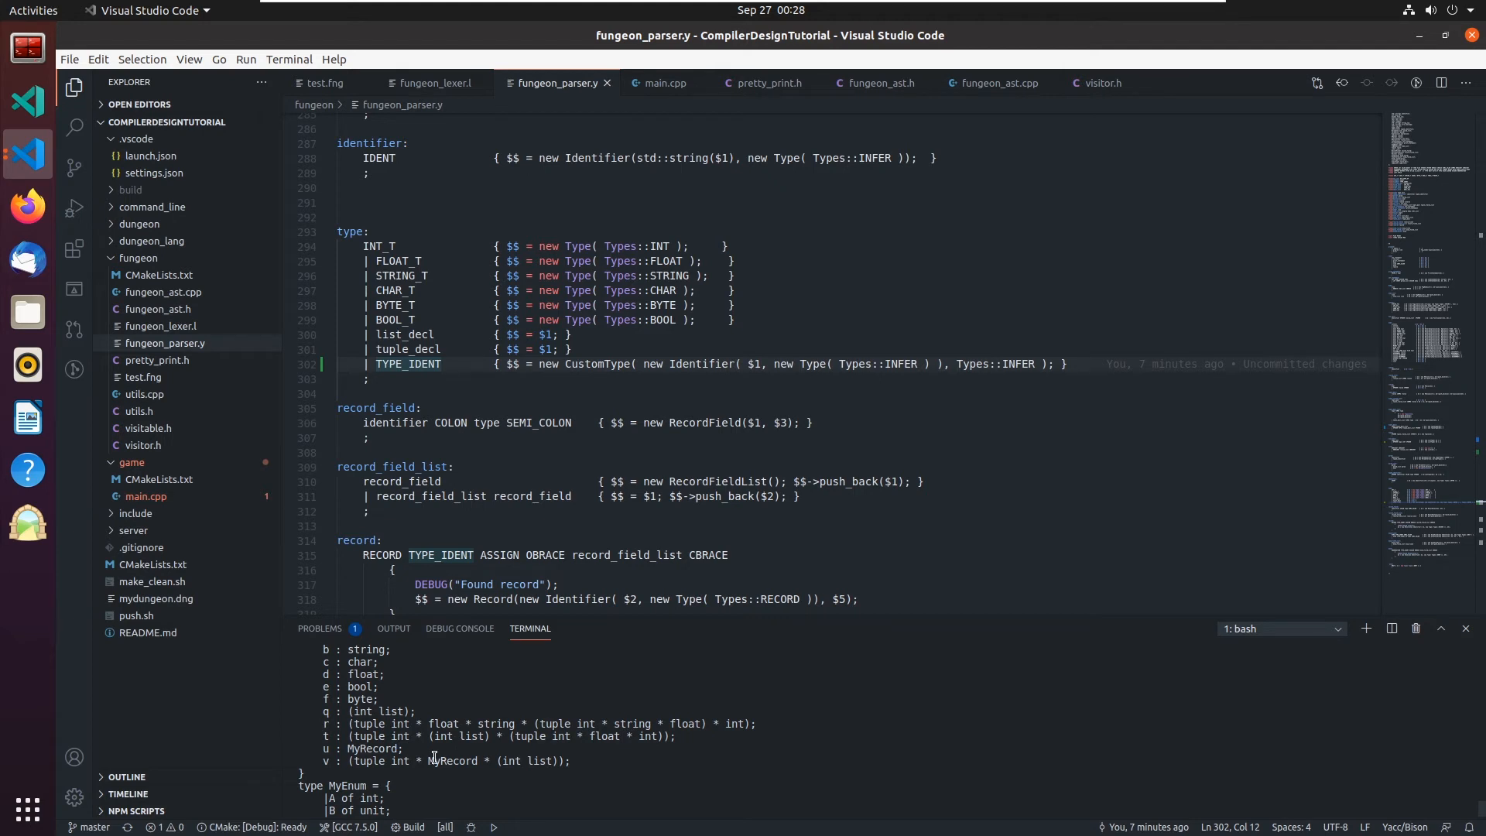
scroll(down, 3)
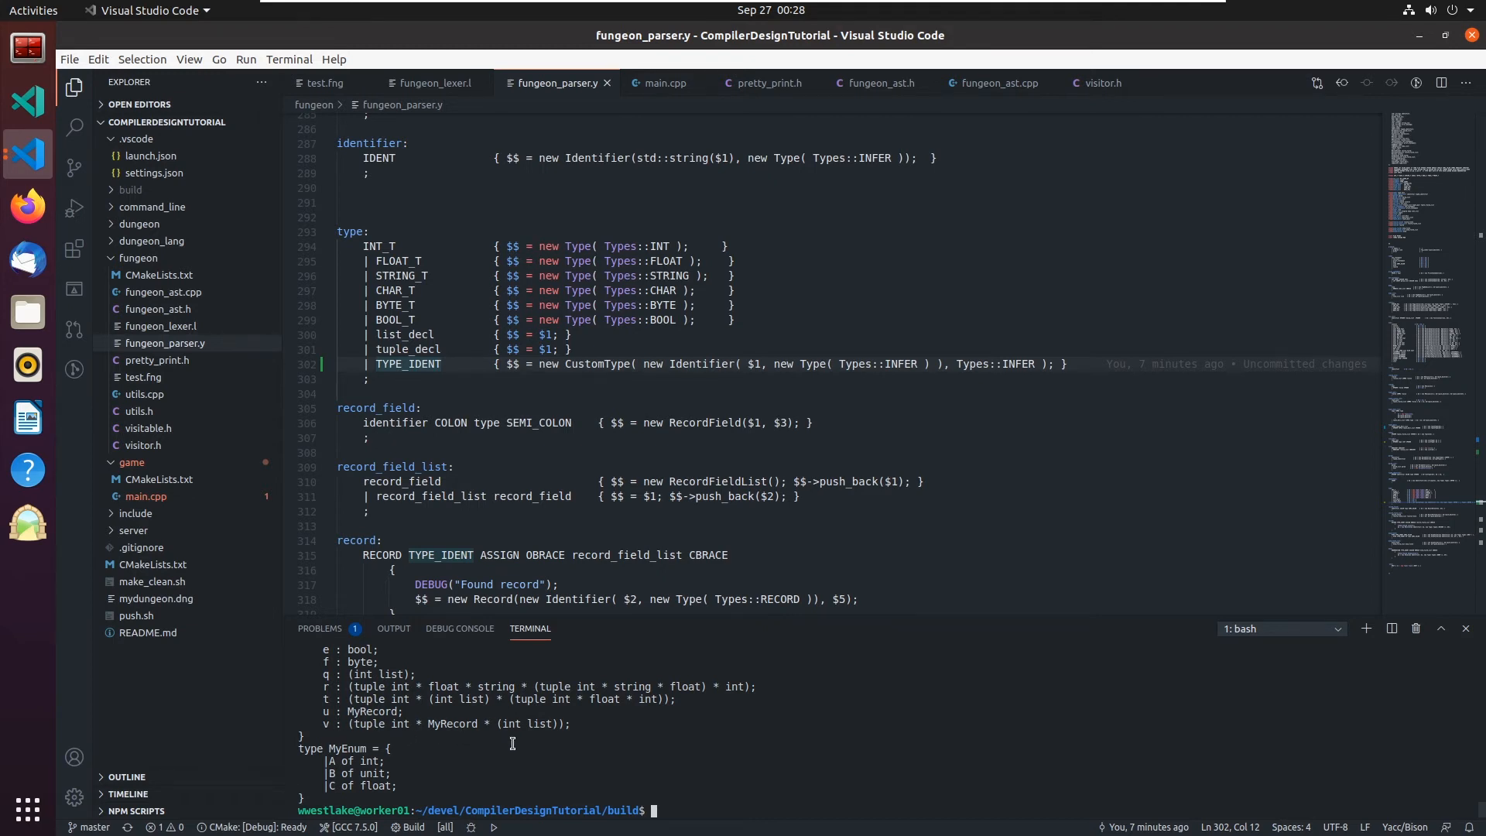
mouse_move(478, 729)
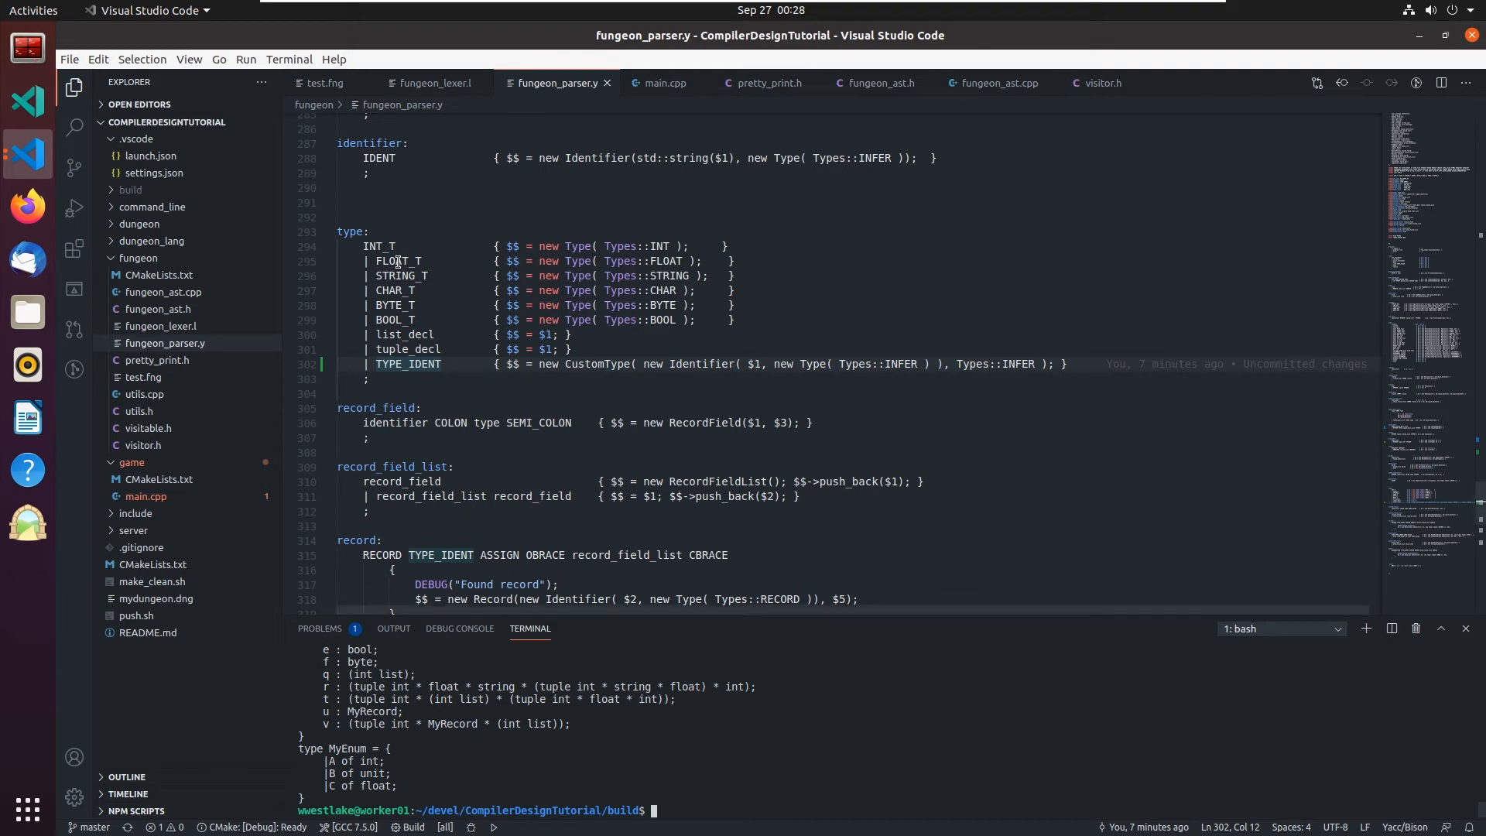
Add '| D of MyRecord;' to MyEnum in test.fng and rerun, printing D of infer
click(326, 83)
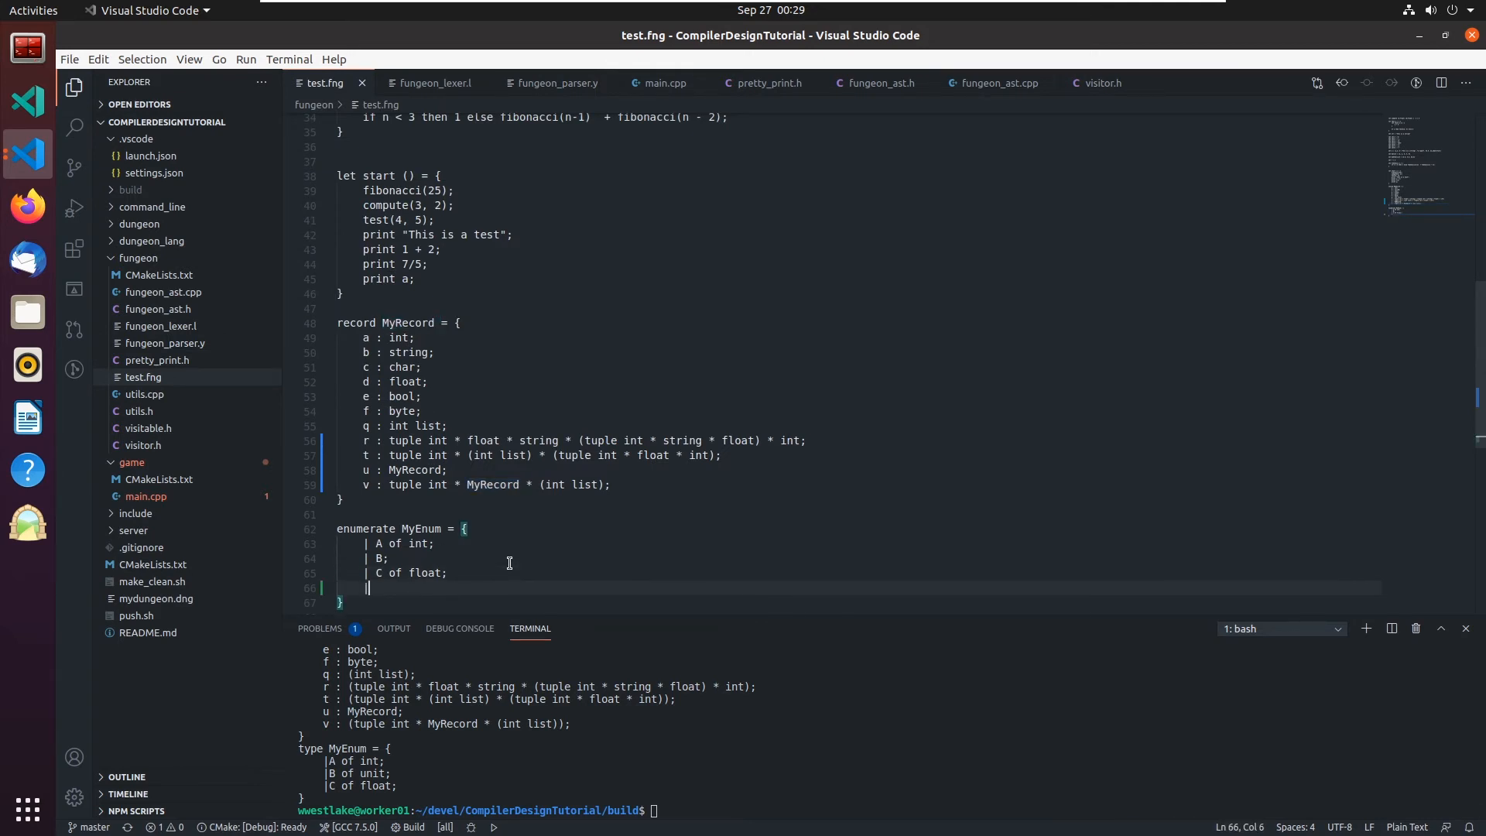
text(D of MyRecord)
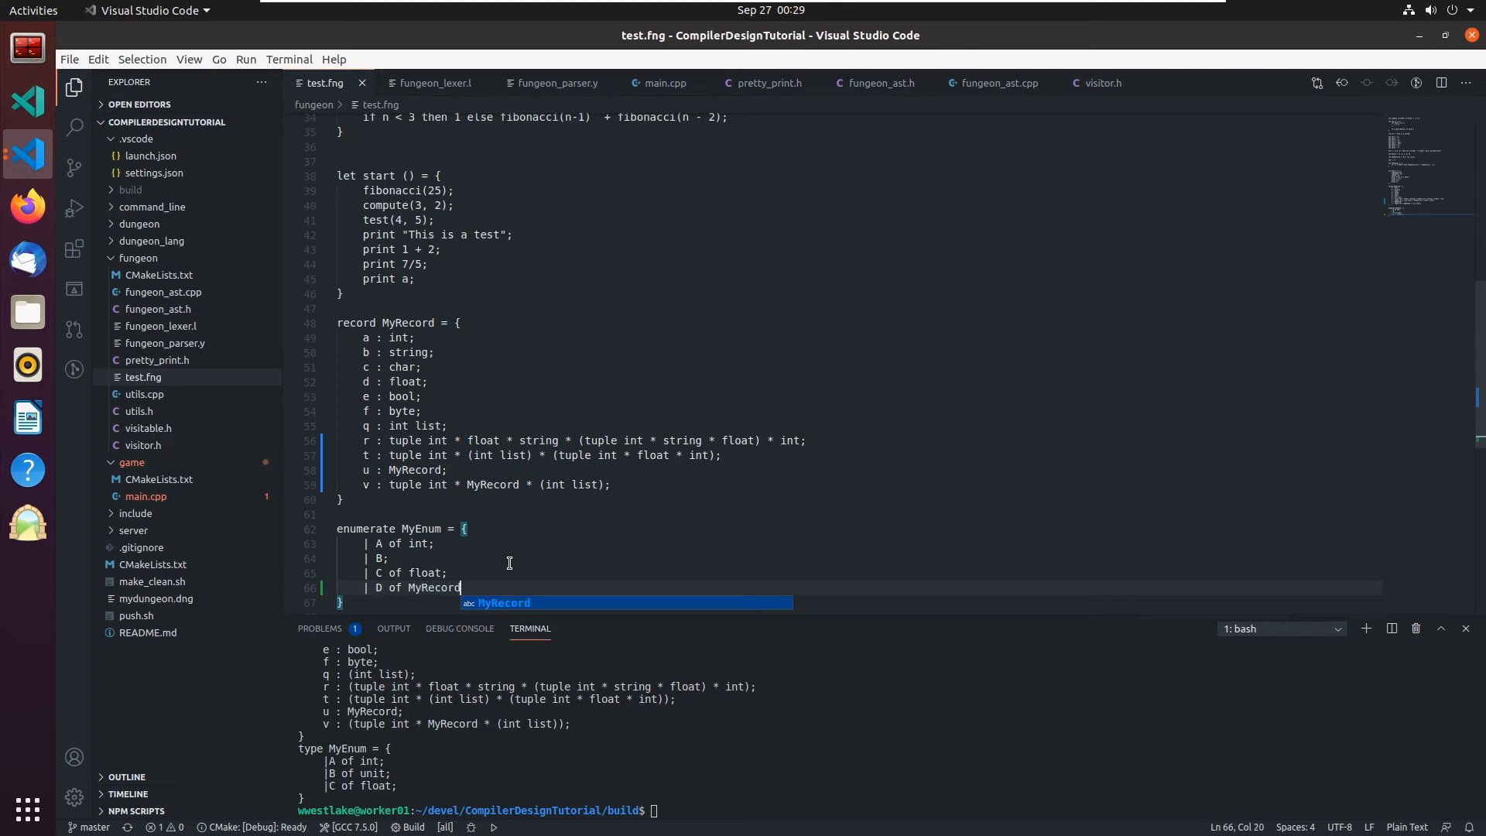
text(l)
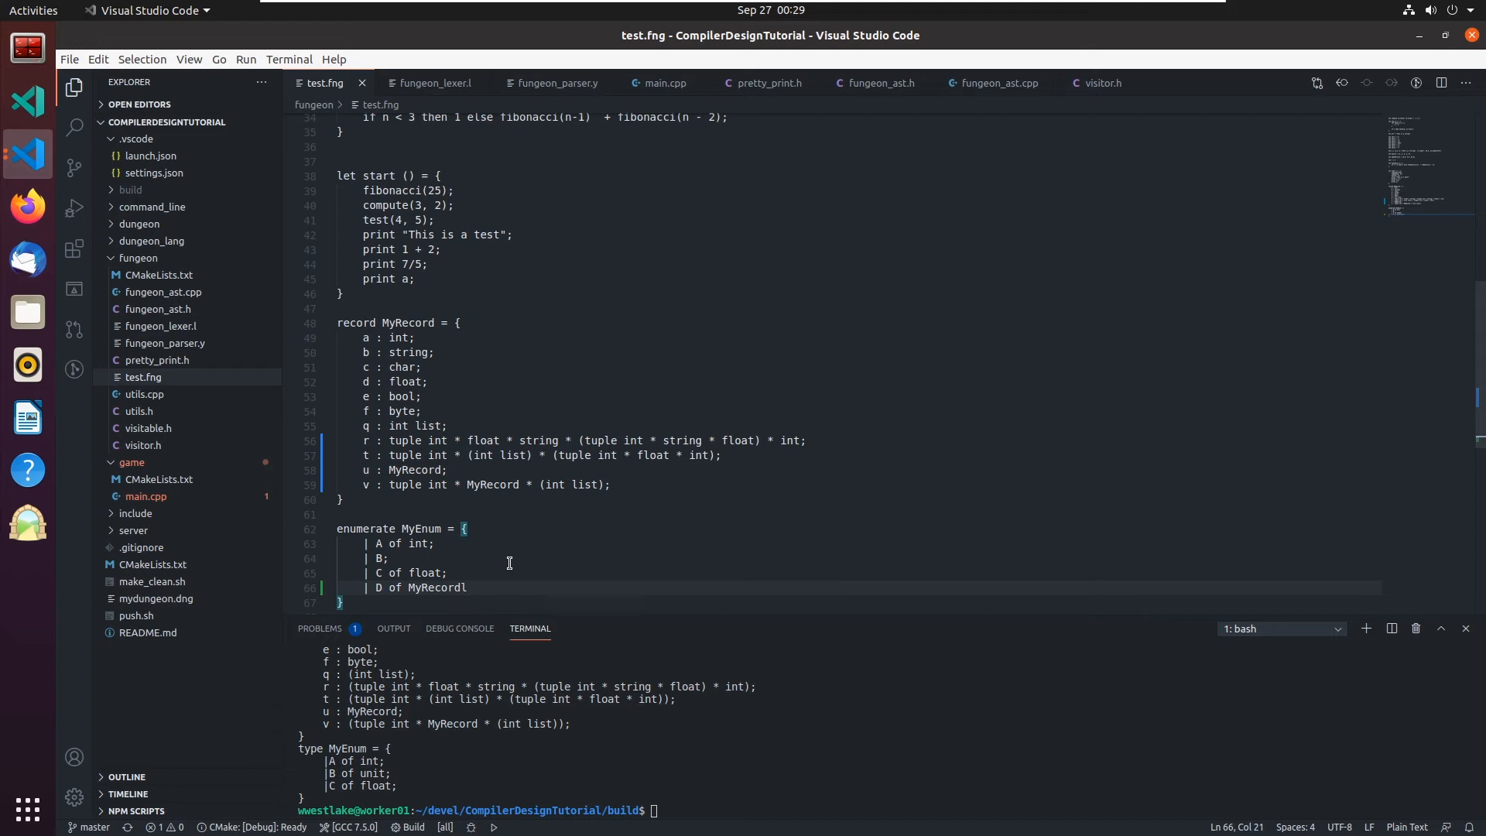
text(;)
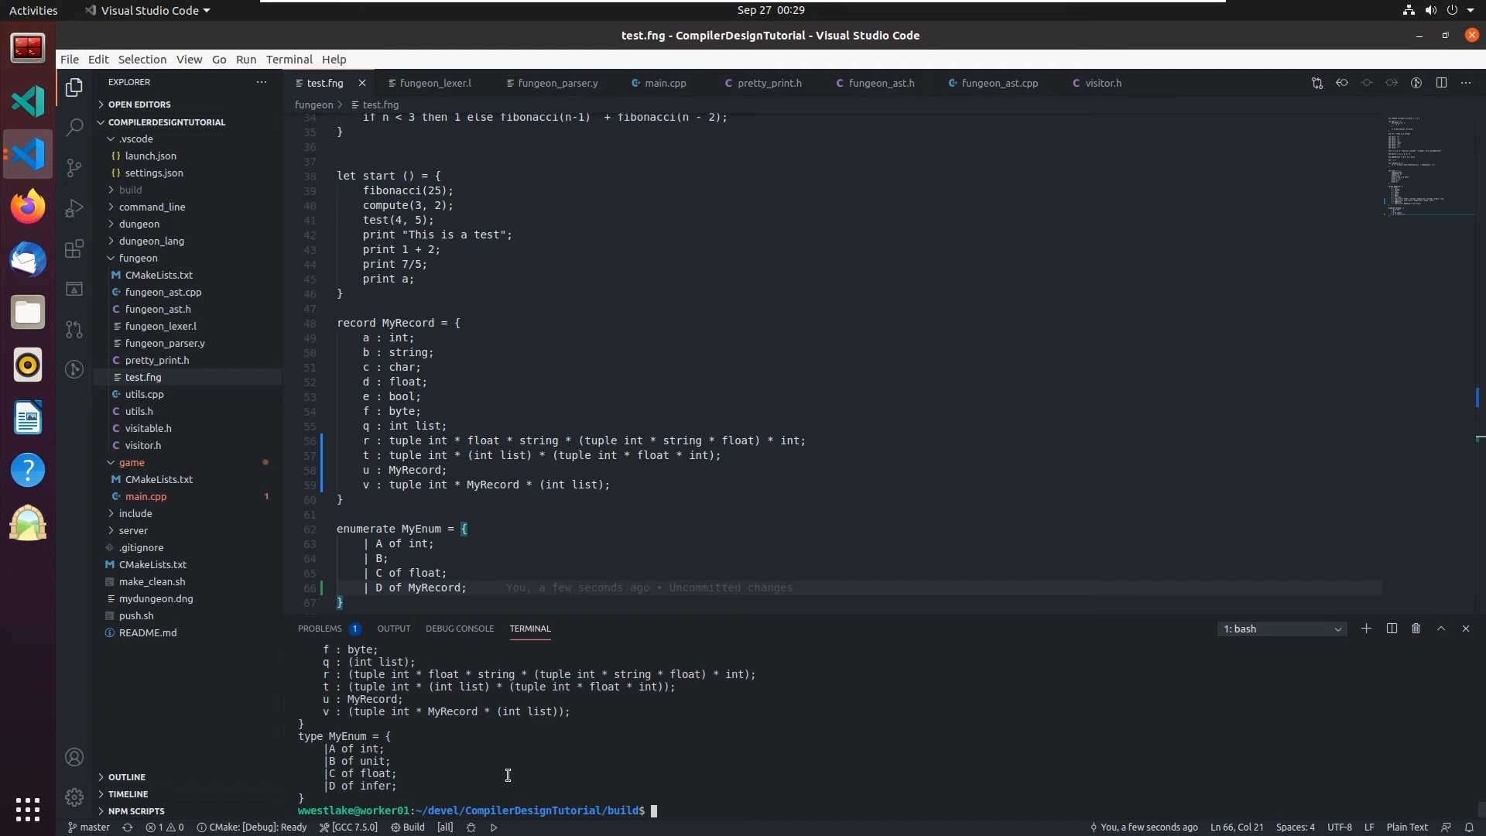
mouse_move(612, 659)
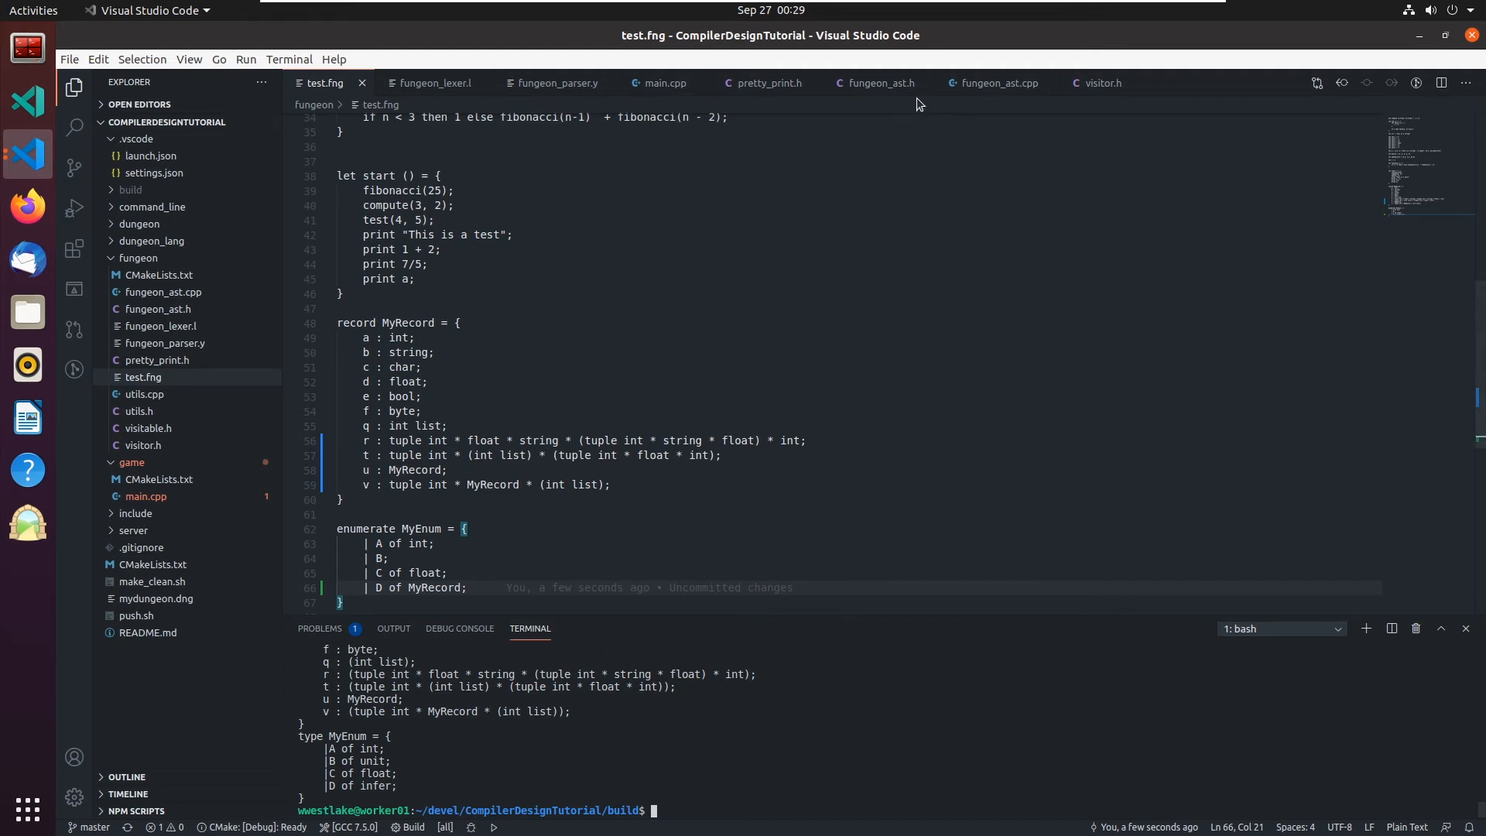
Scroll pretty_print.h to the Visit(Enum*) override that prints variants via type_to_string
click(767, 82)
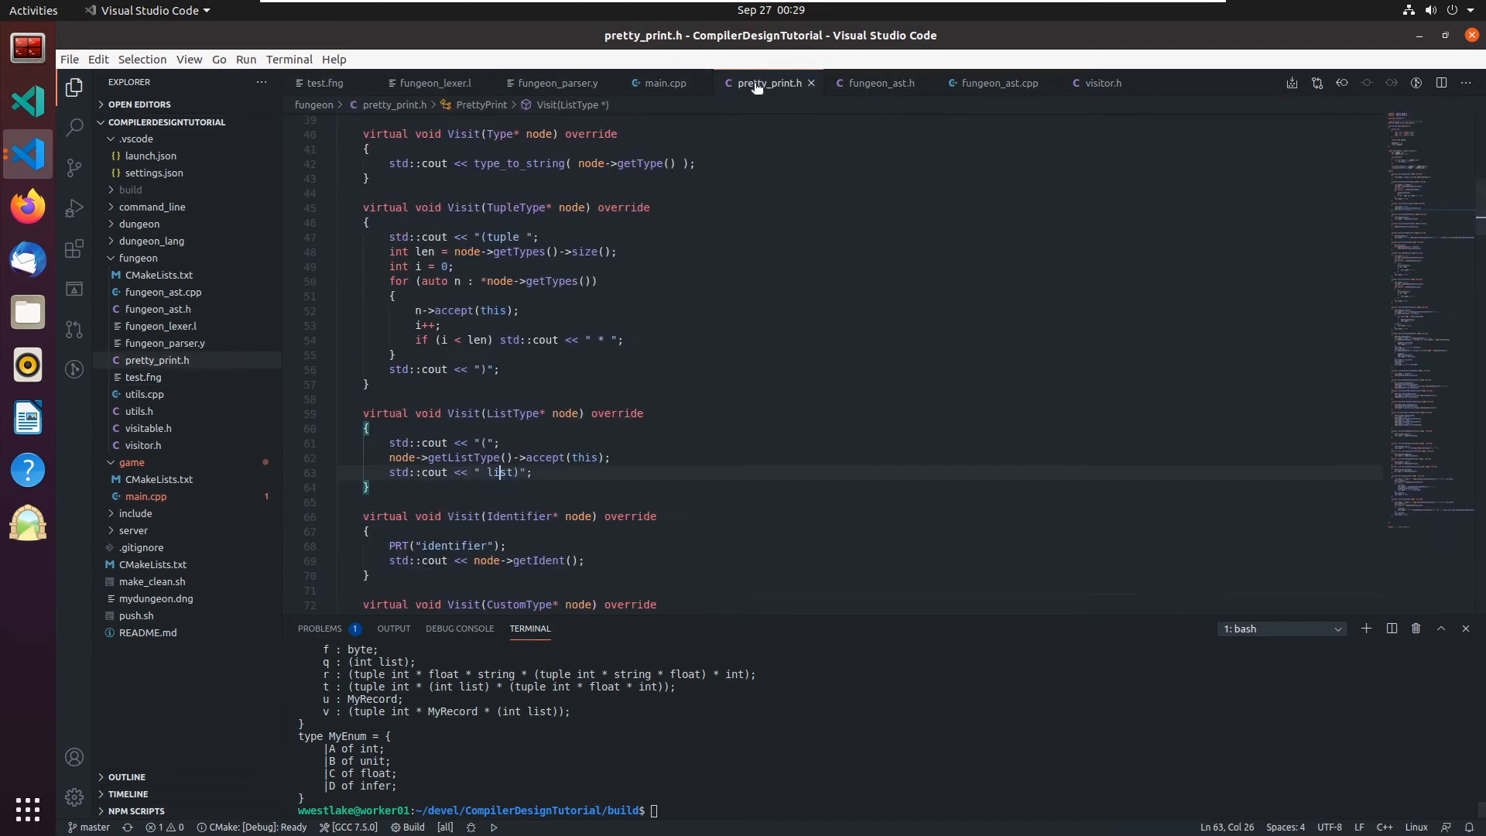
scroll(down, 3)
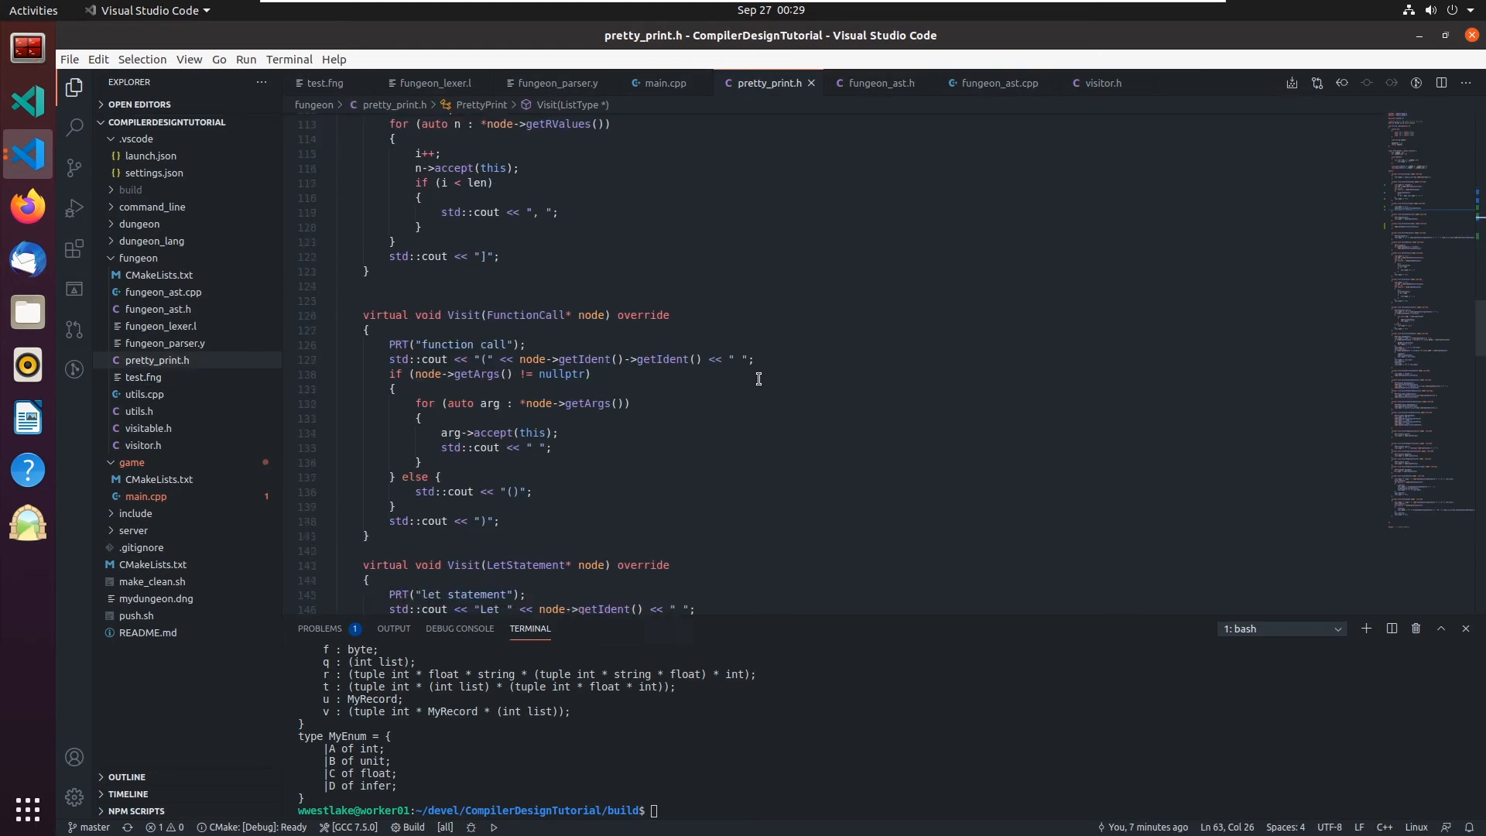
scroll(down, 3)
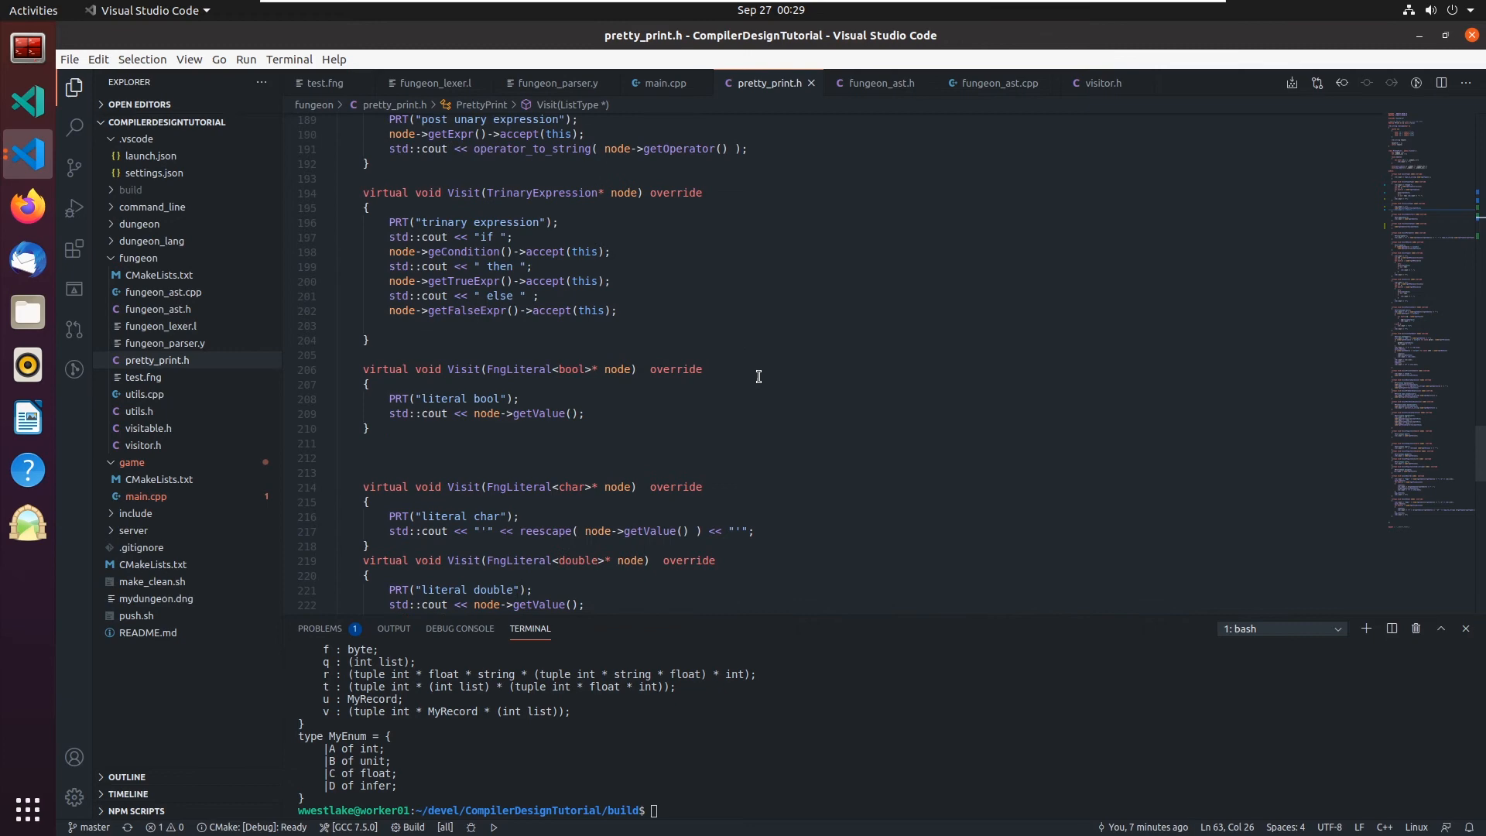
scroll(down, 3)
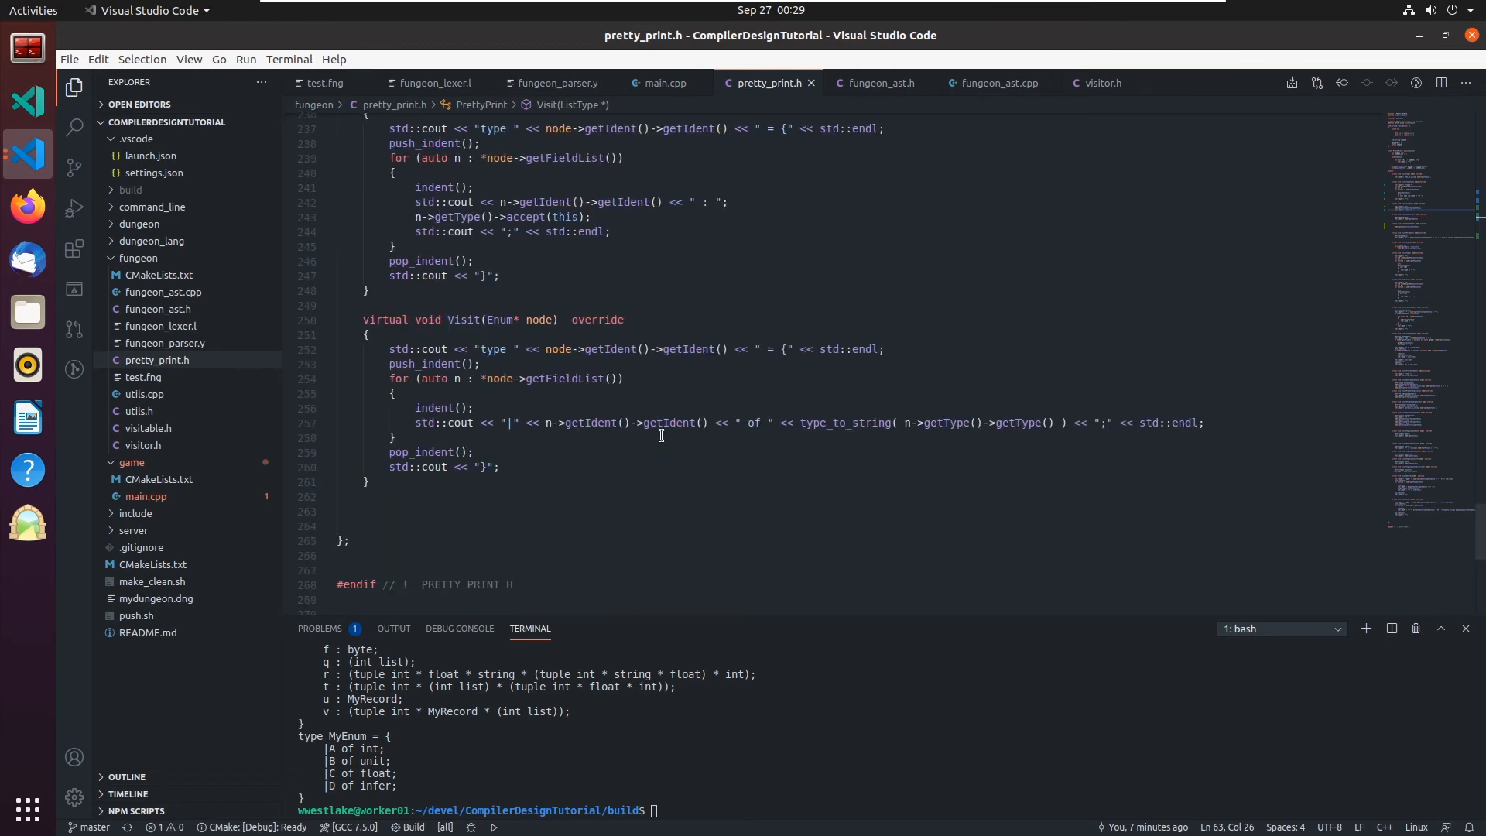
mouse_move(839, 423)
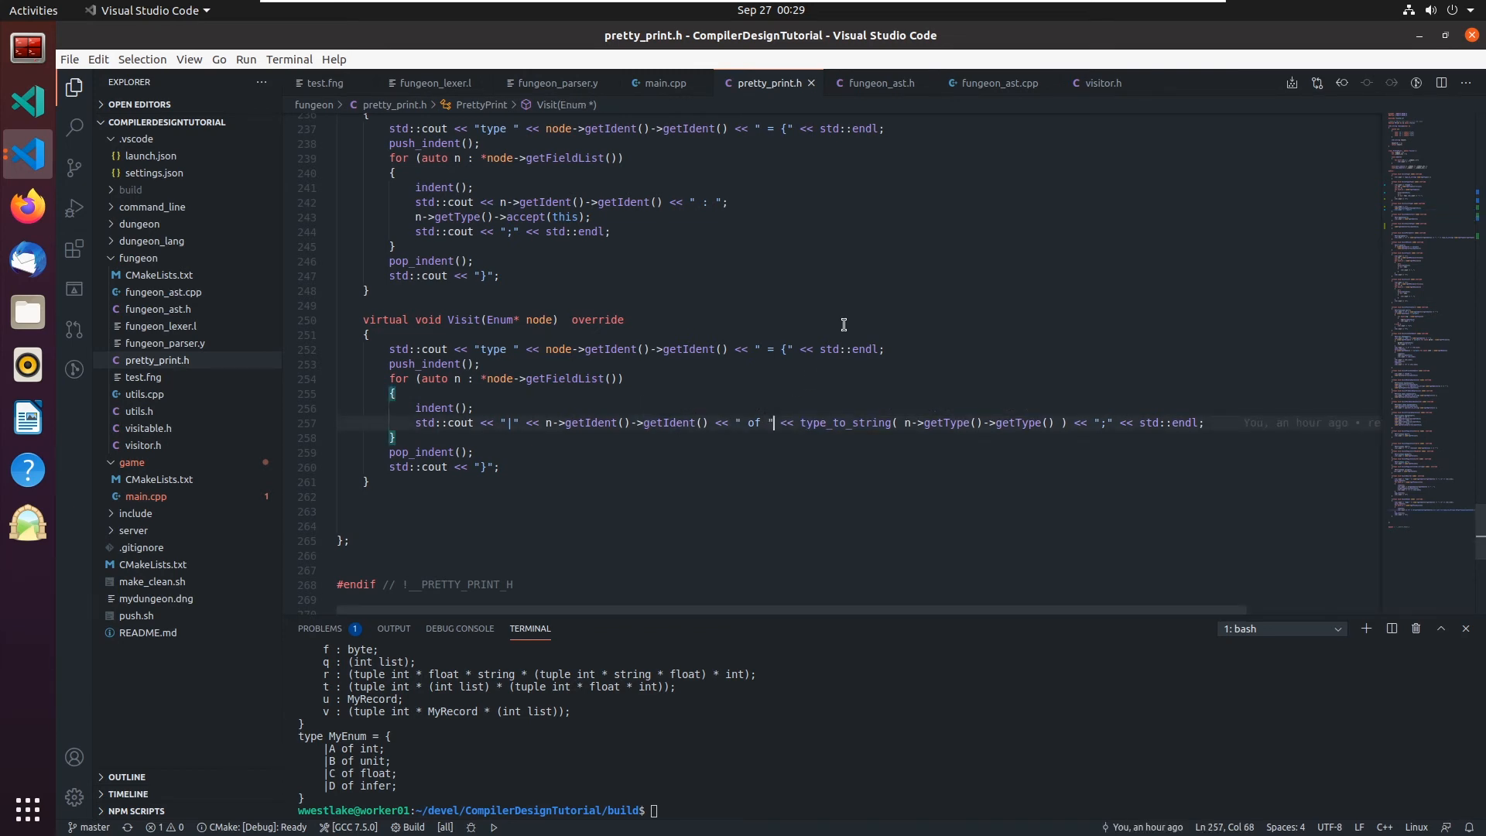
Replace type_to_string with n->getType()->accept(this) in Visit(Enum*), rebuild and rerun to show D of MyRecord
key(Enter)
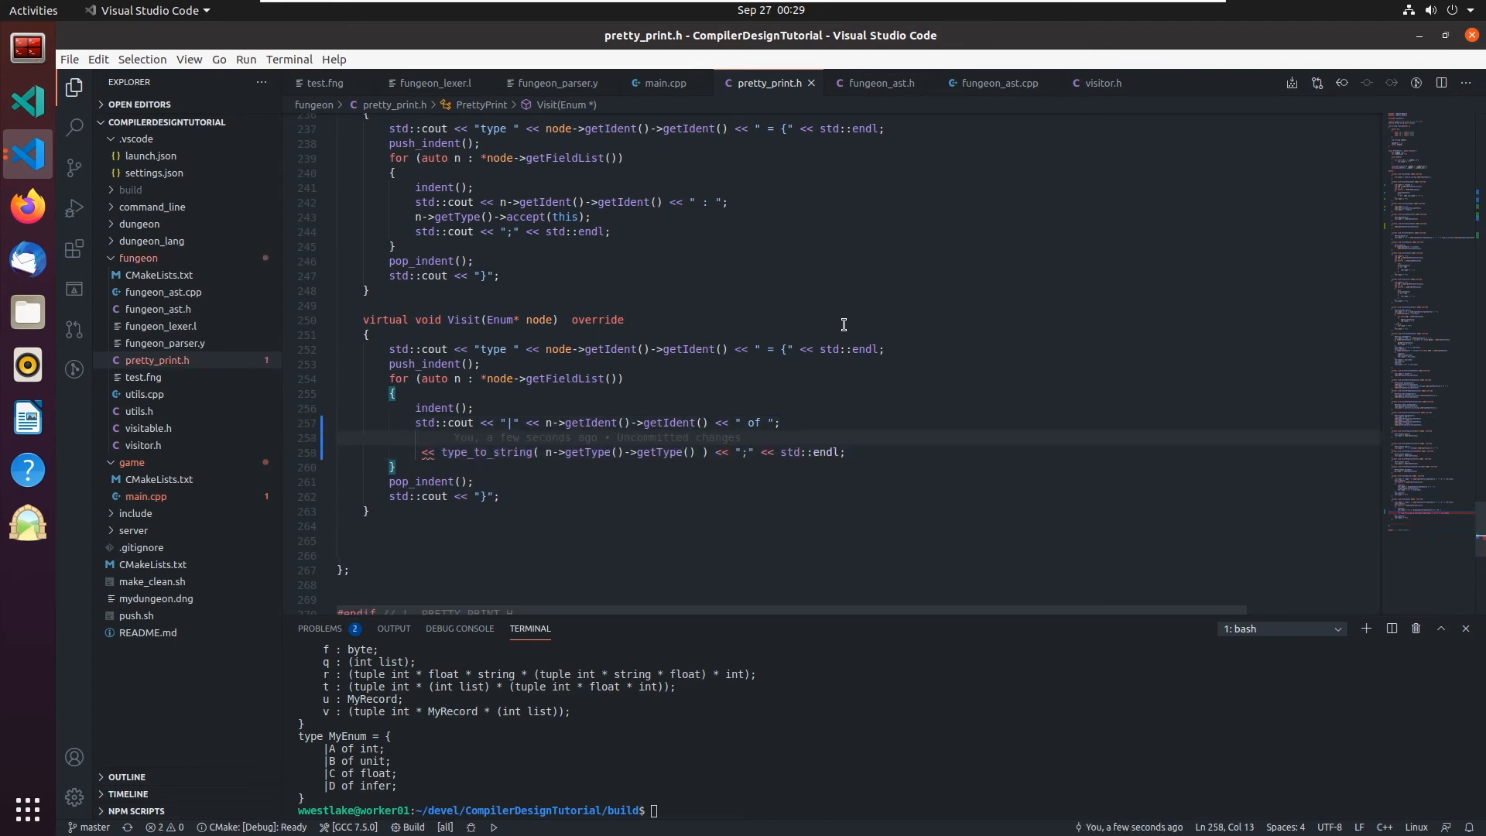
text(n->)
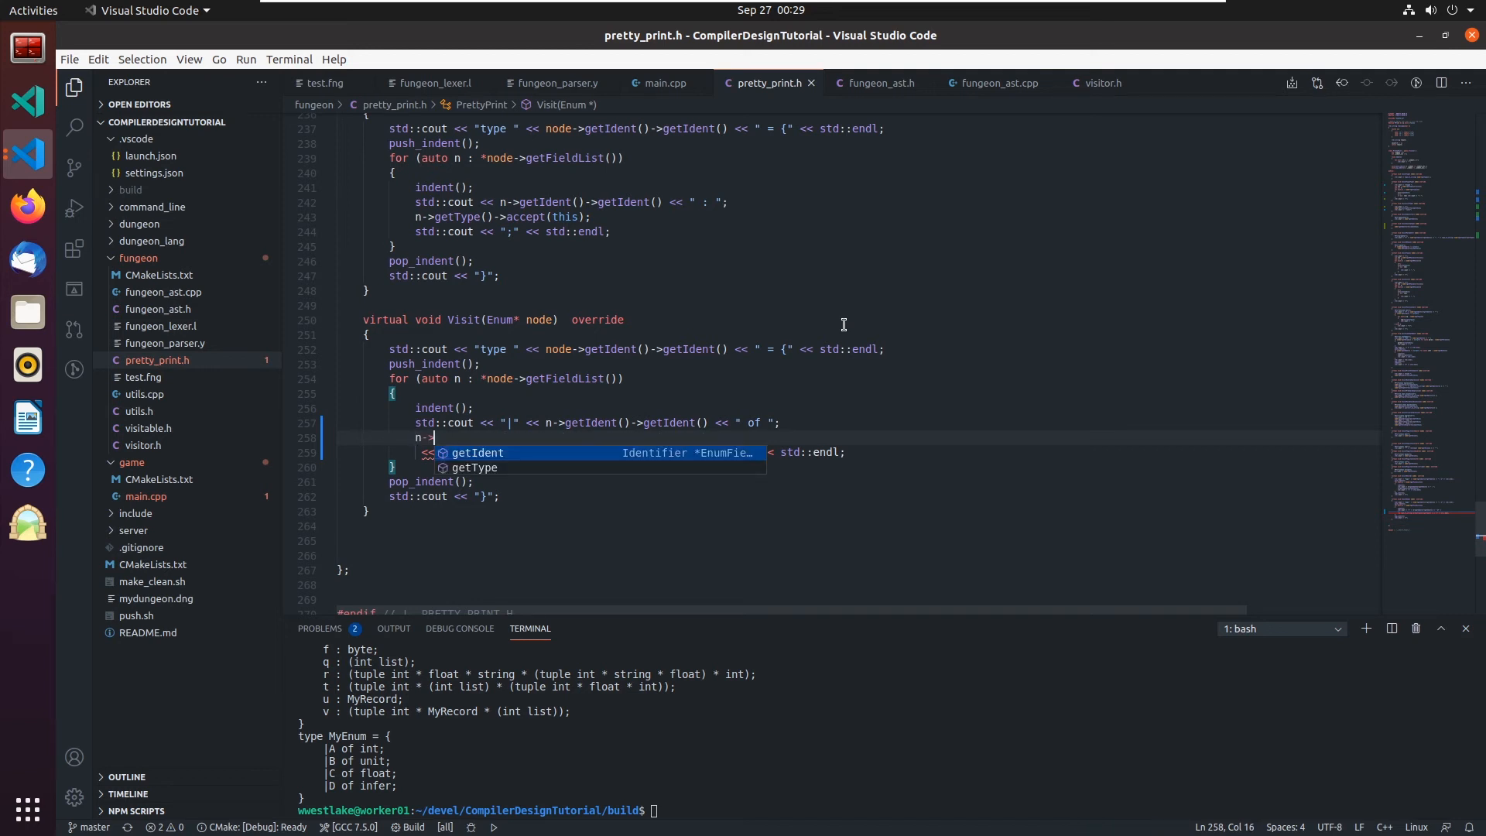
text(getType)
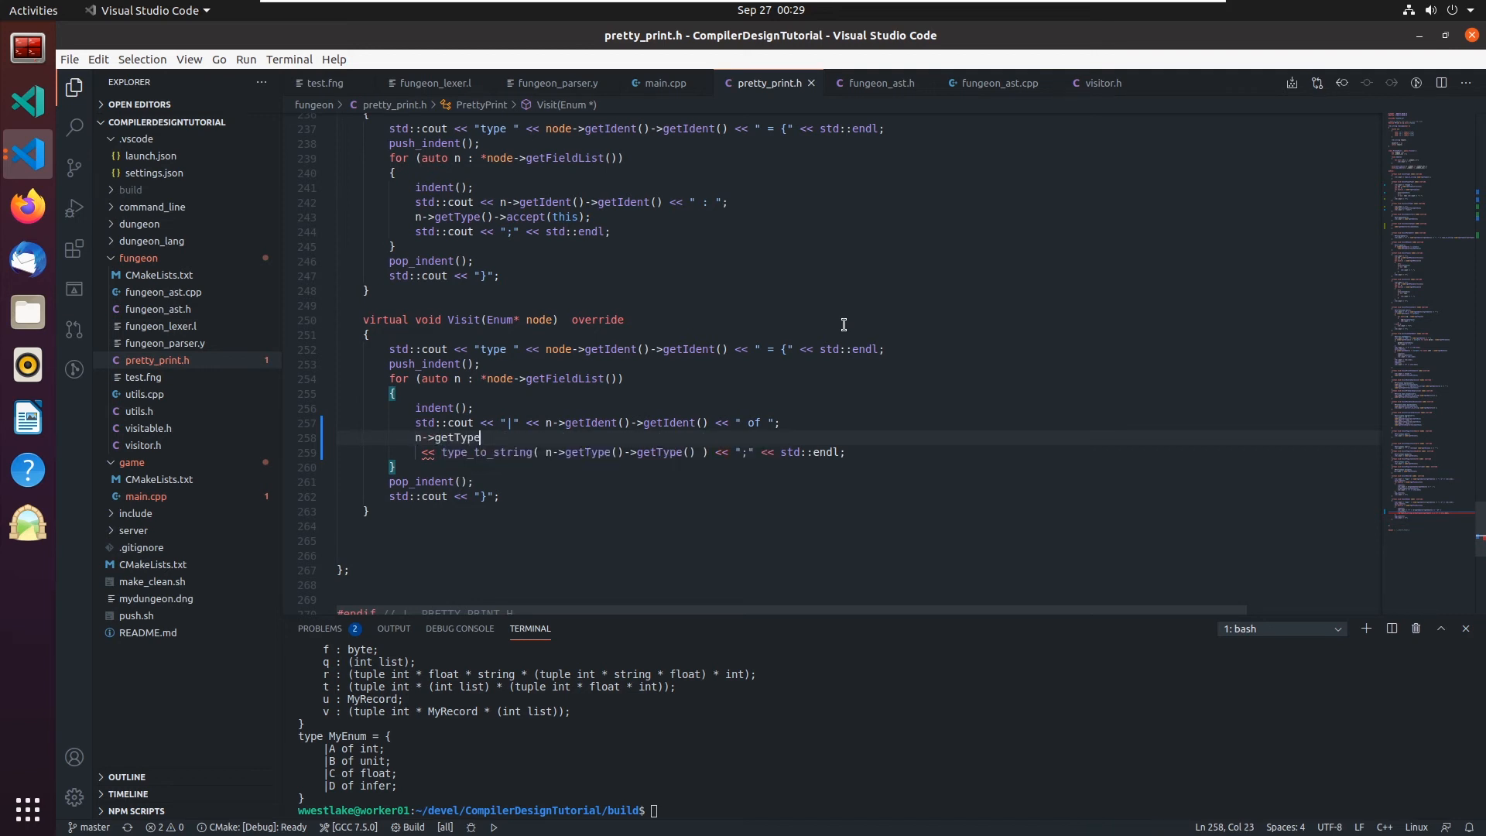
text(()->accept)
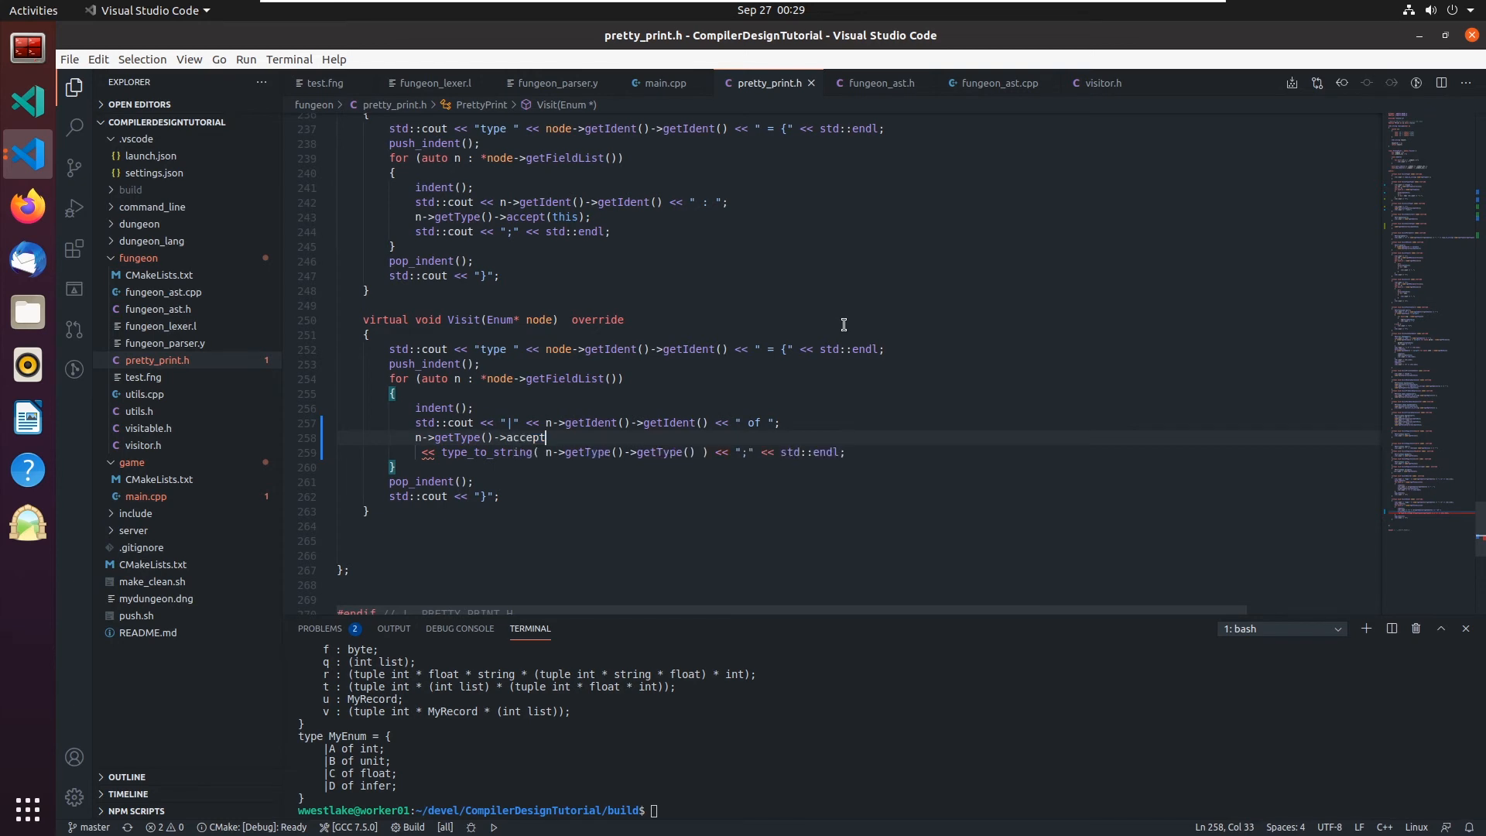
text((this);)
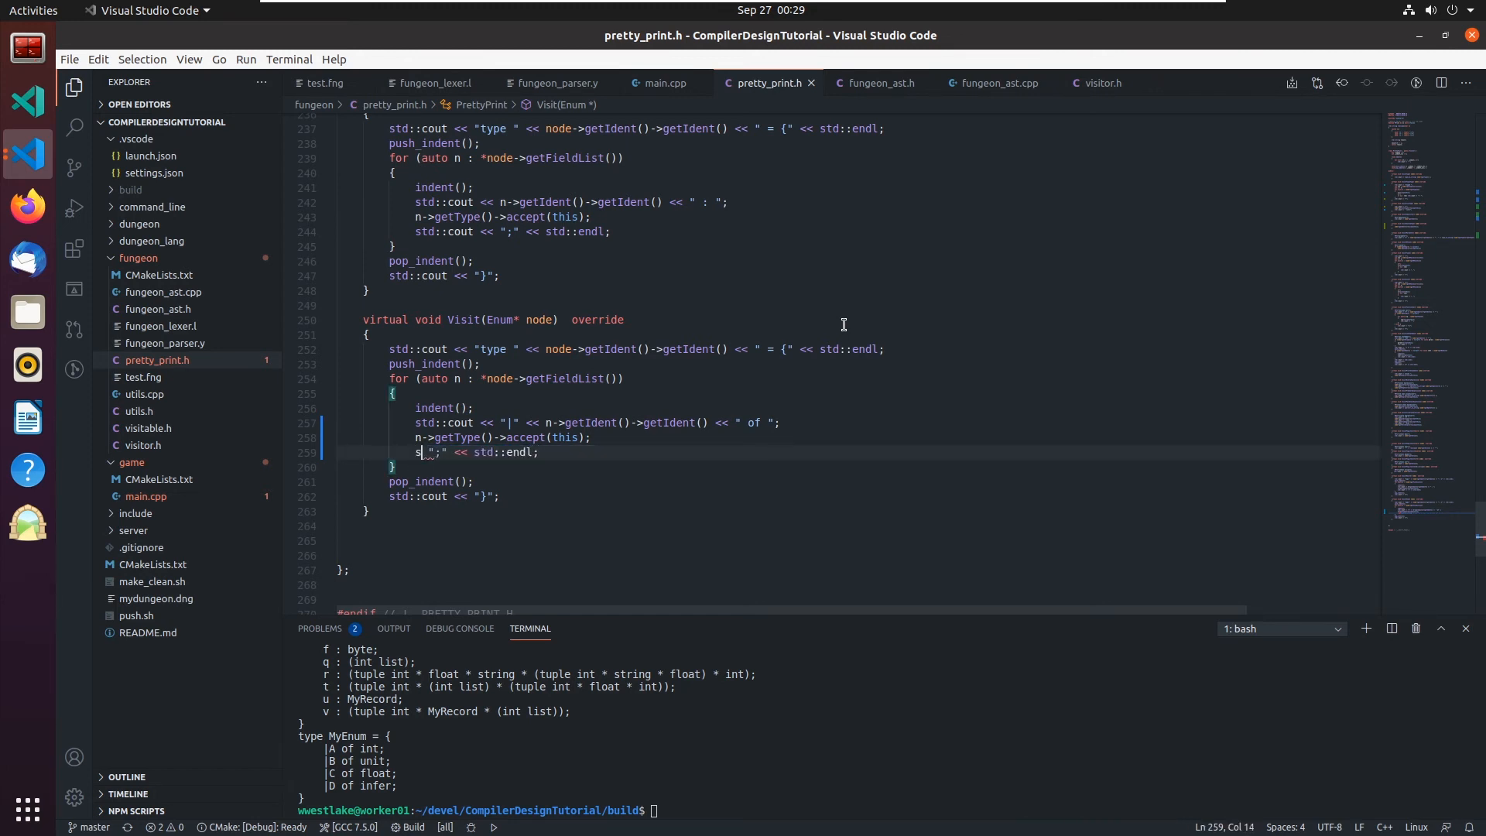
text(td::cout <<)
click(480, 810)
text(make)
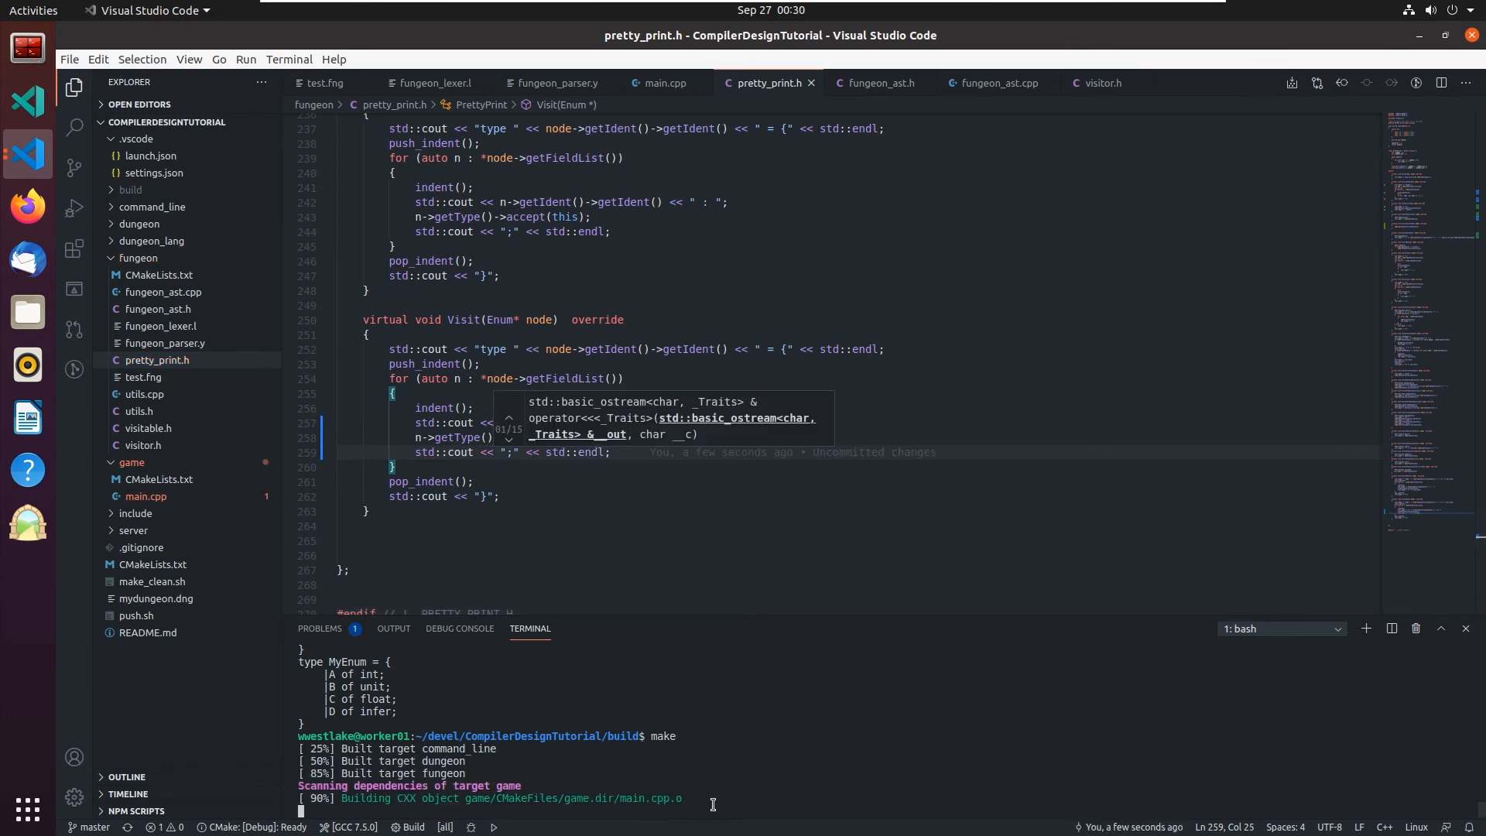
text(./game/game ../fungeon/test.fng)
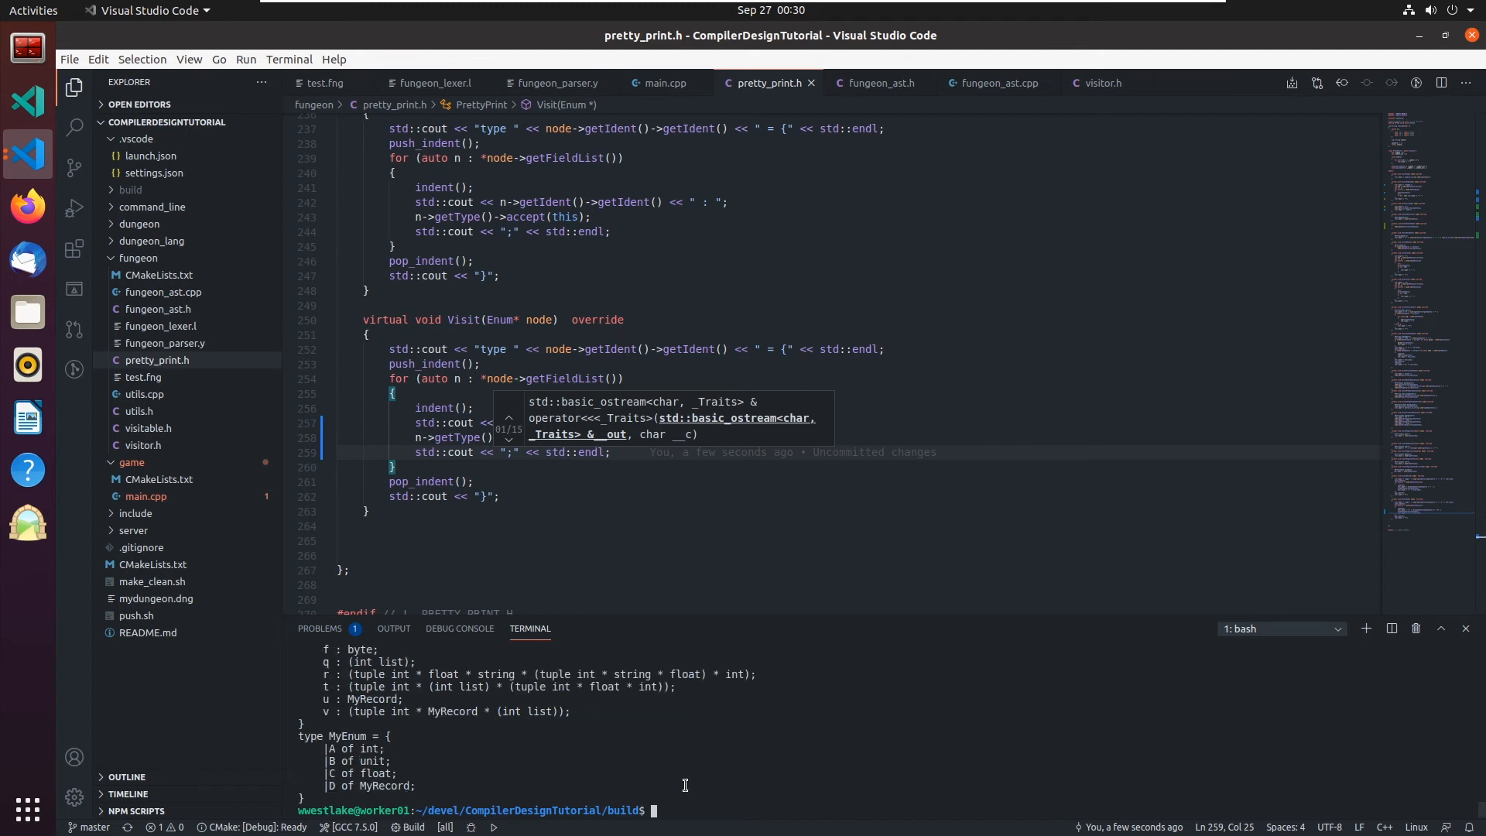
mouse_move(522, 472)
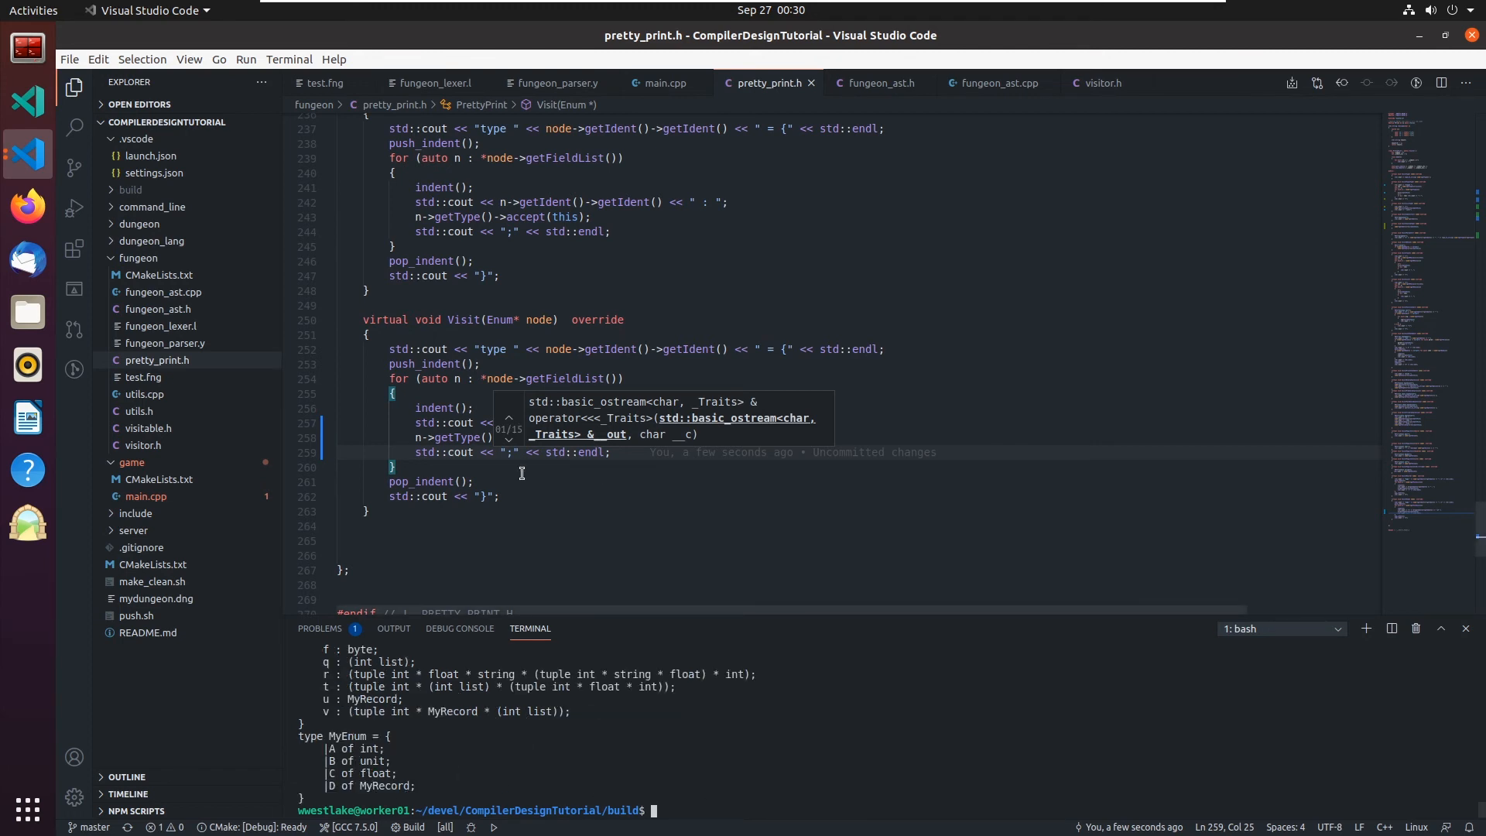
Add '| E of tuple int * float * MyRecord;' to MyEnum in test.fng
click(325, 82)
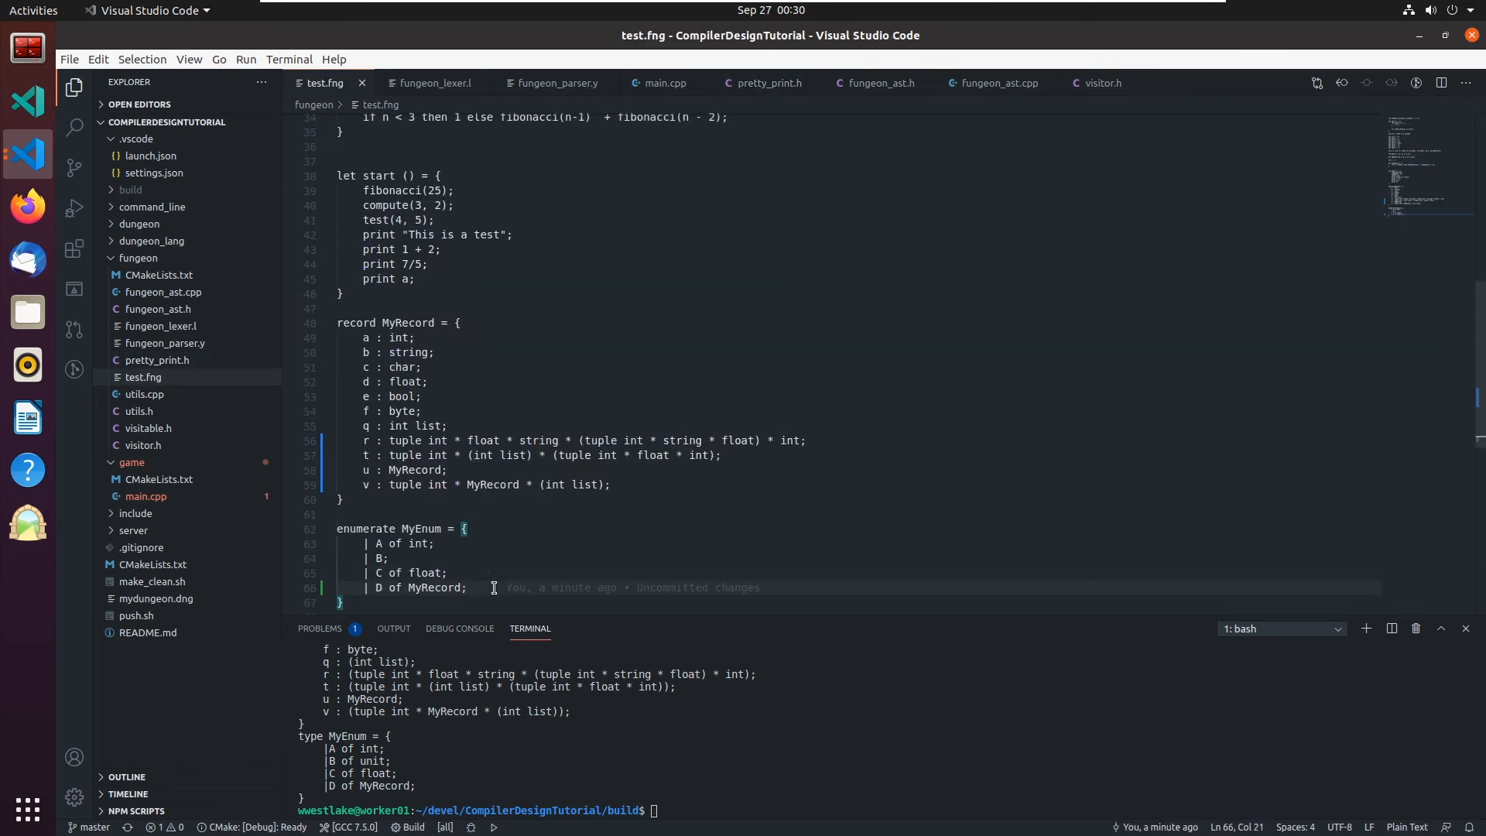
key(Enter)
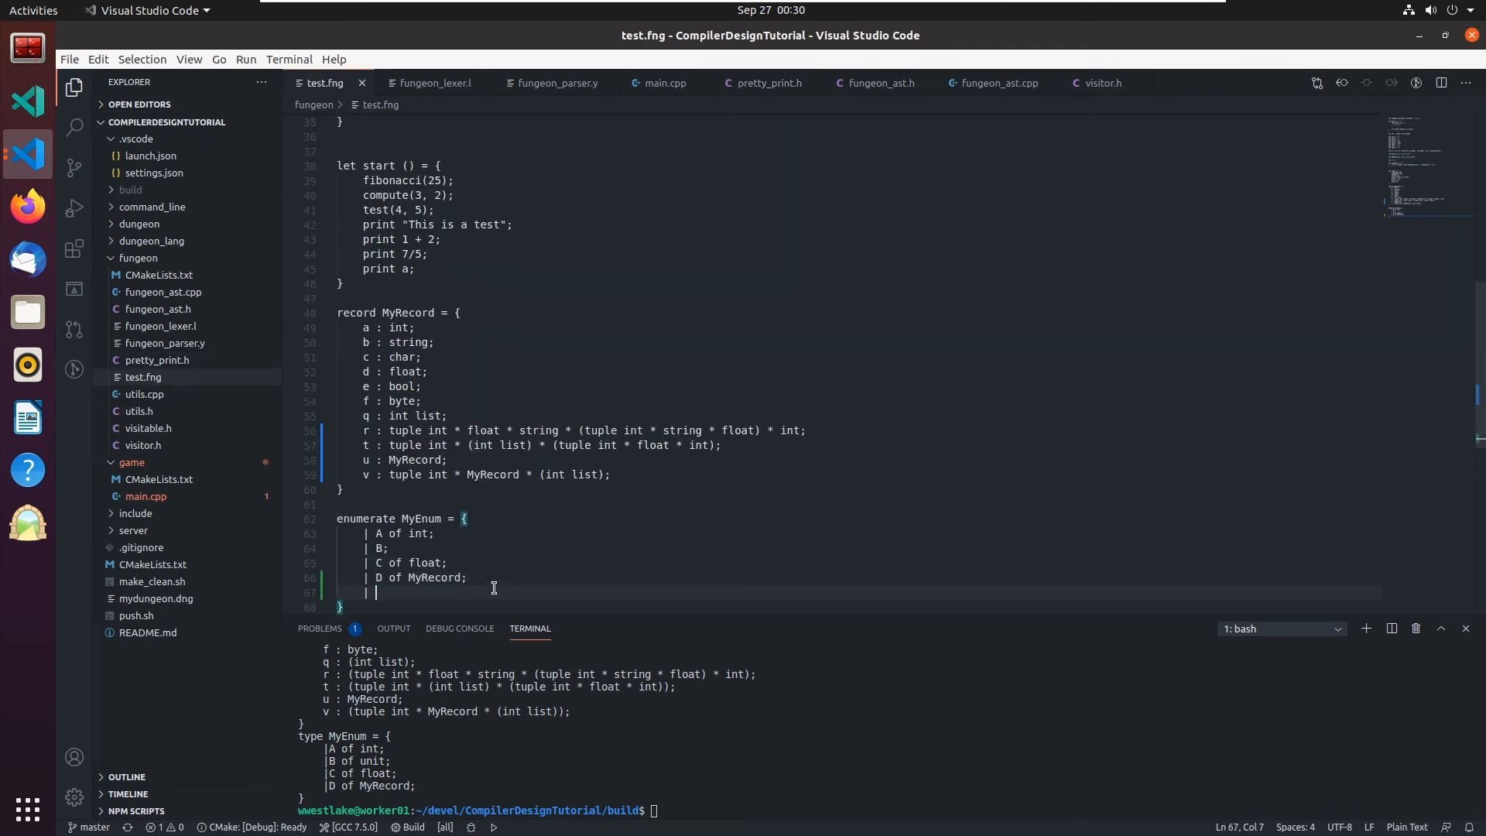
text(E of)
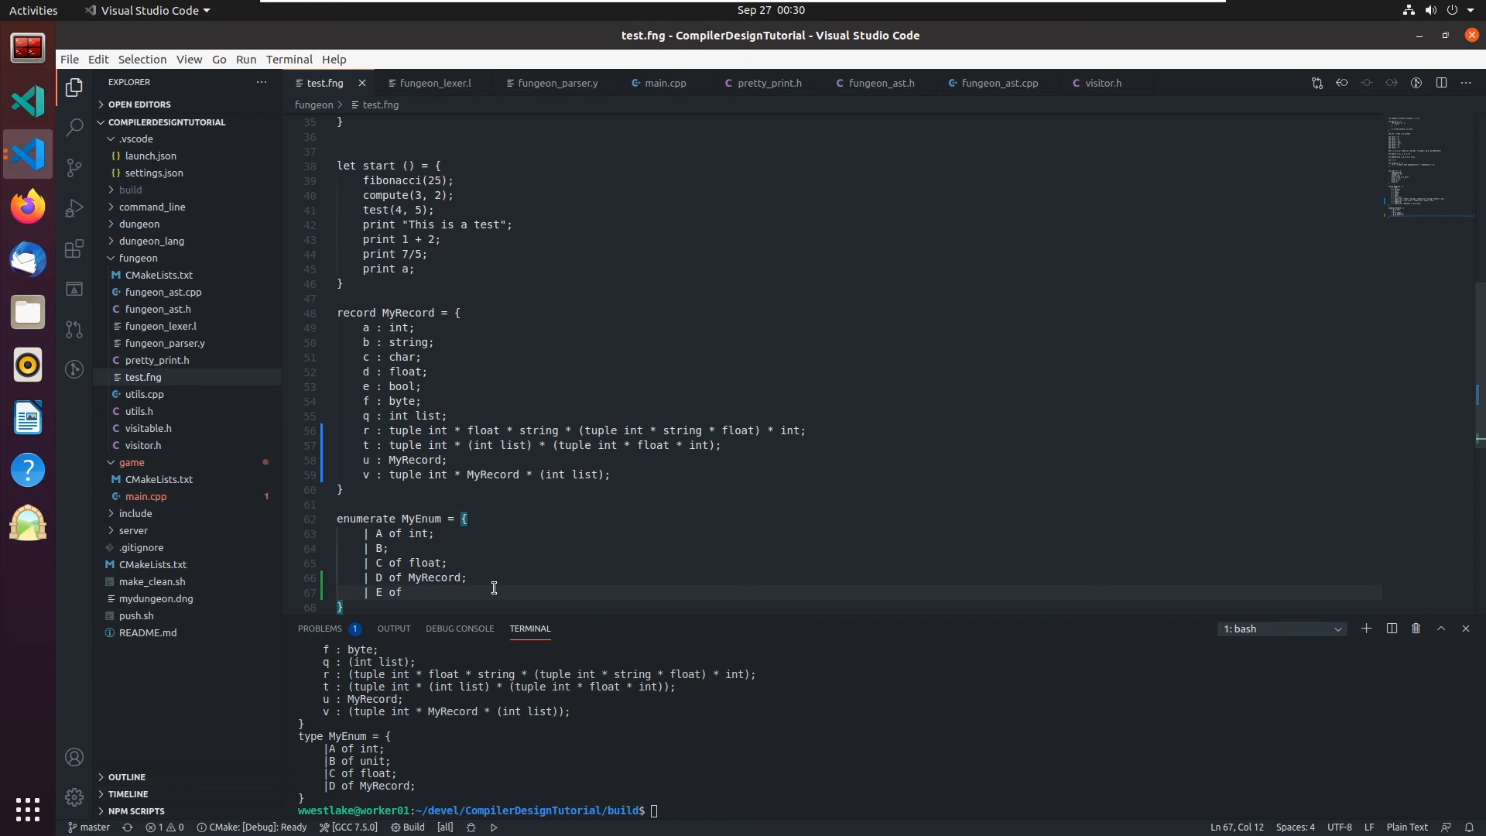
text(tuple int)
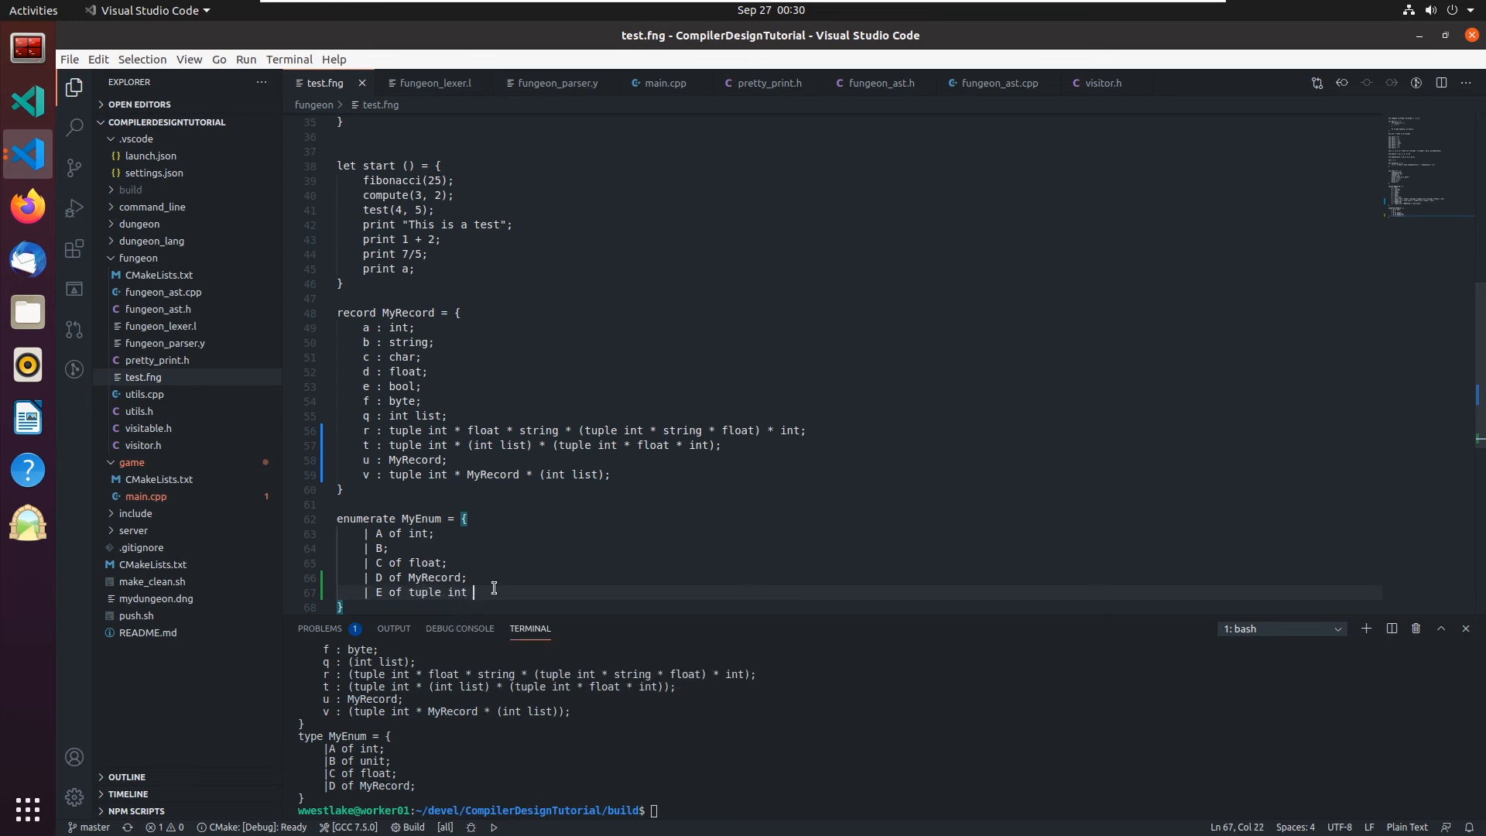
text(* floa)
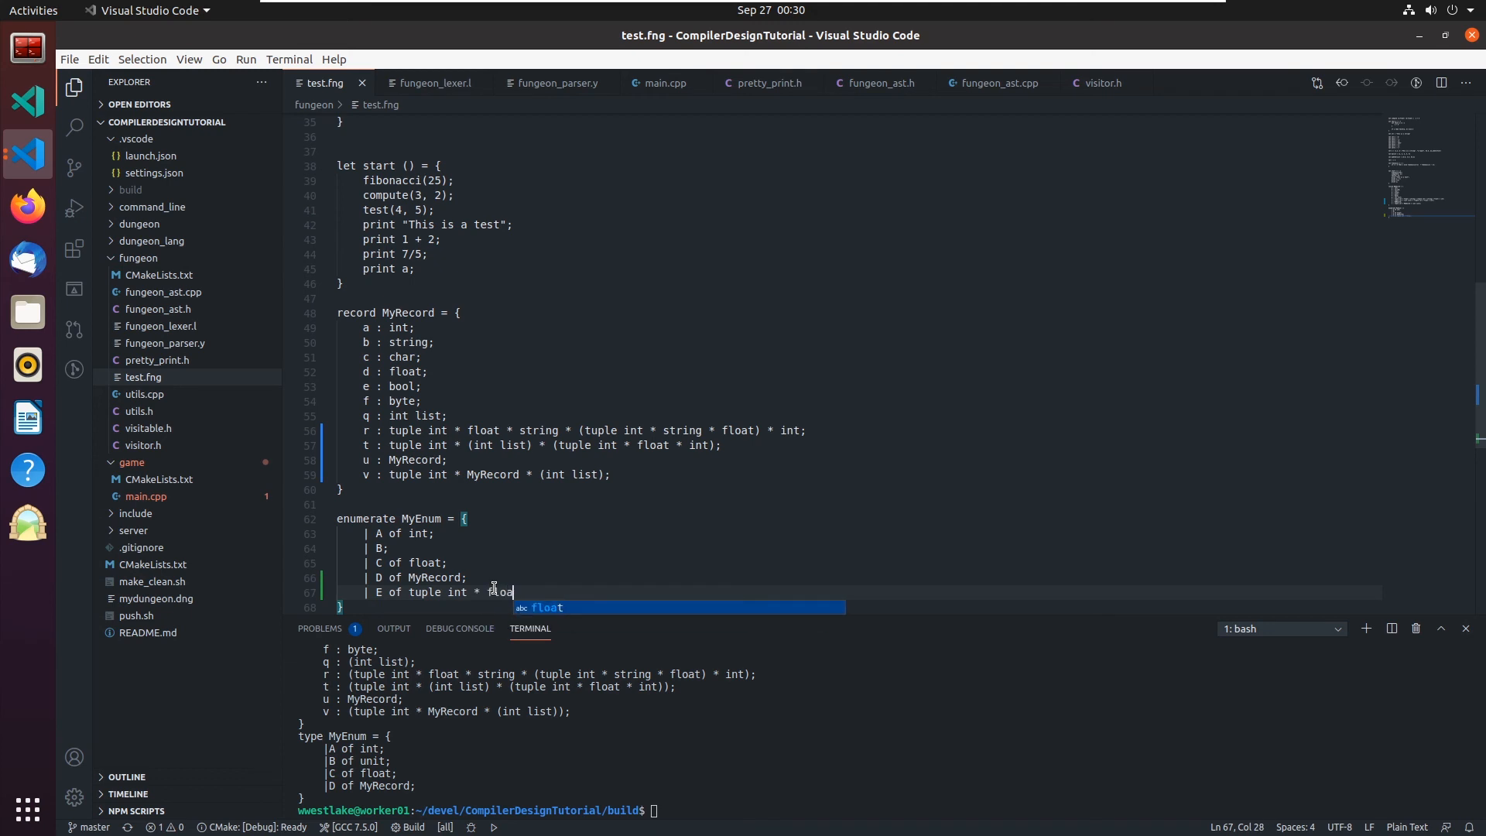
text(* My)
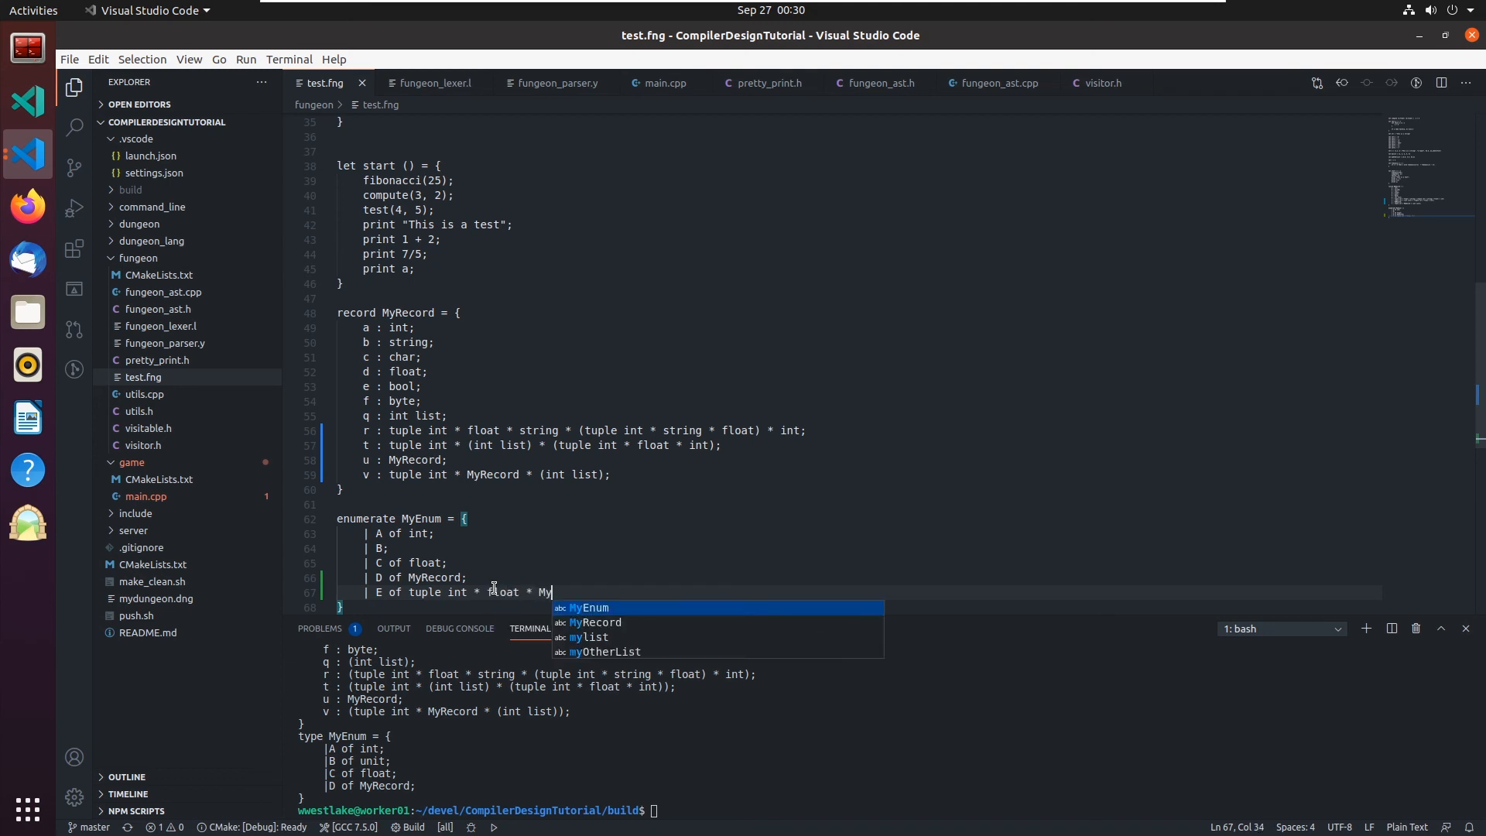
text(Record;)
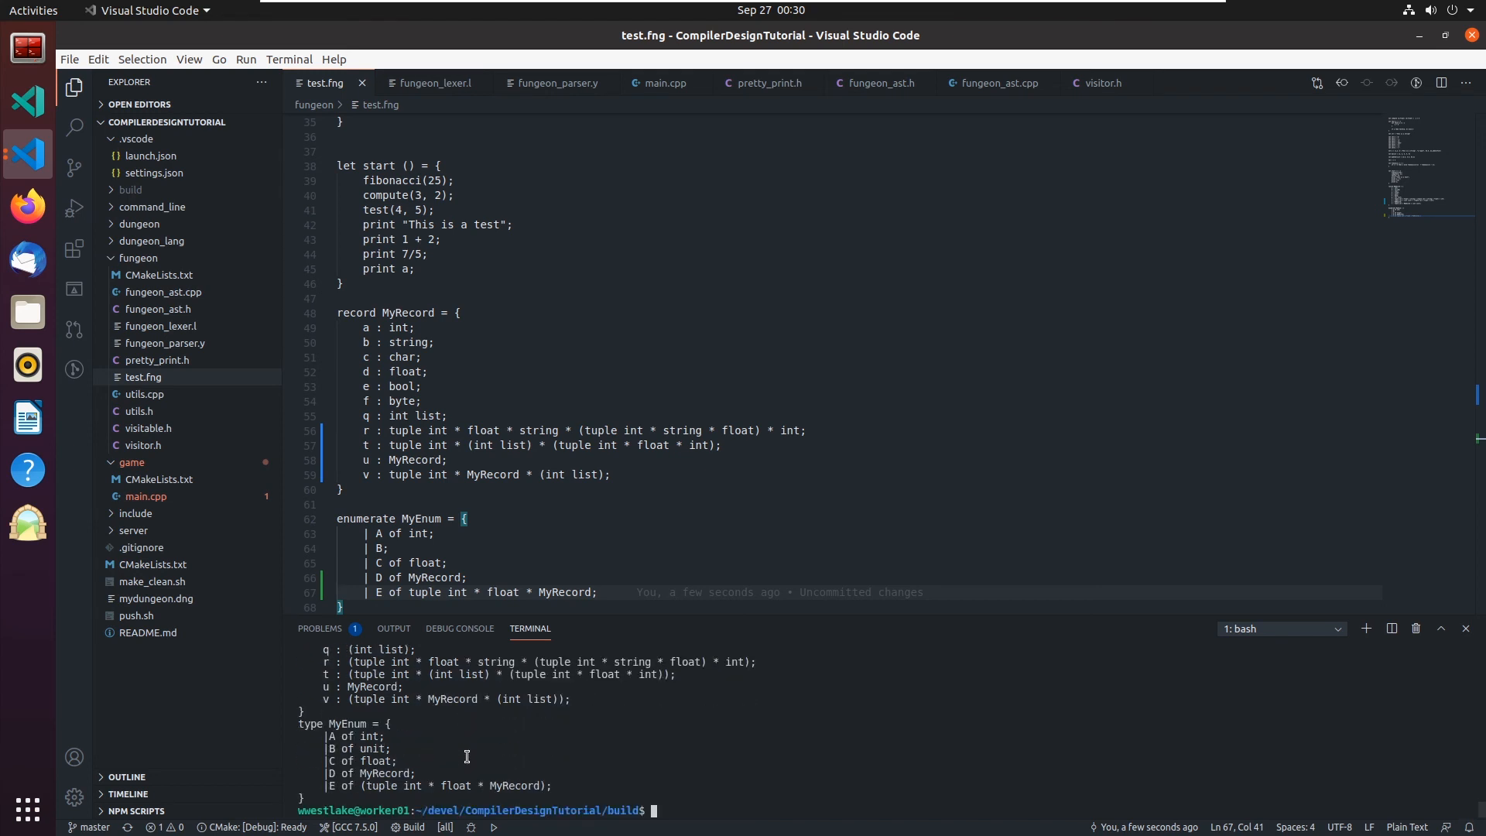
mouse_move(614, 786)
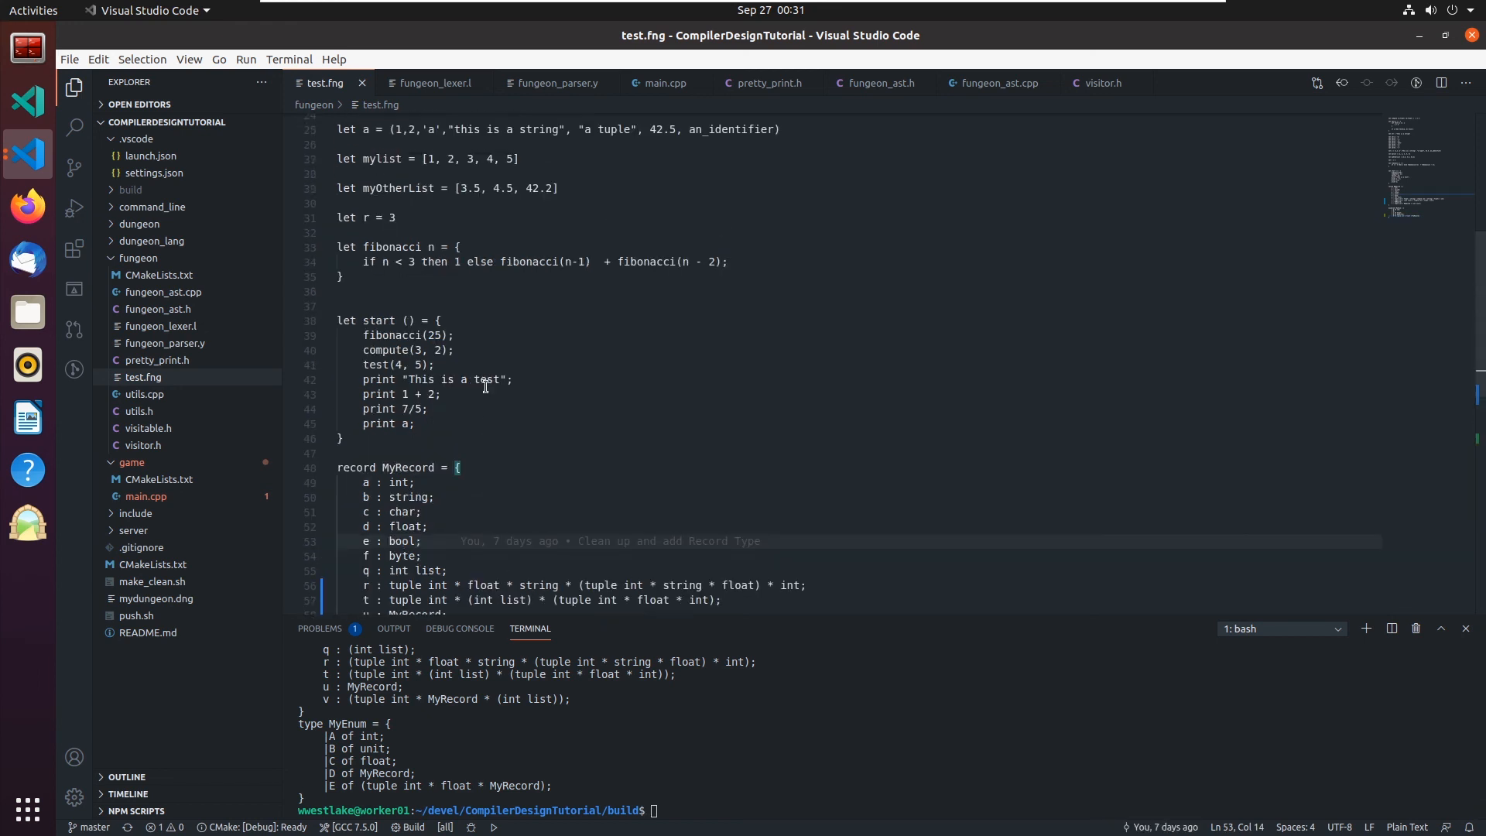
scroll(down, 3)
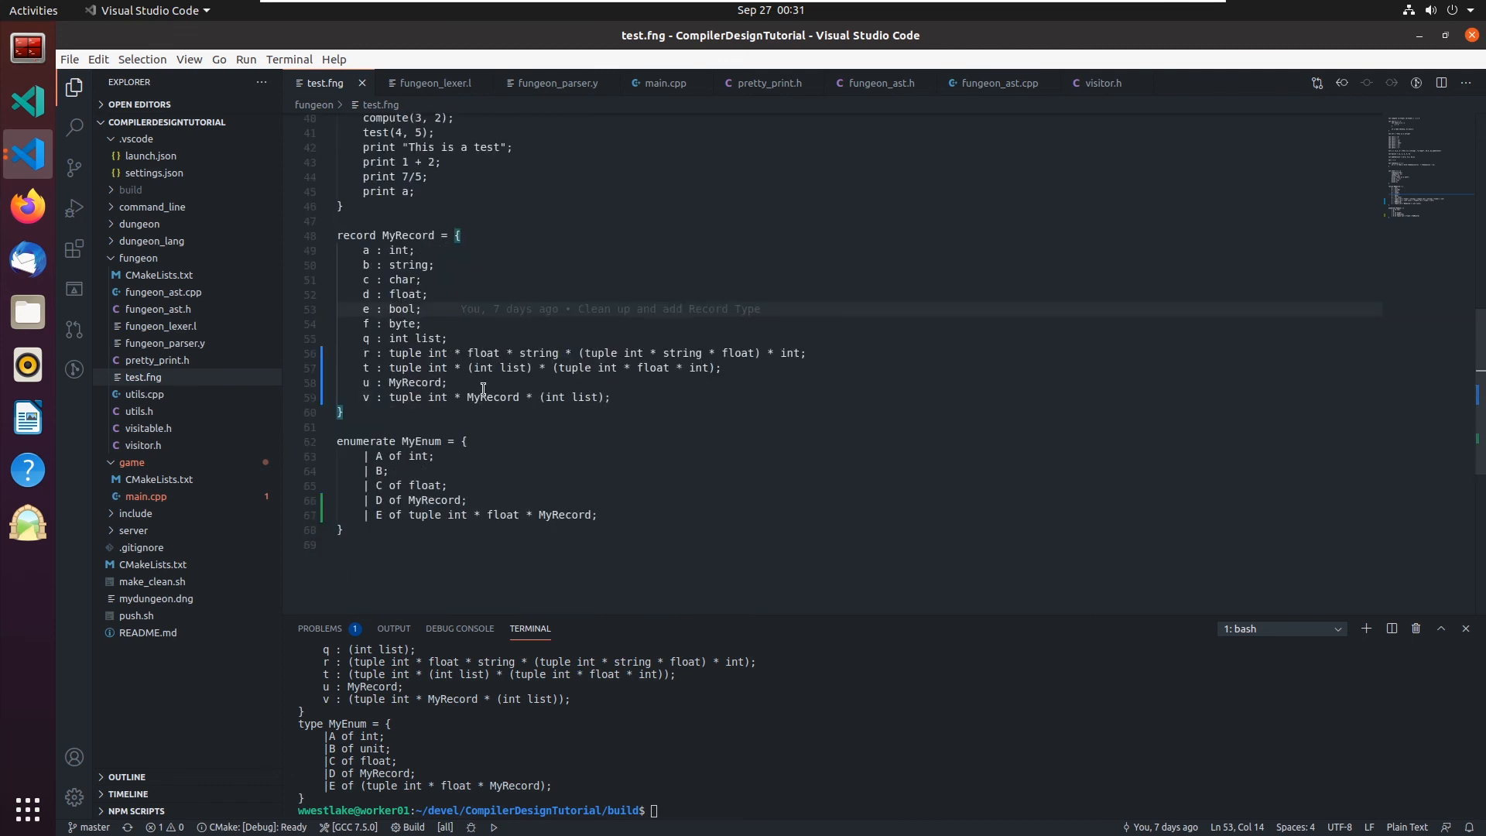